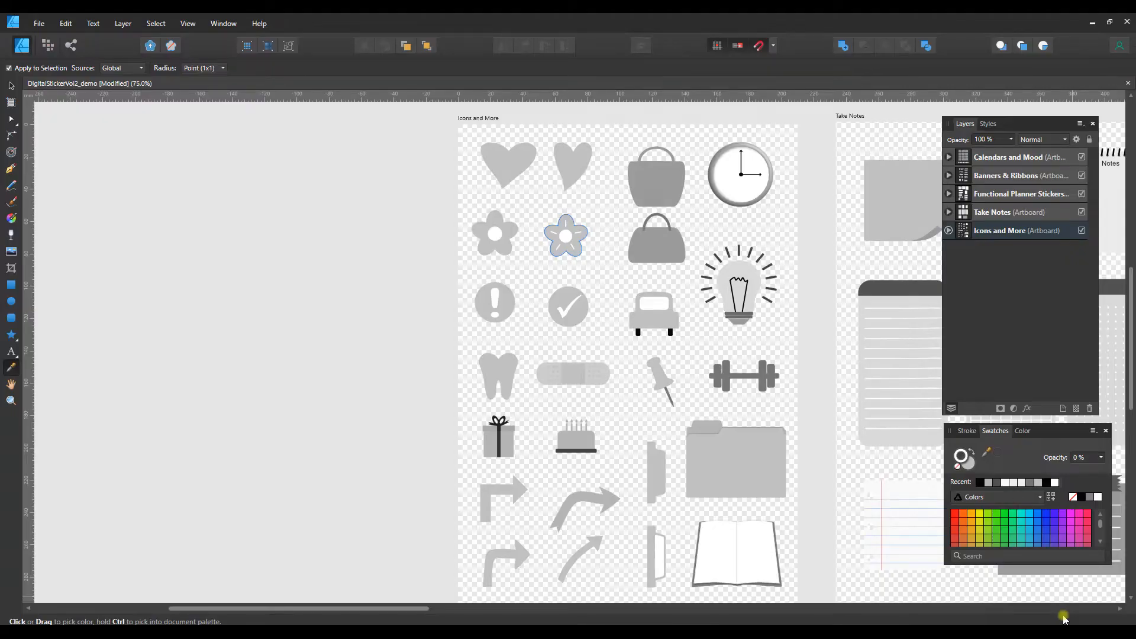
pyautogui.moveTo(1041, 587)
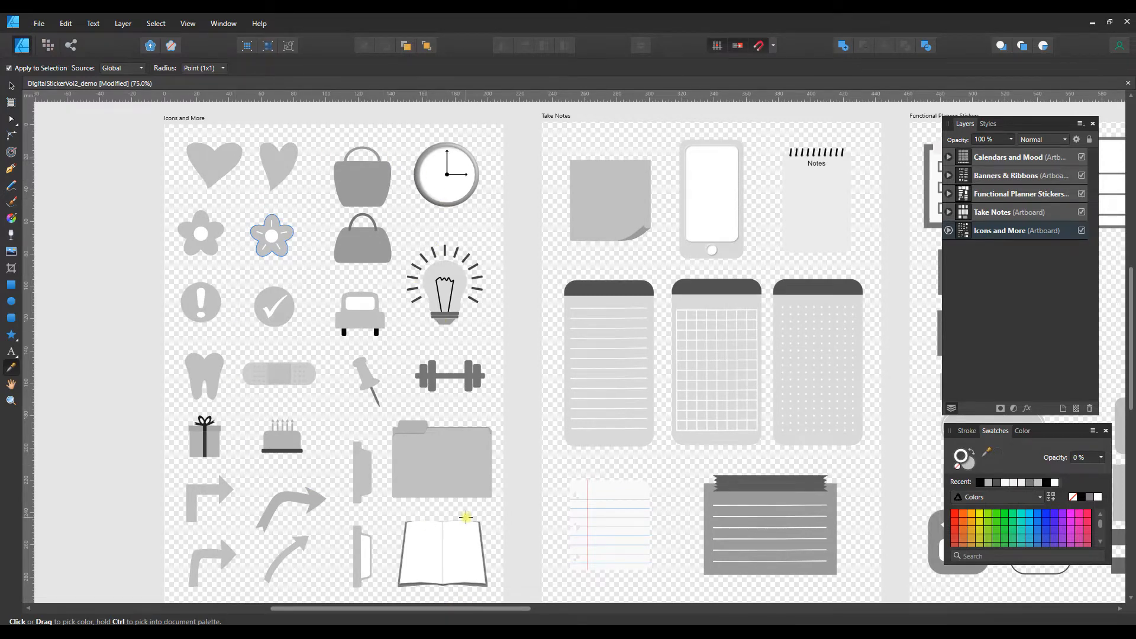
pyautogui.moveTo(451, 412)
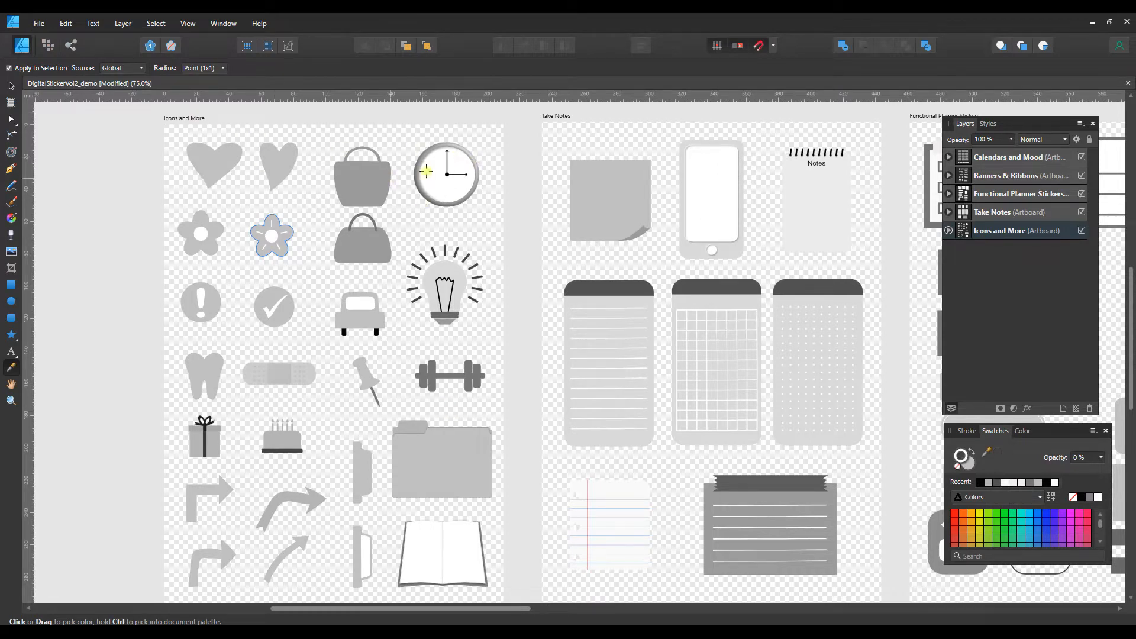
pyautogui.moveTo(444, 293)
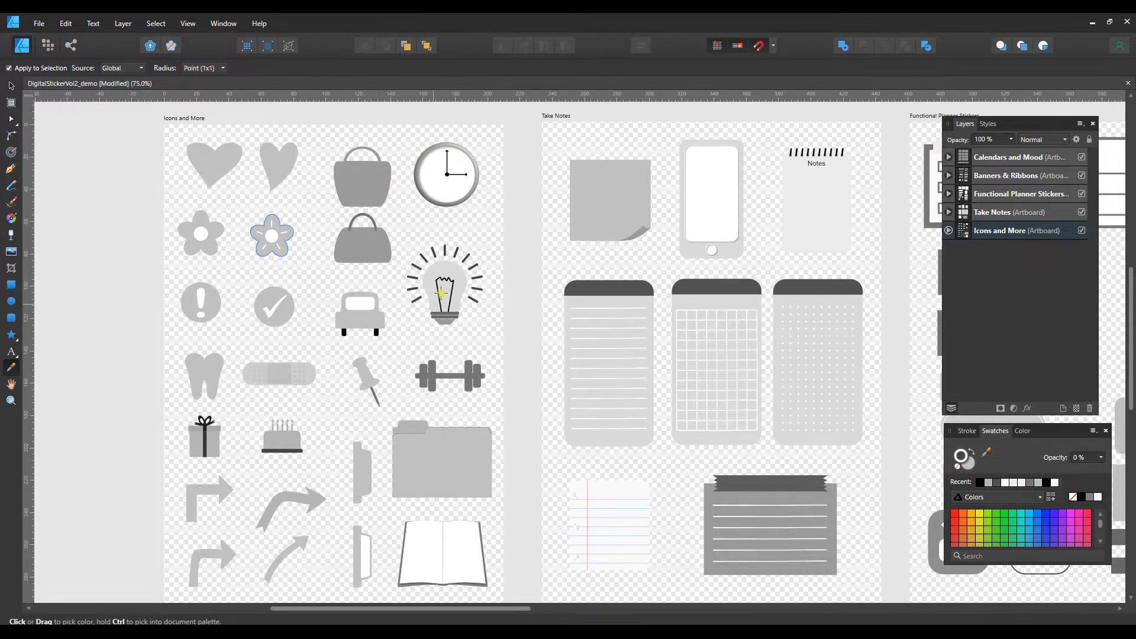
pyautogui.moveTo(380, 311)
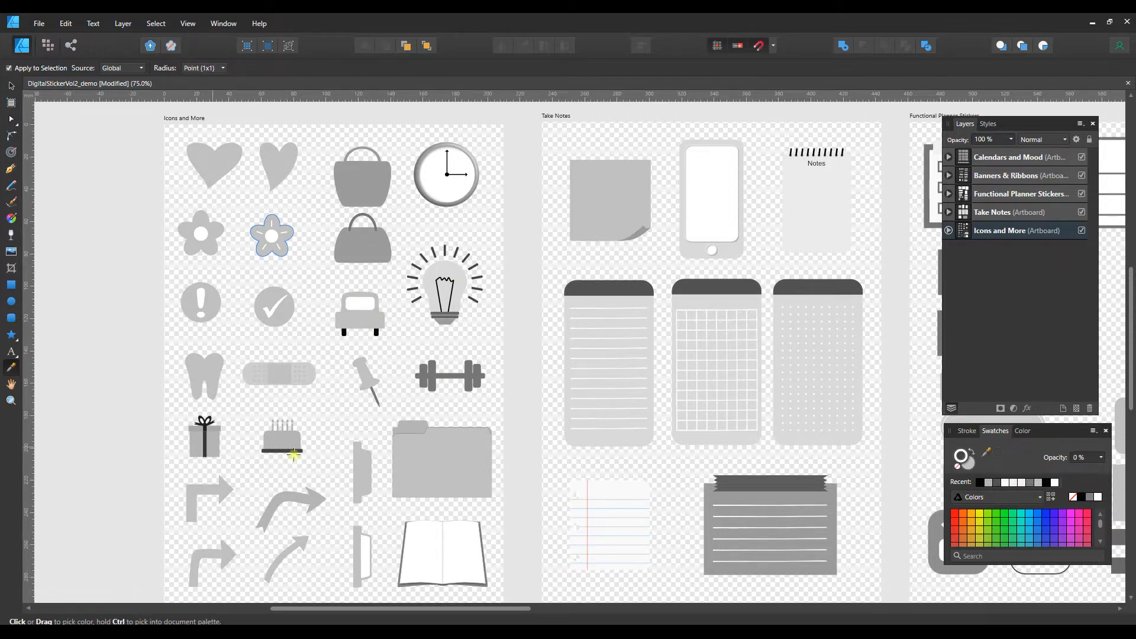
pyautogui.moveTo(350, 460)
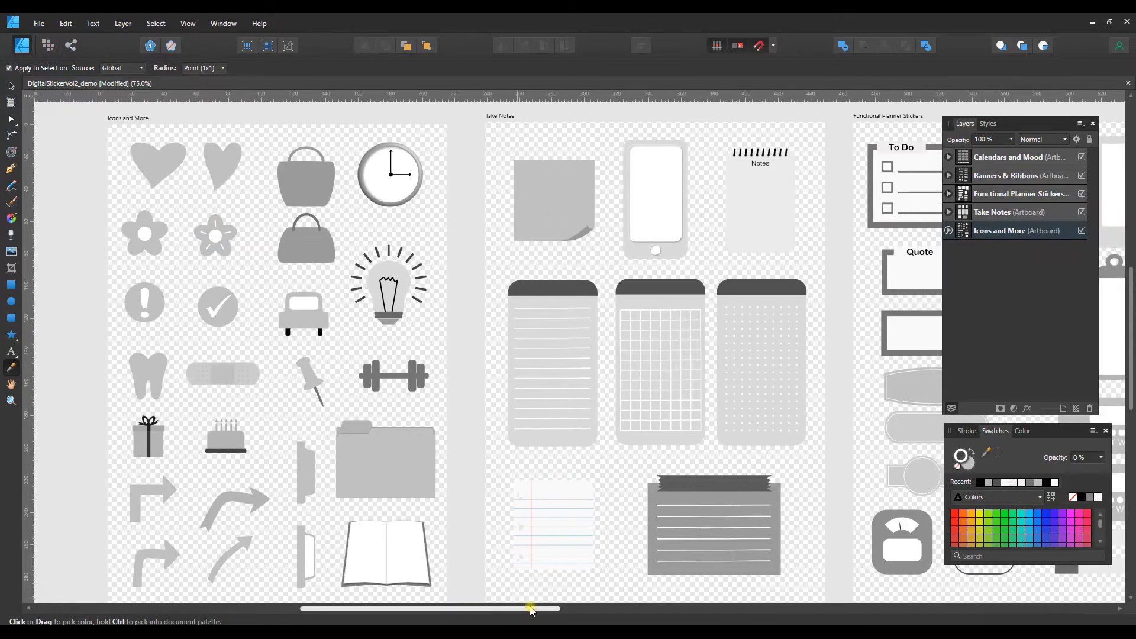
# Give the Tall Heart sticker a red-pink fill picked on the HSL colour wheel.
pyautogui.moveTo(530, 607); pyautogui.dragTo(434, 607)
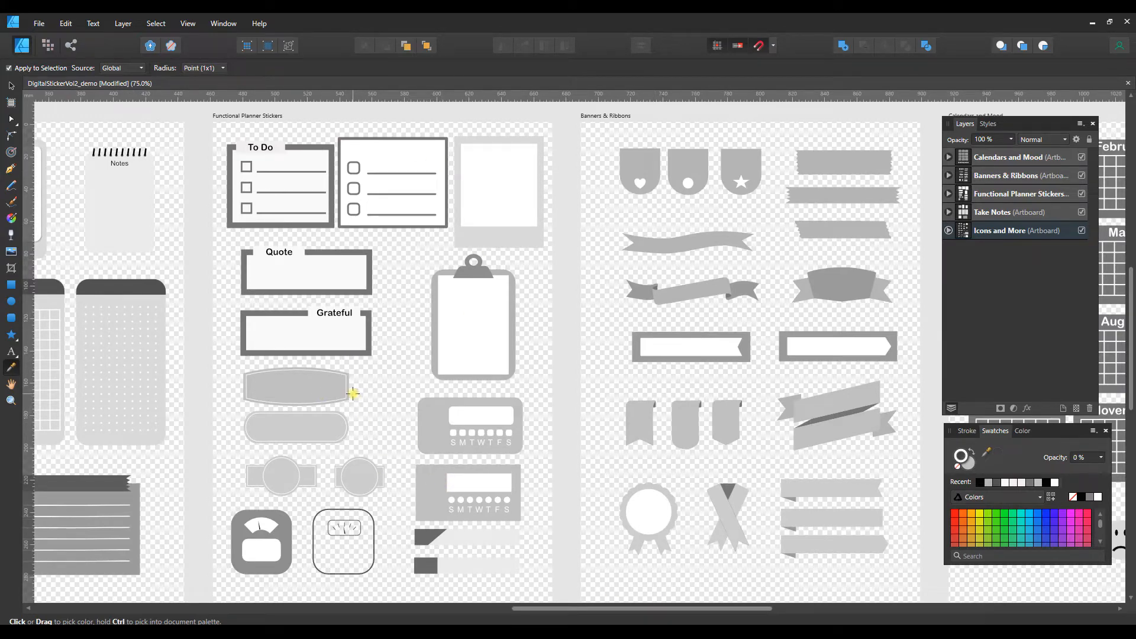
pyautogui.moveTo(457, 408)
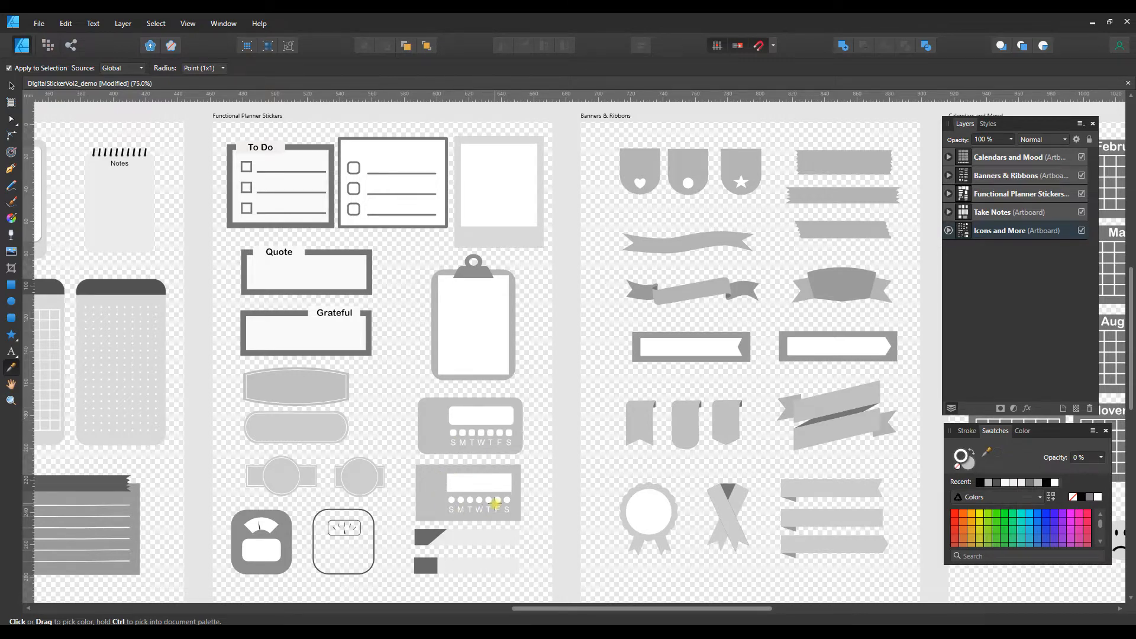
pyautogui.moveTo(488, 495)
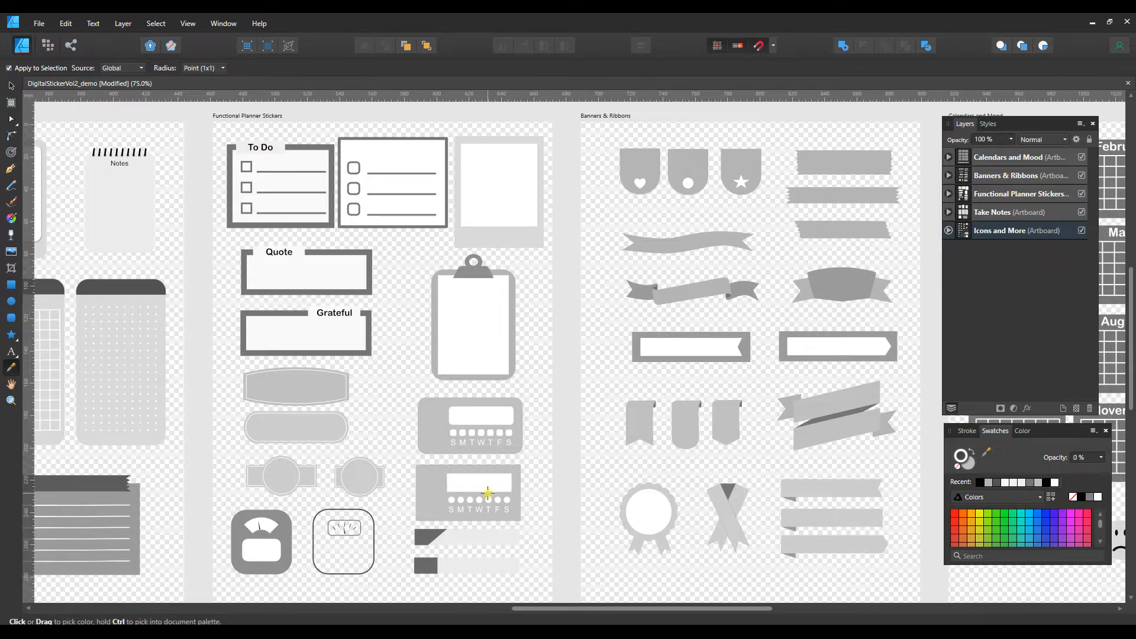
pyautogui.moveTo(304, 532)
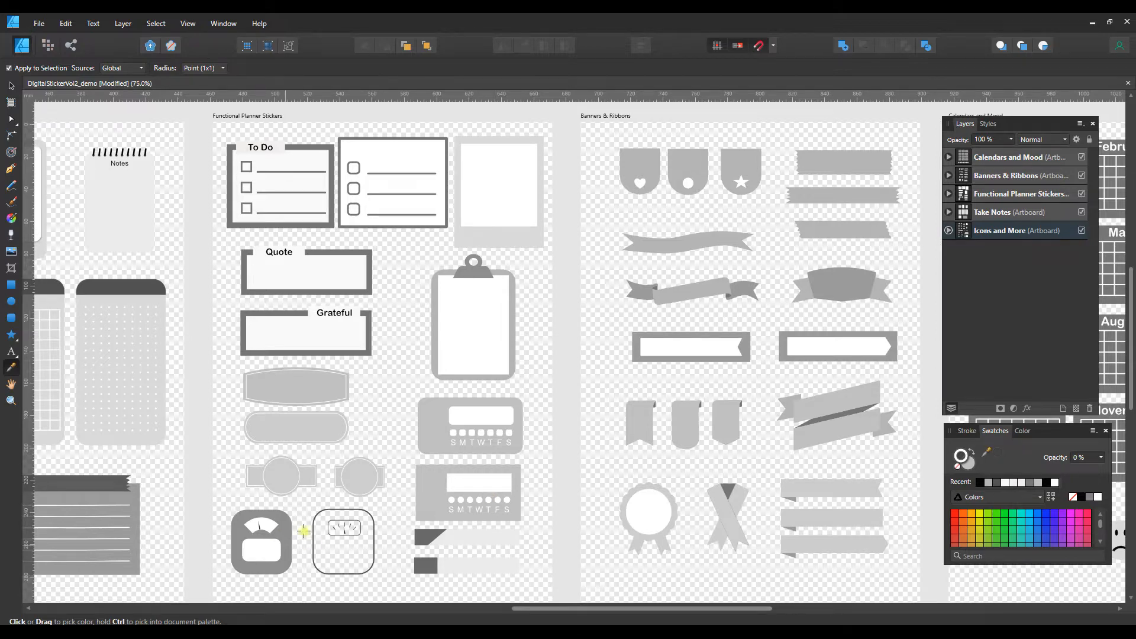
pyautogui.moveTo(580, 520)
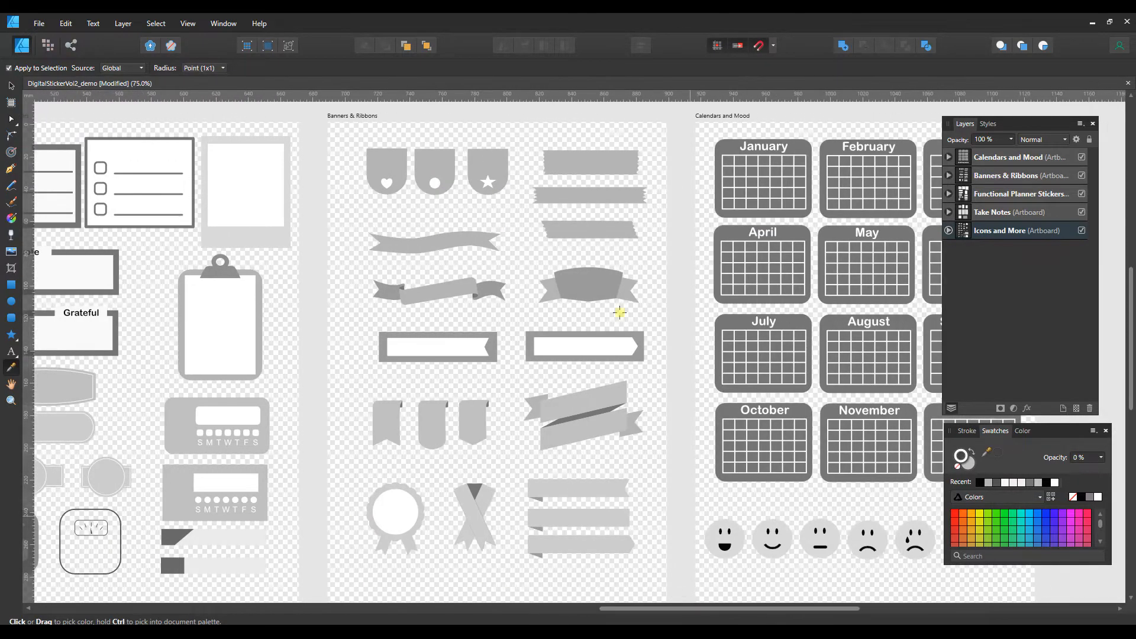
pyautogui.moveTo(594, 183)
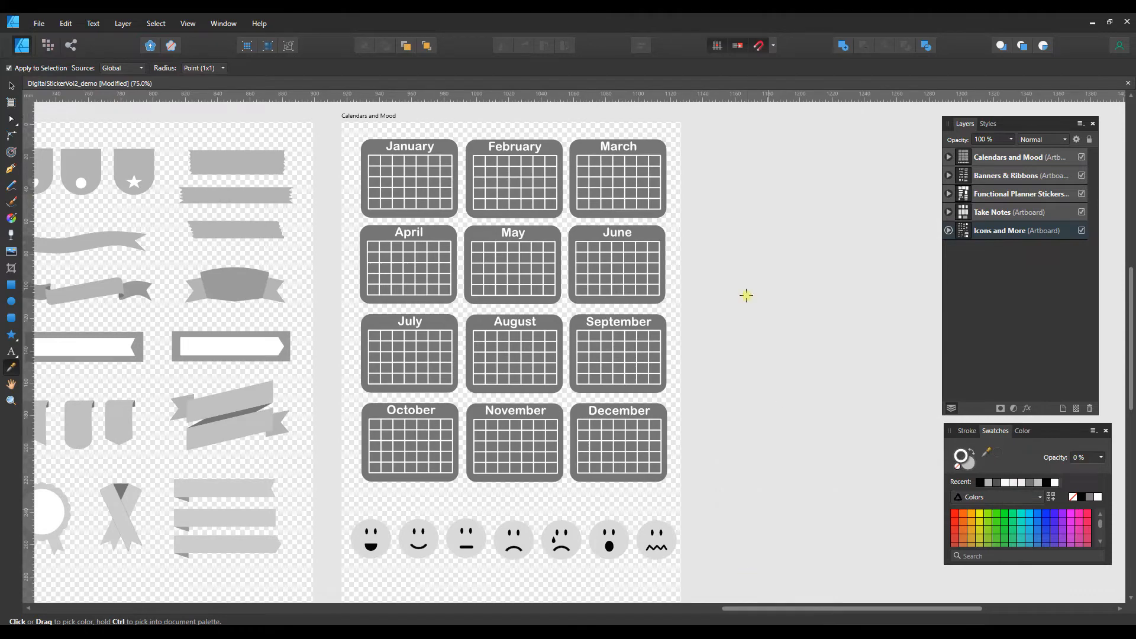
pyautogui.moveTo(644, 569)
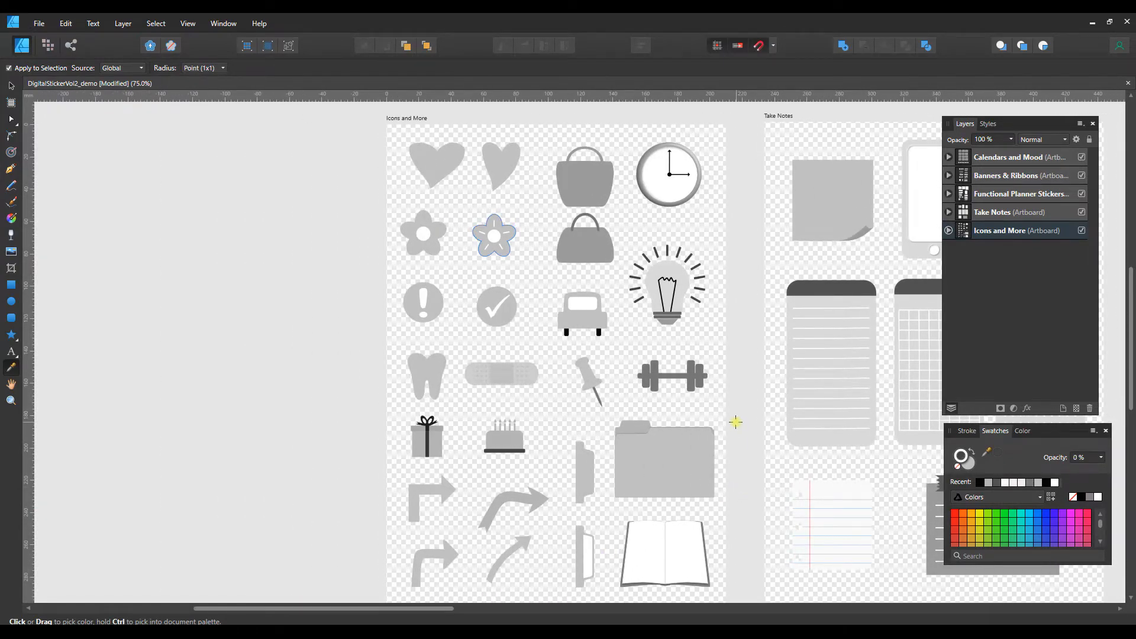
pyautogui.moveTo(491, 168)
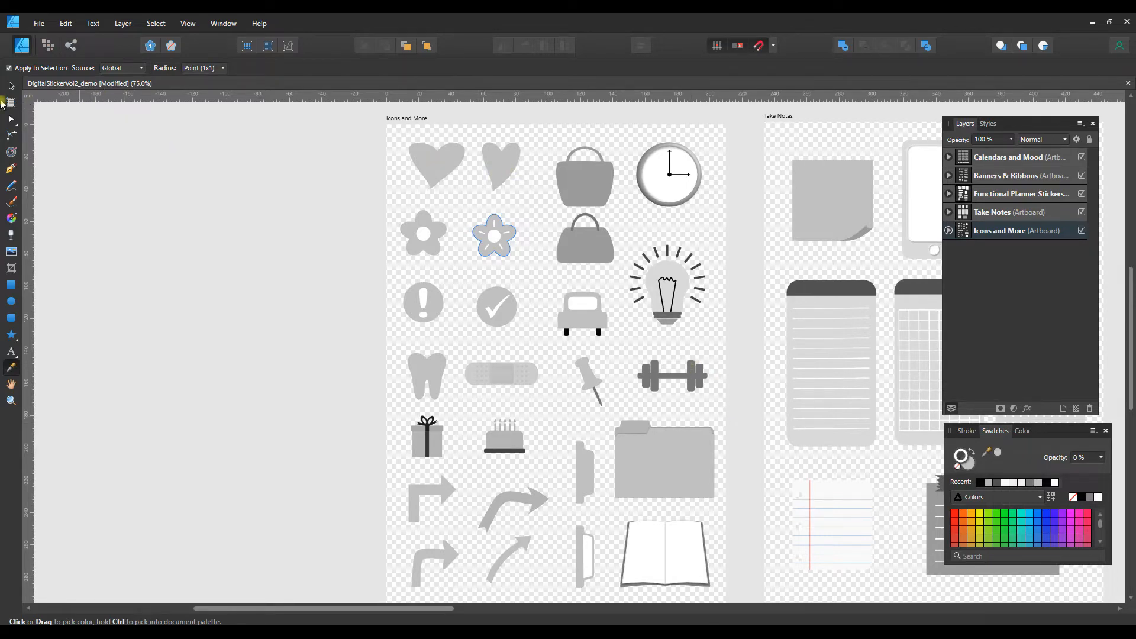
pyautogui.click(500, 163)
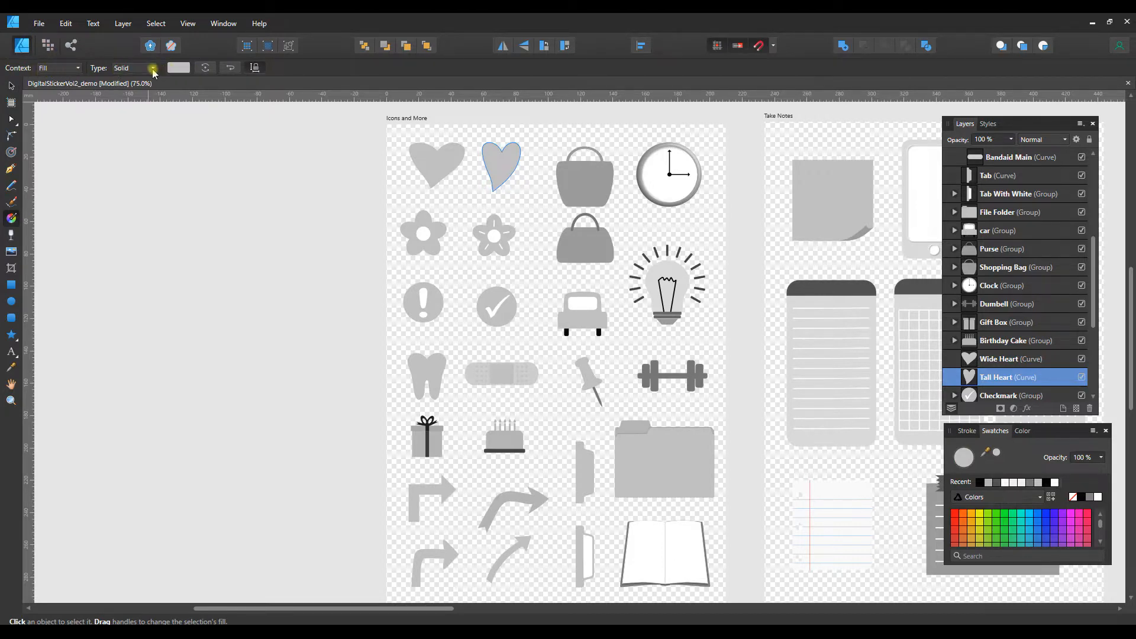
pyautogui.click(153, 68)
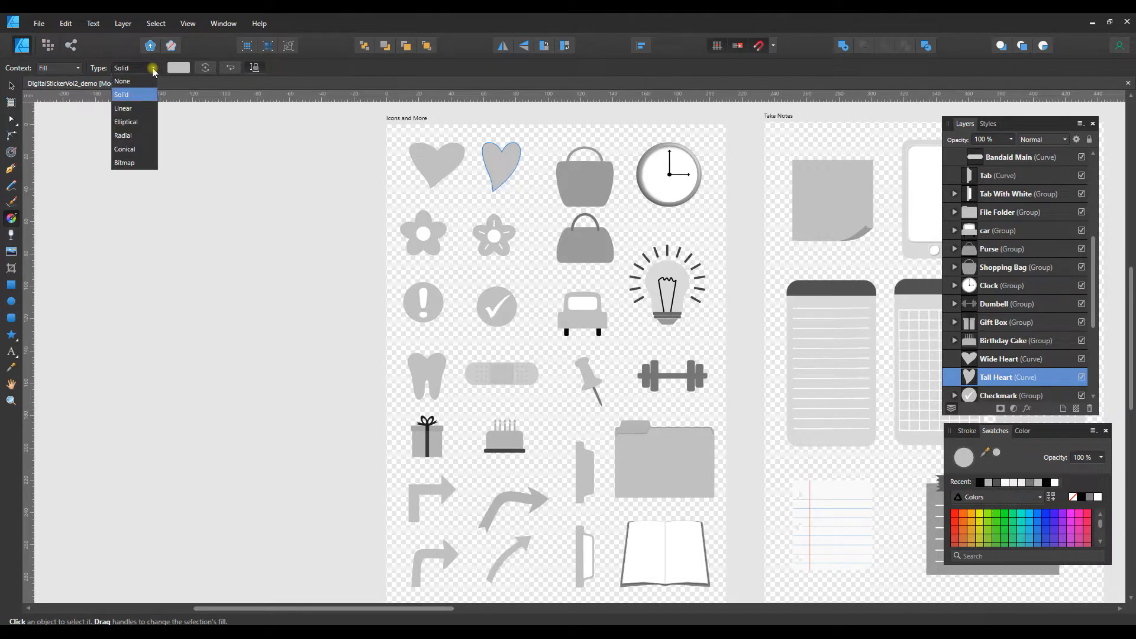
pyautogui.moveTo(124, 153)
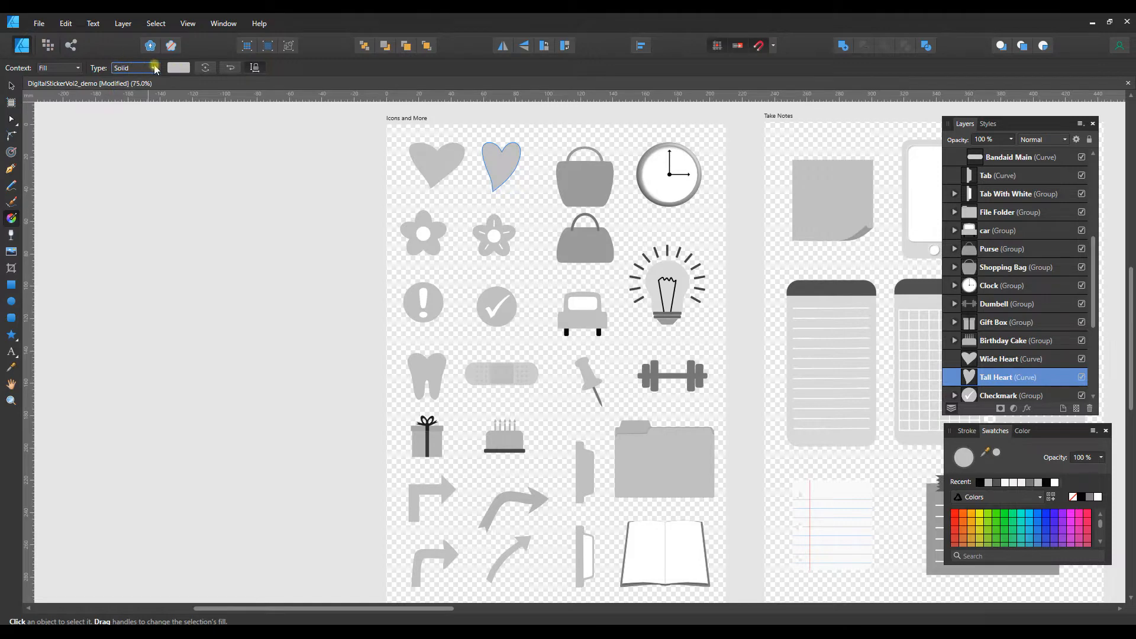
pyautogui.click(154, 68)
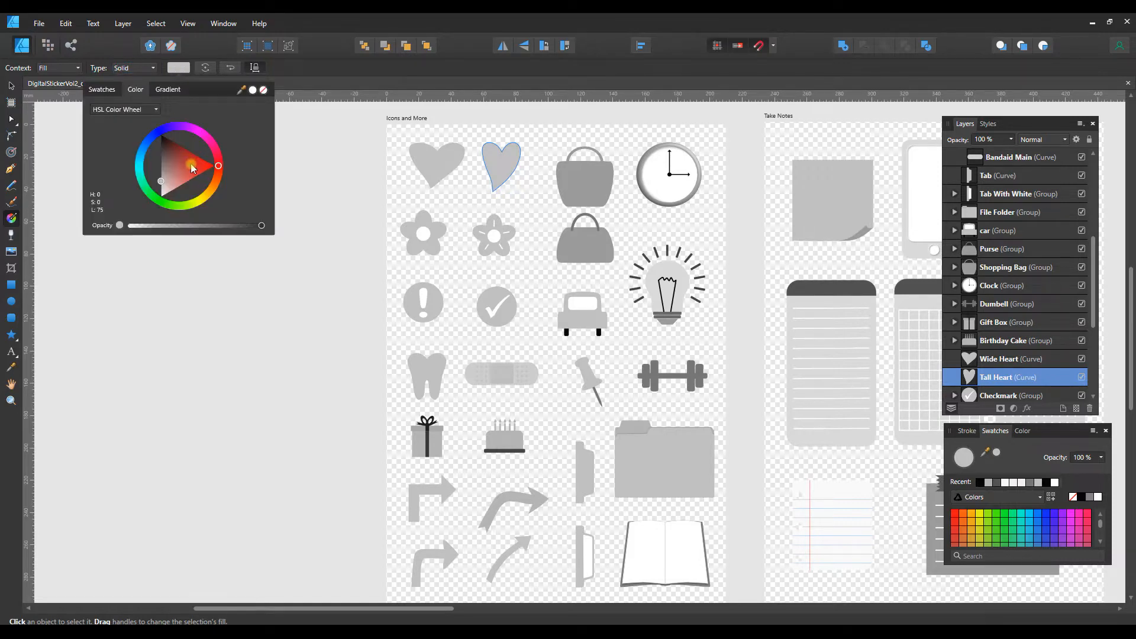
pyautogui.click(198, 194)
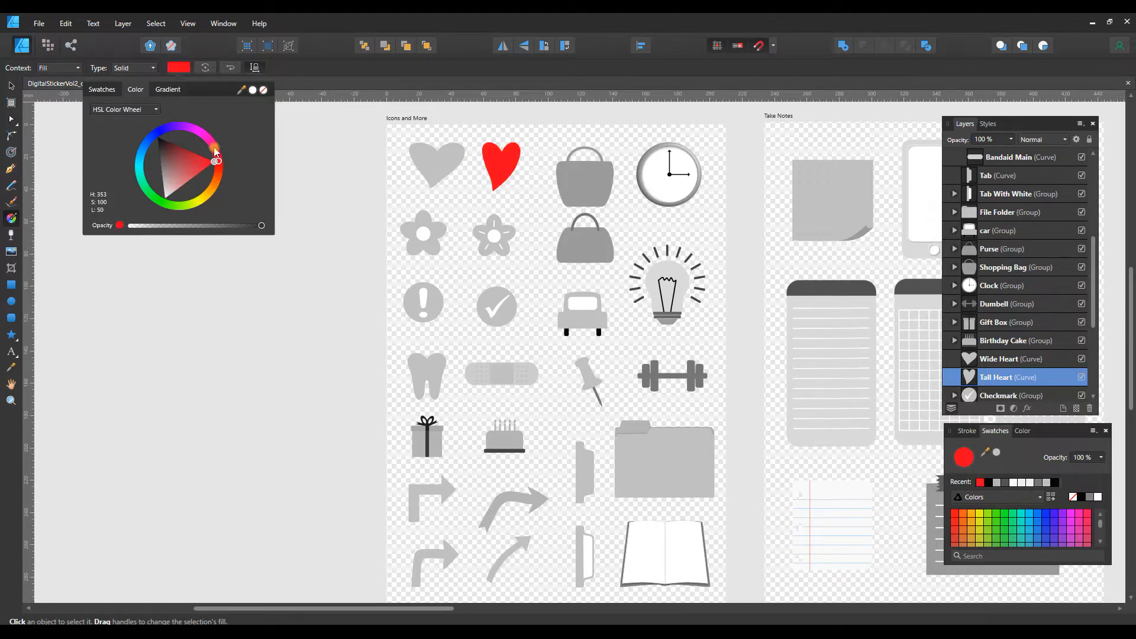
pyautogui.click(187, 166)
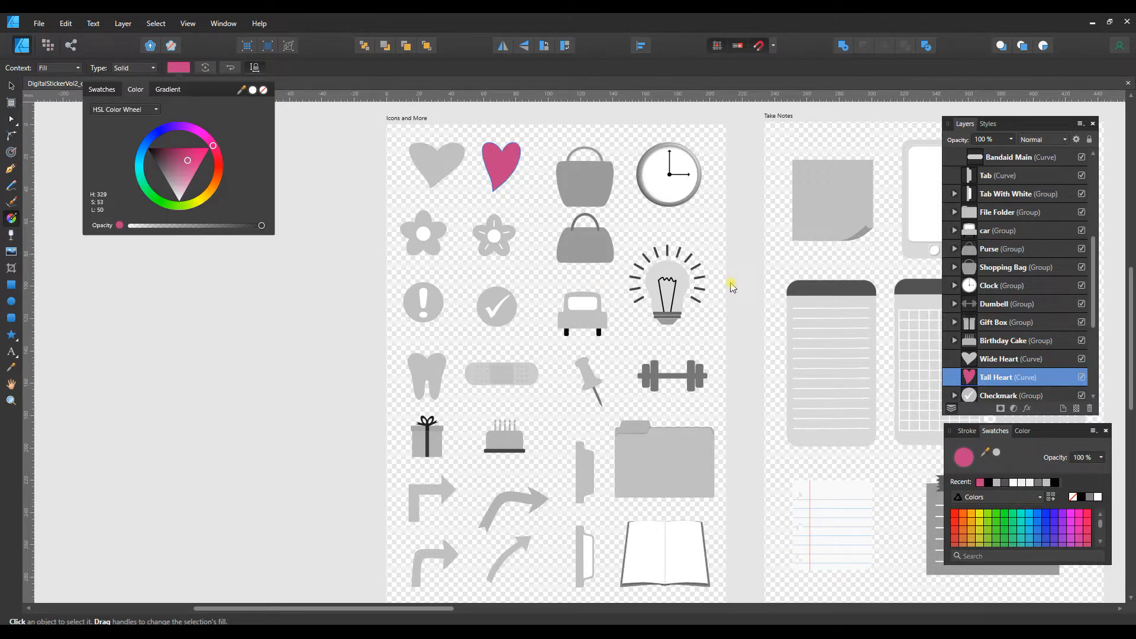
pyautogui.moveTo(518, 357)
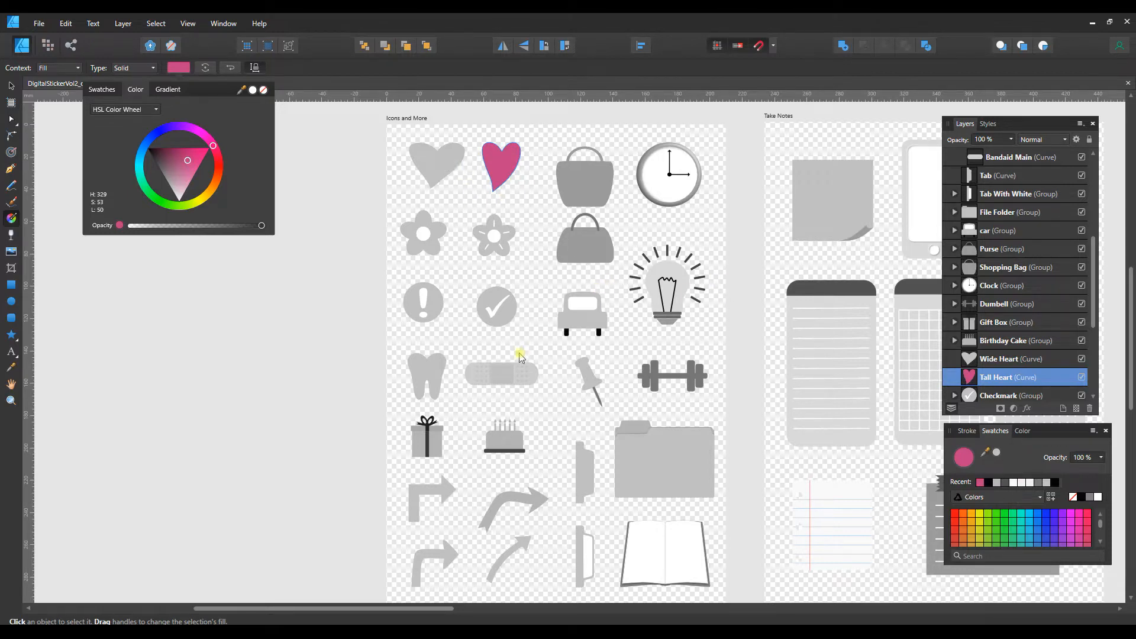
pyautogui.moveTo(455, 271)
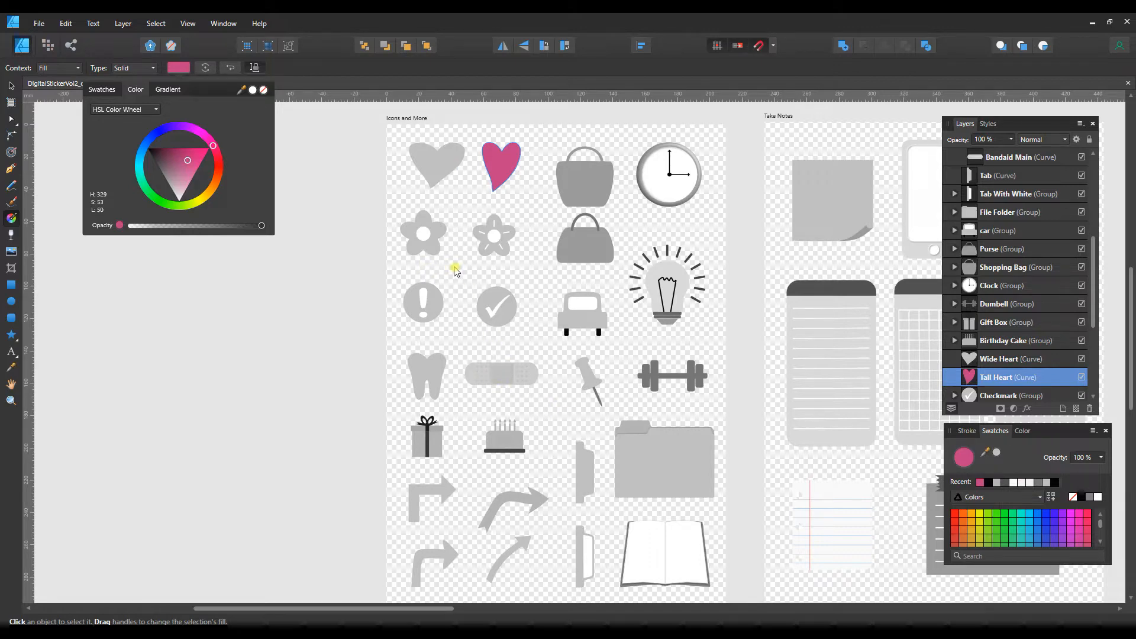
pyautogui.moveTo(459, 253)
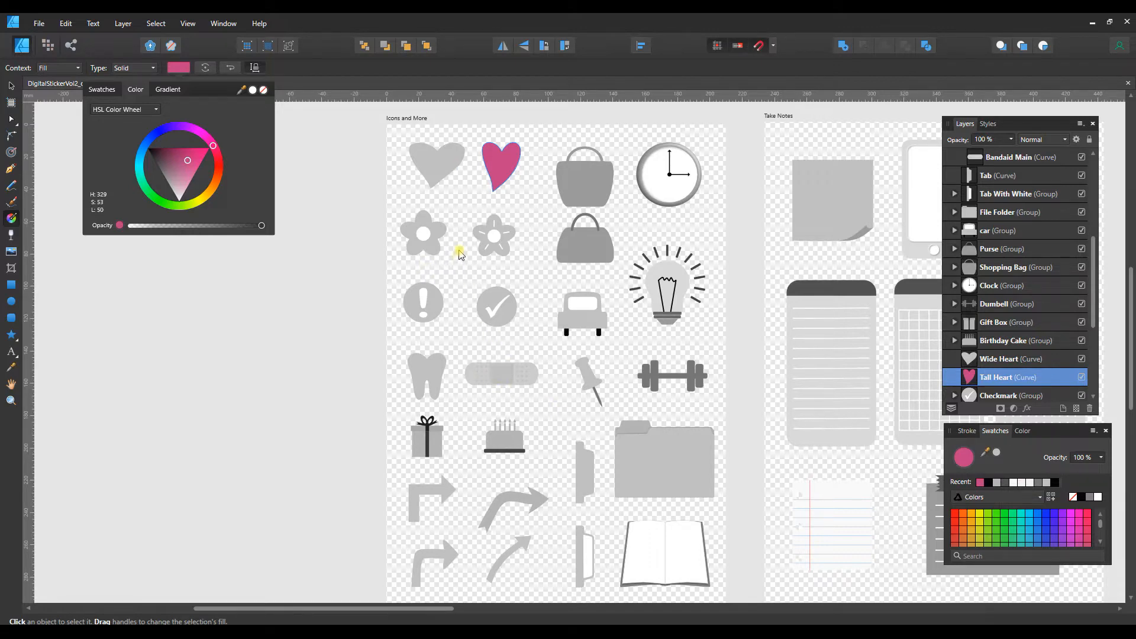
pyautogui.moveTo(464, 248)
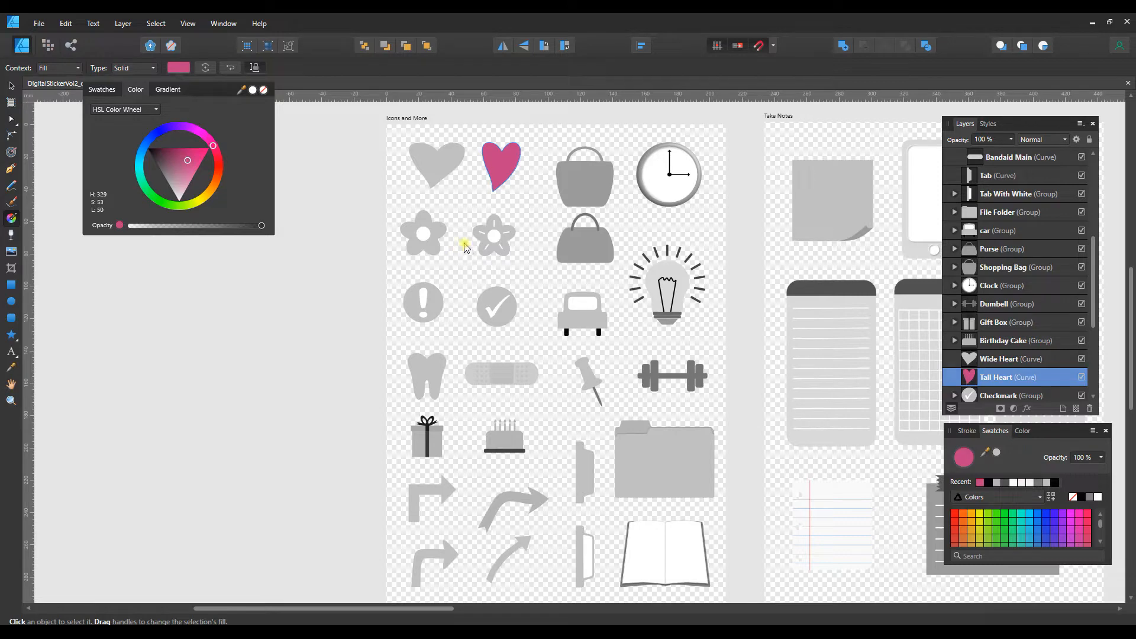
pyautogui.moveTo(467, 237)
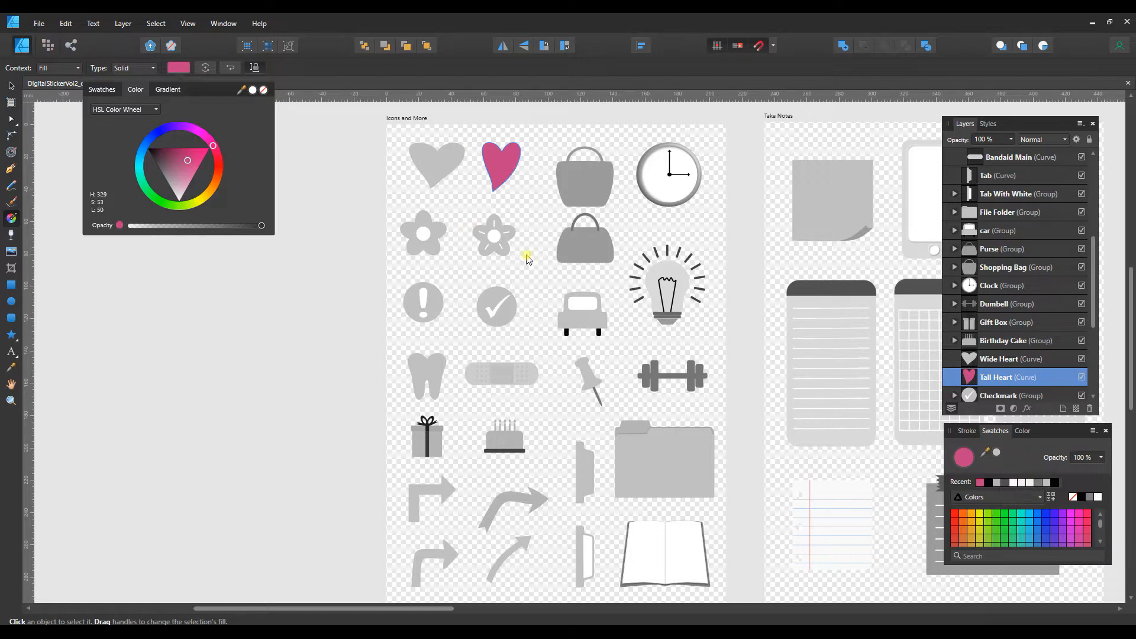
pyautogui.moveTo(599, 310)
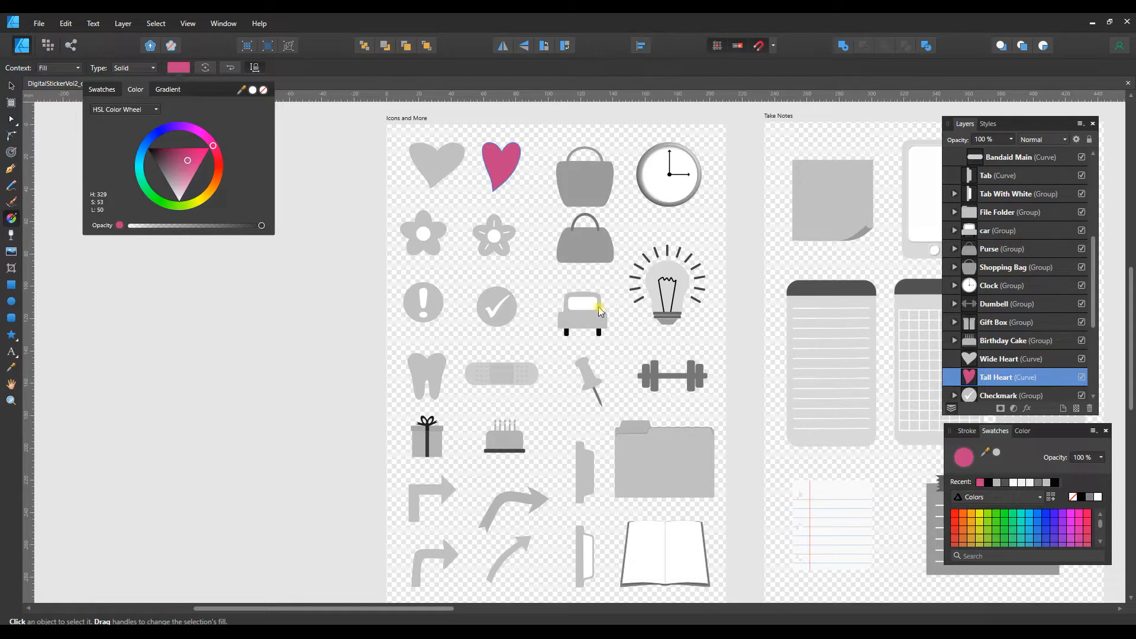
pyautogui.moveTo(615, 310)
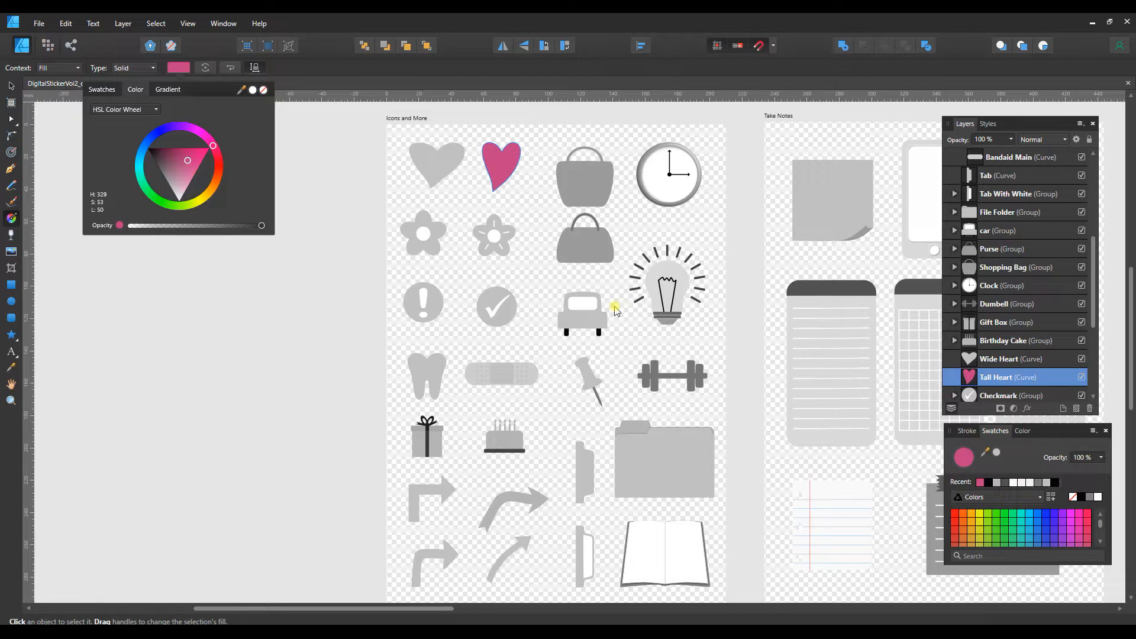
pyautogui.moveTo(638, 297)
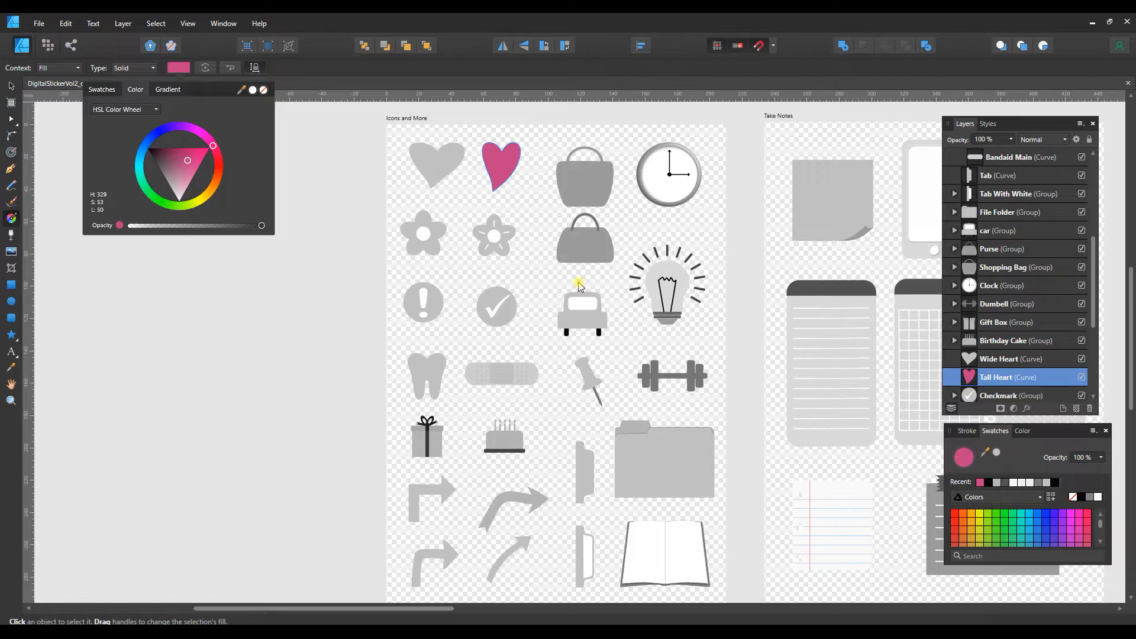
# Zoom in on the sticker sheet and select the tall heart, then the outlined flower.
pyautogui.press('ctrl+=')
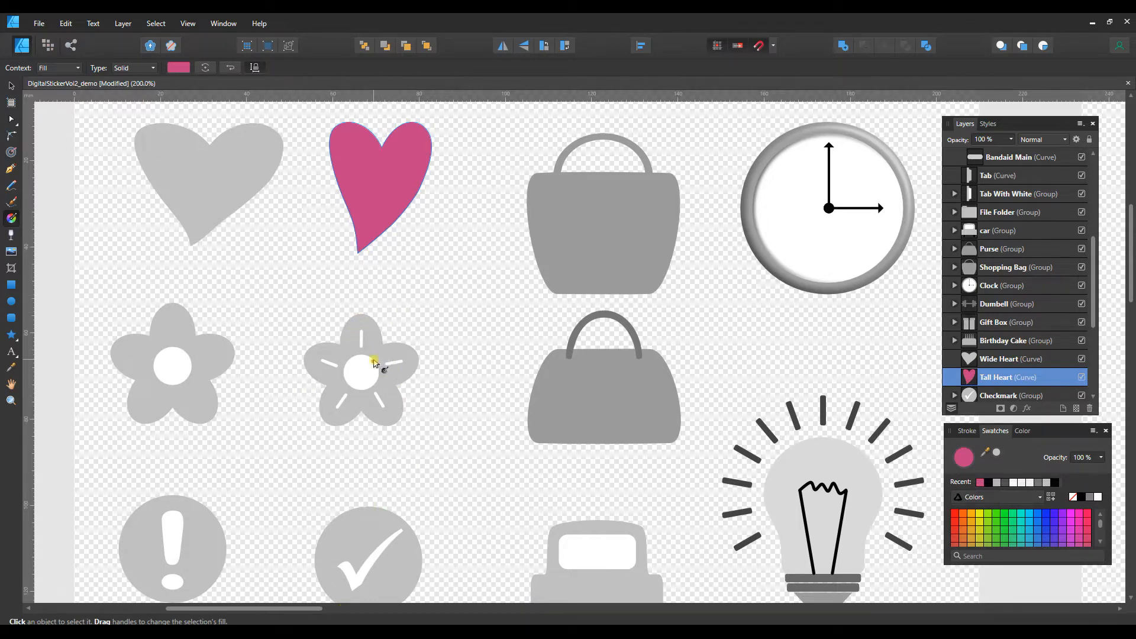
pyautogui.click(380, 185)
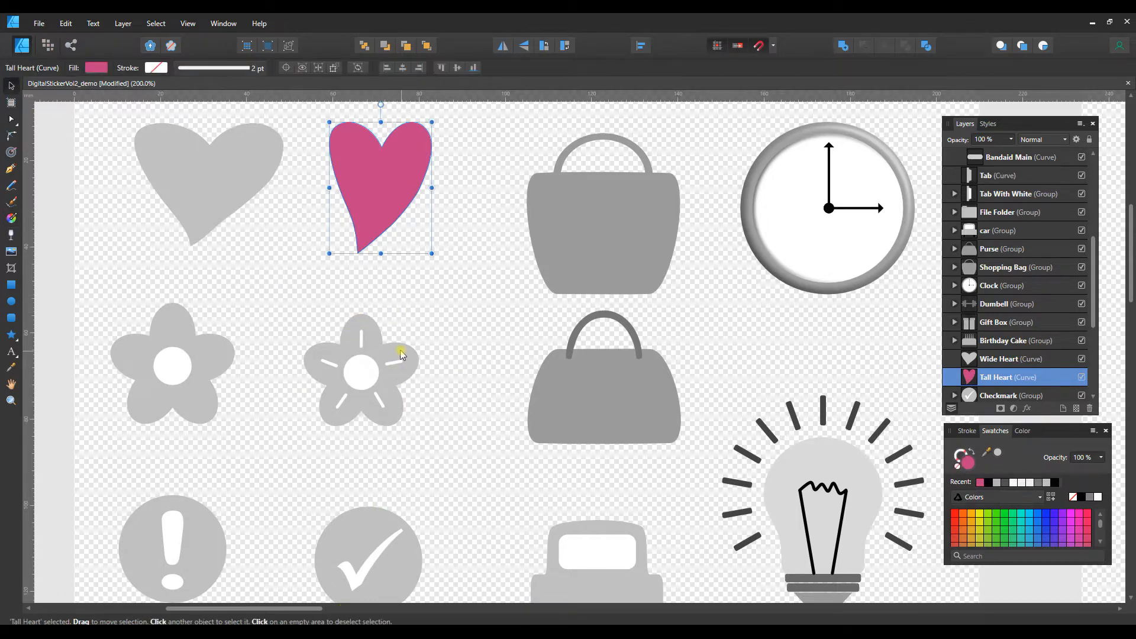
pyautogui.click(361, 370)
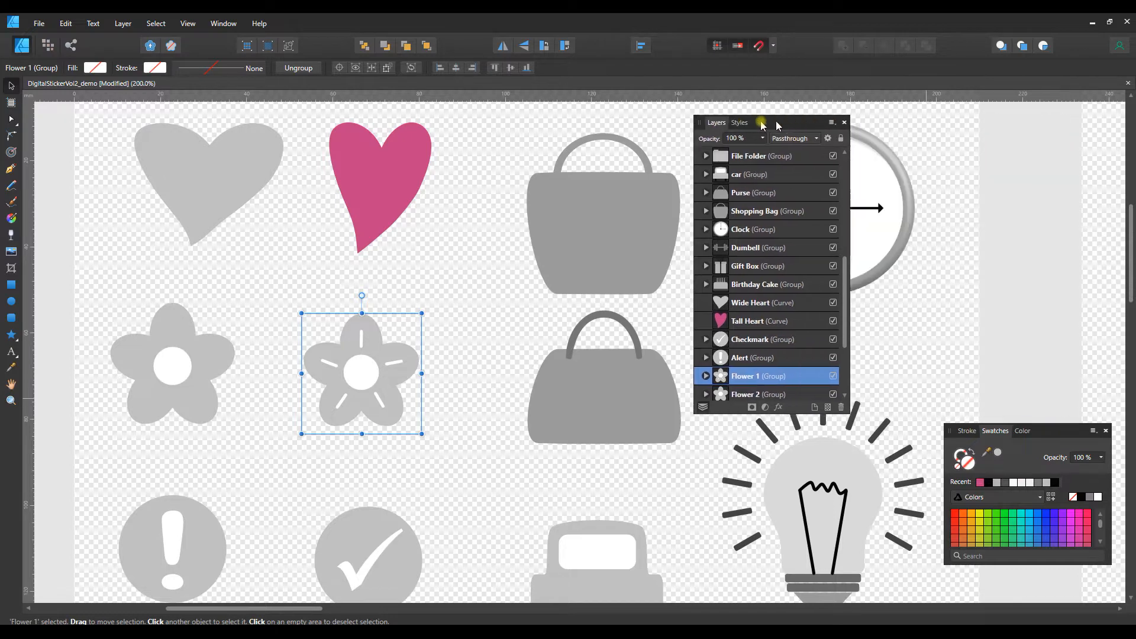
# Expand Flower 1 and its Veins group in the repositioned Layers panel.
pyautogui.moveTo(772, 122); pyautogui.dragTo(665, 125)
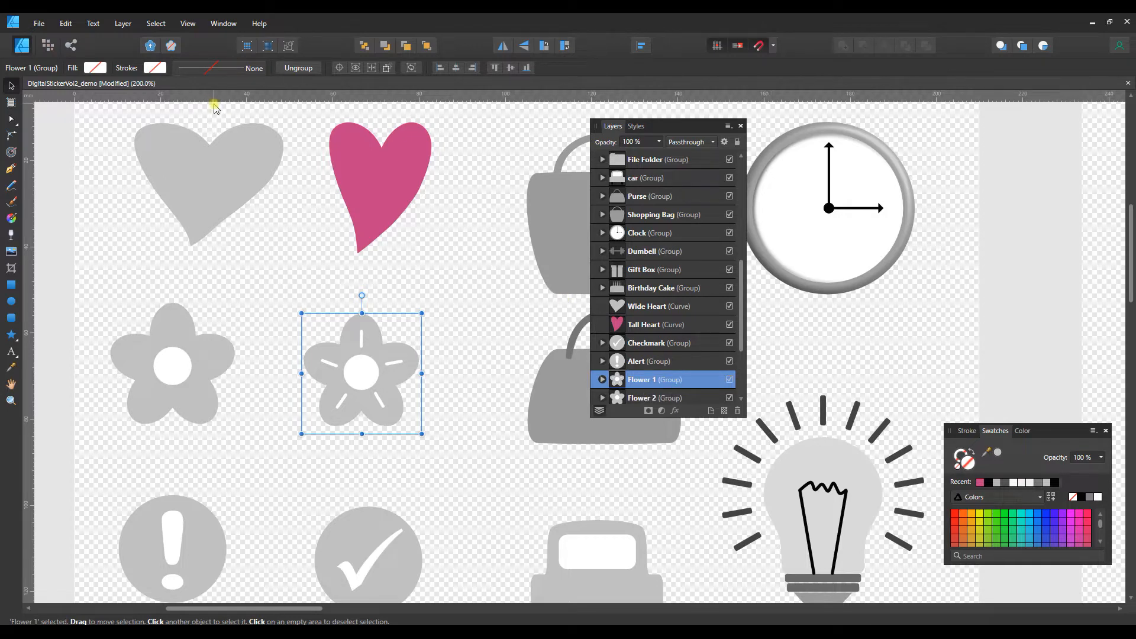
pyautogui.moveTo(462, 263)
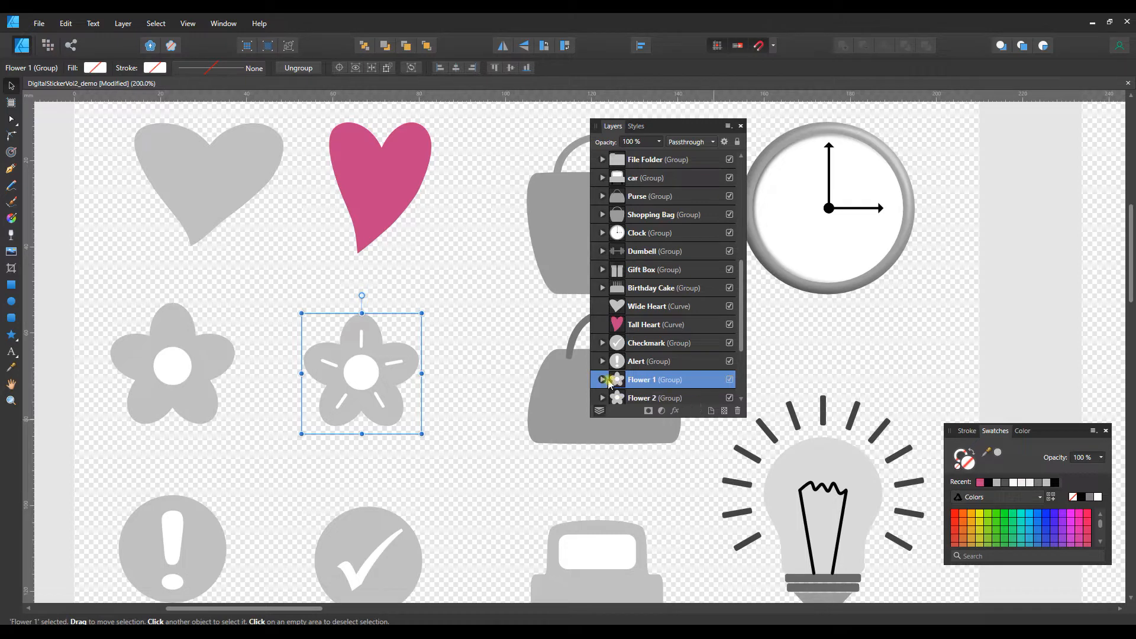
pyautogui.click(602, 379)
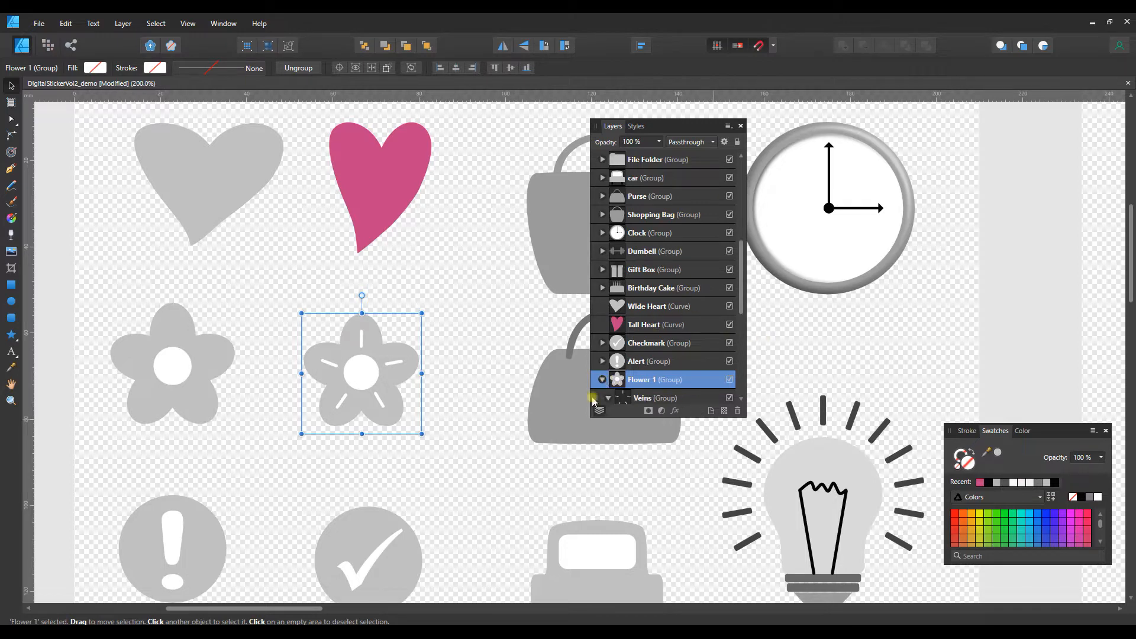
pyautogui.click(607, 398)
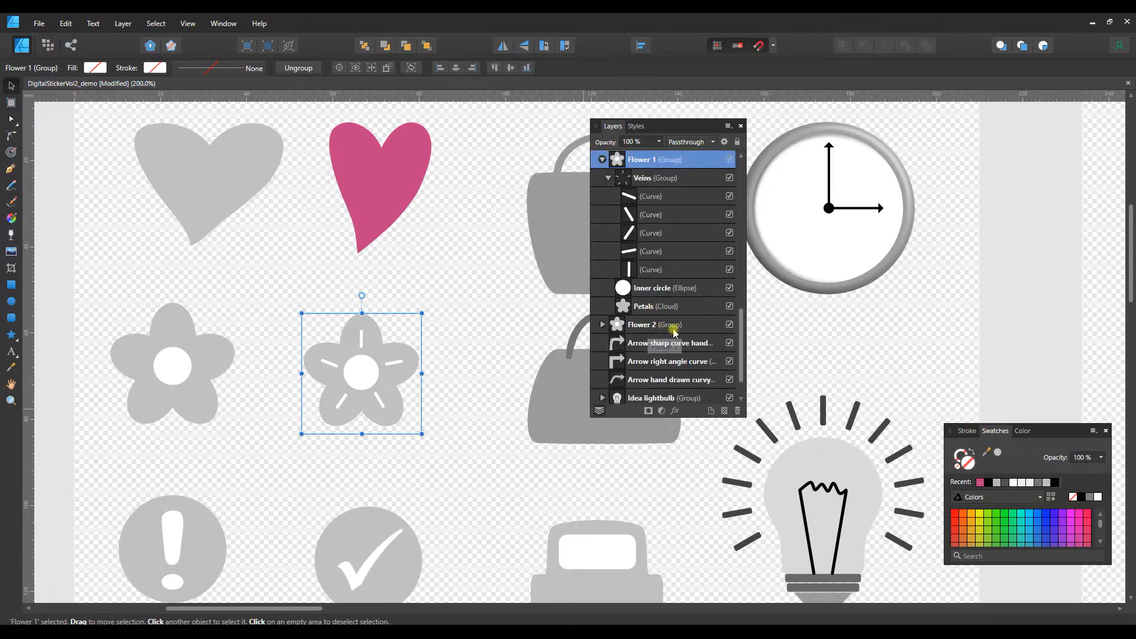
pyautogui.moveTo(650, 312)
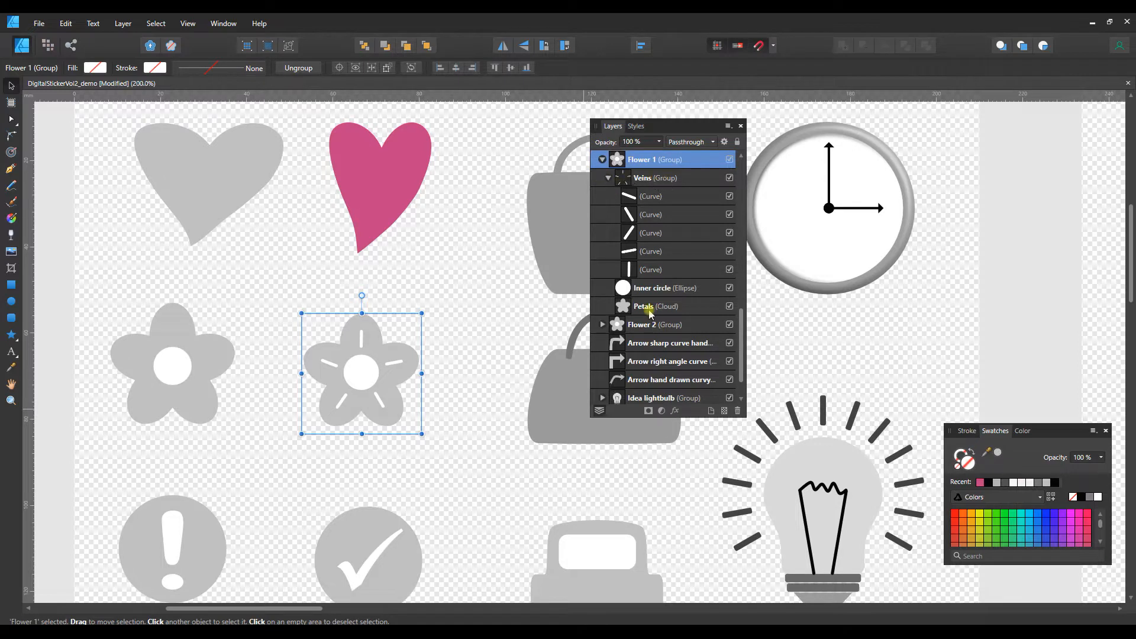
# Fill the flower's Petals magenta and start recolouring its Inner circle yellow.
pyautogui.click(656, 305)
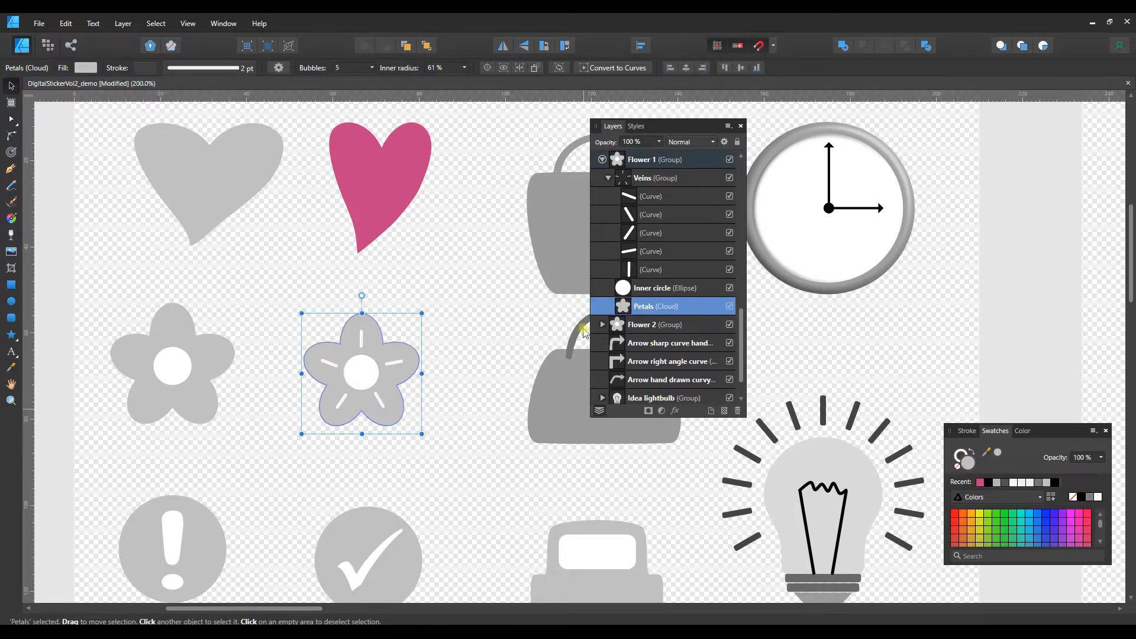
pyautogui.moveTo(116, 104)
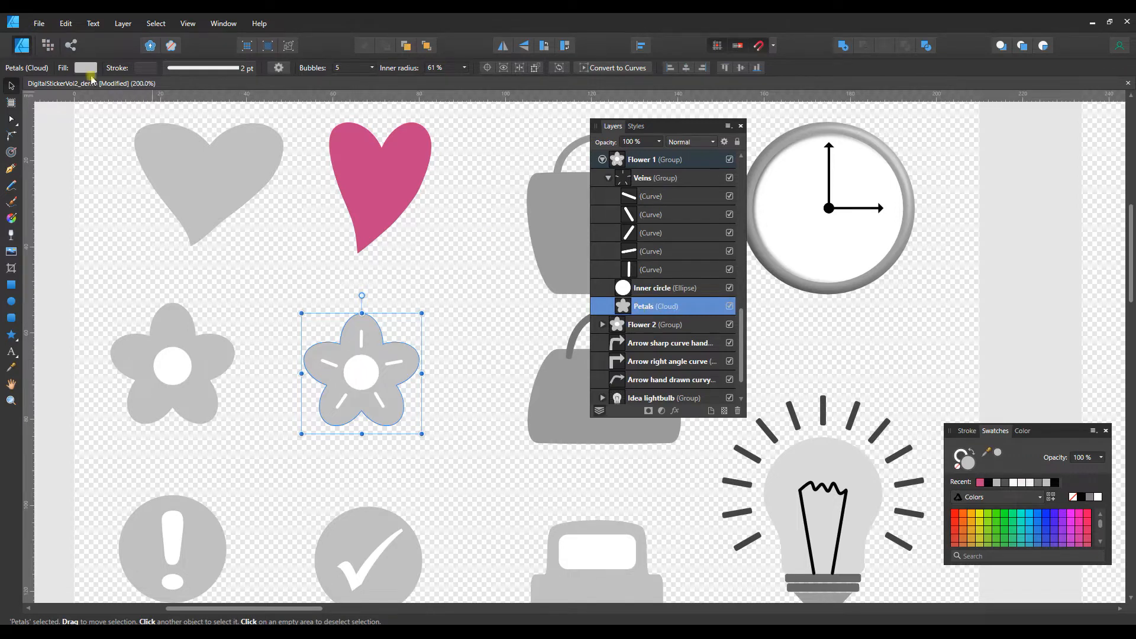
pyautogui.click(85, 67)
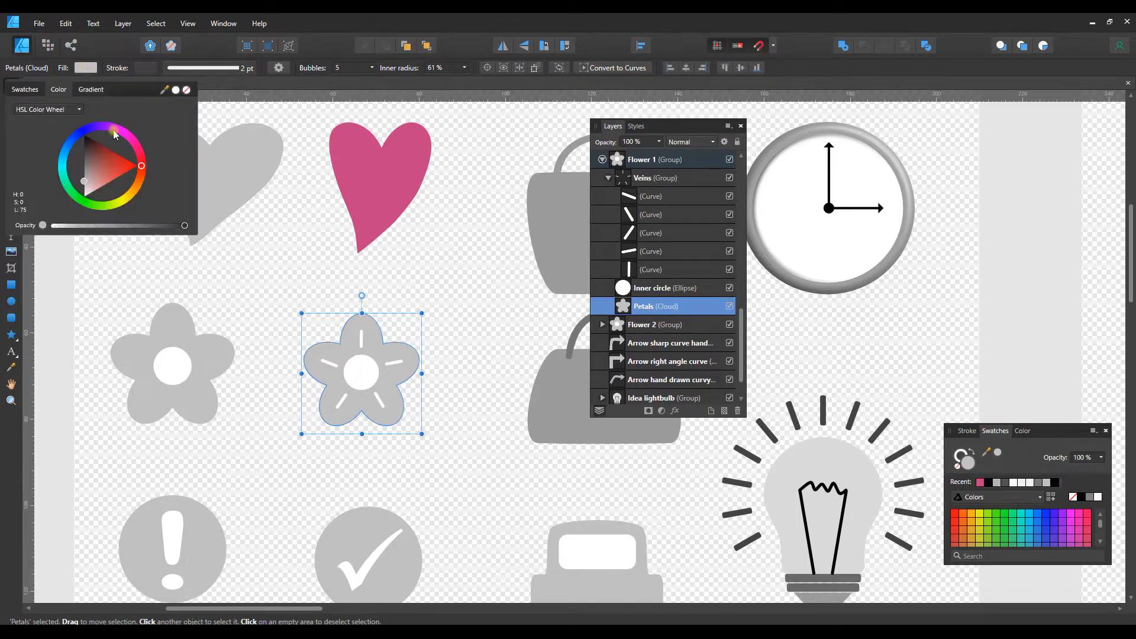
pyautogui.click(114, 130)
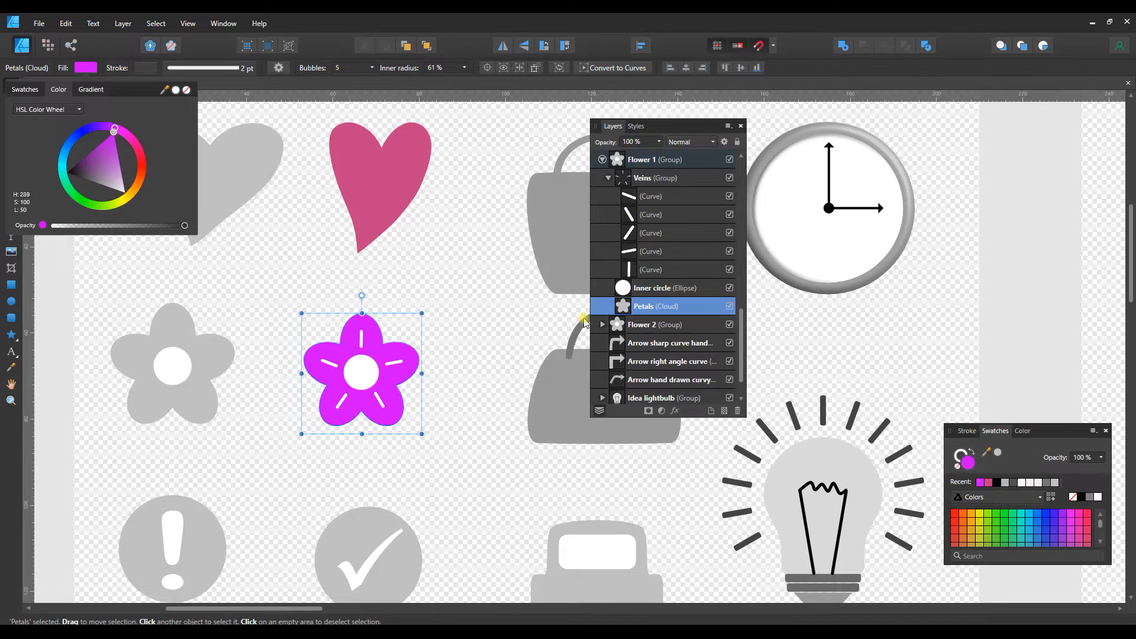
pyautogui.click(660, 288)
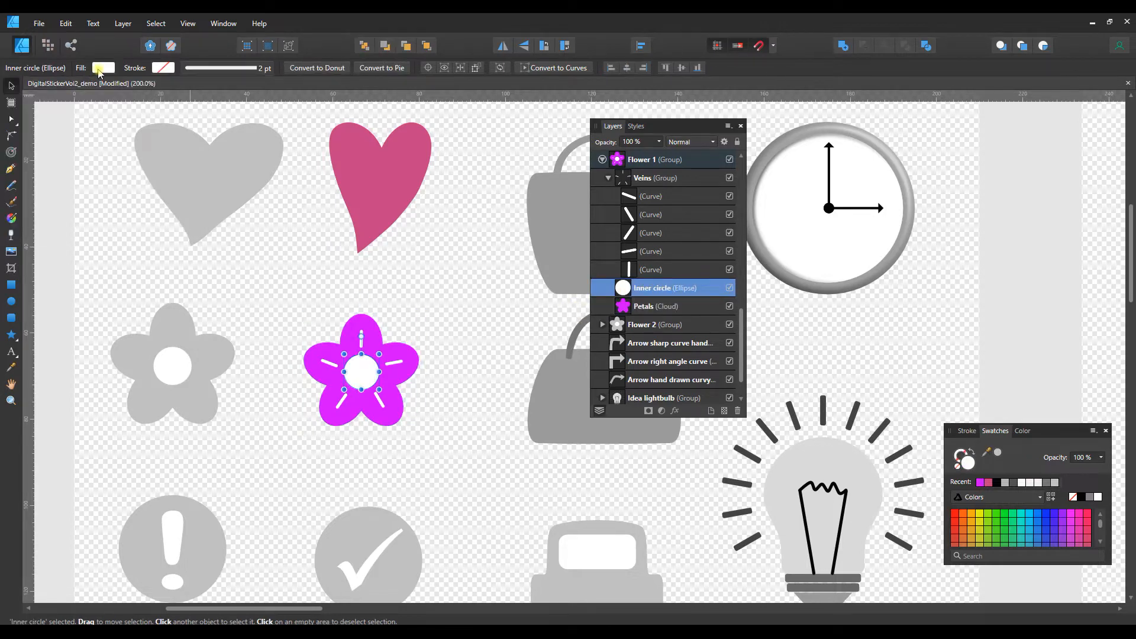
pyautogui.click(101, 68)
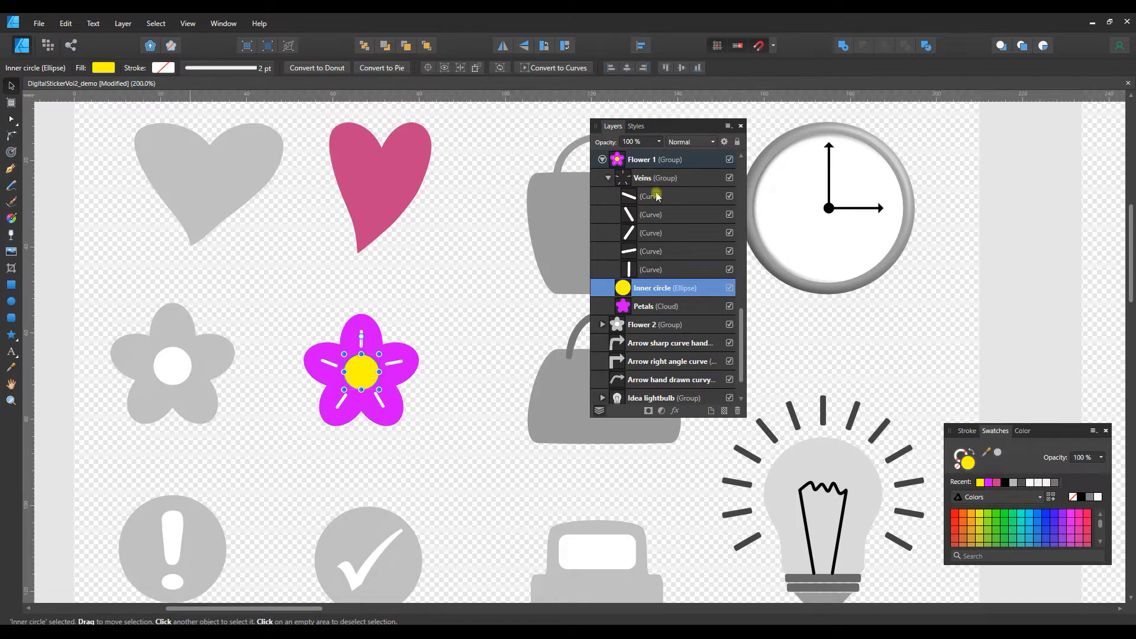
pyautogui.moveTo(646, 188)
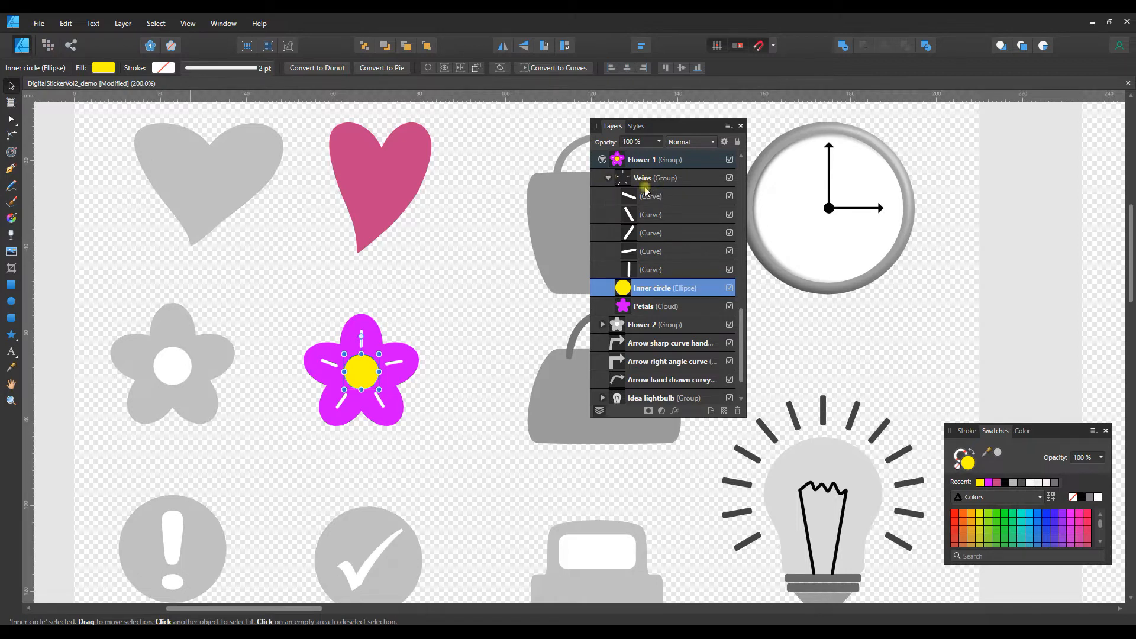
# Give the five selected vein curves an orange stroke colour.
pyautogui.click(651, 195)
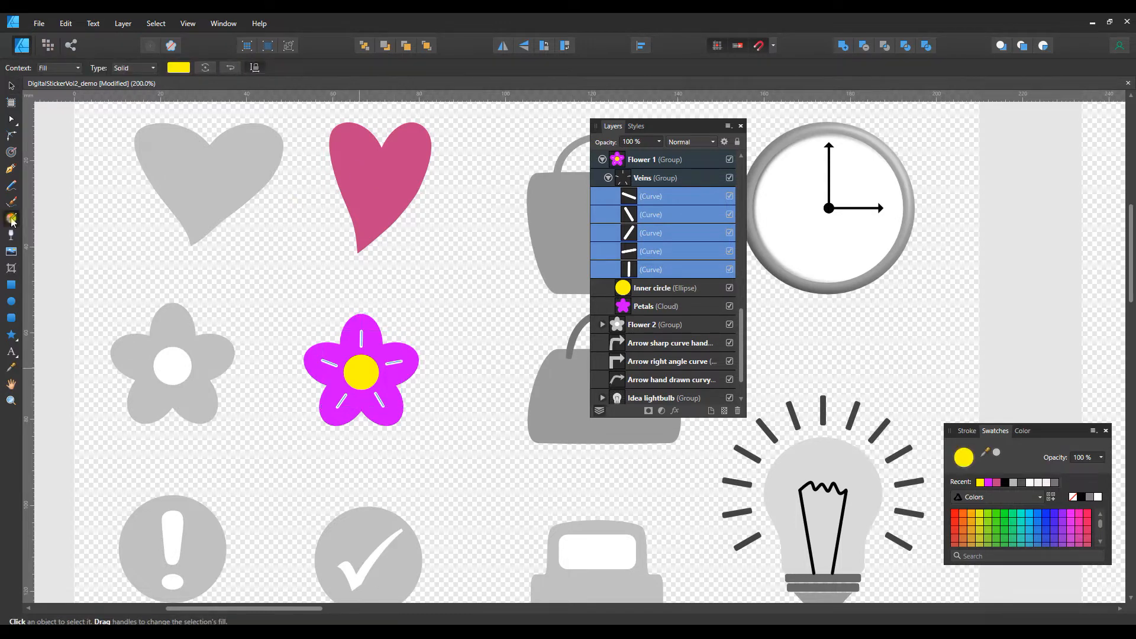
pyautogui.moveTo(12, 219)
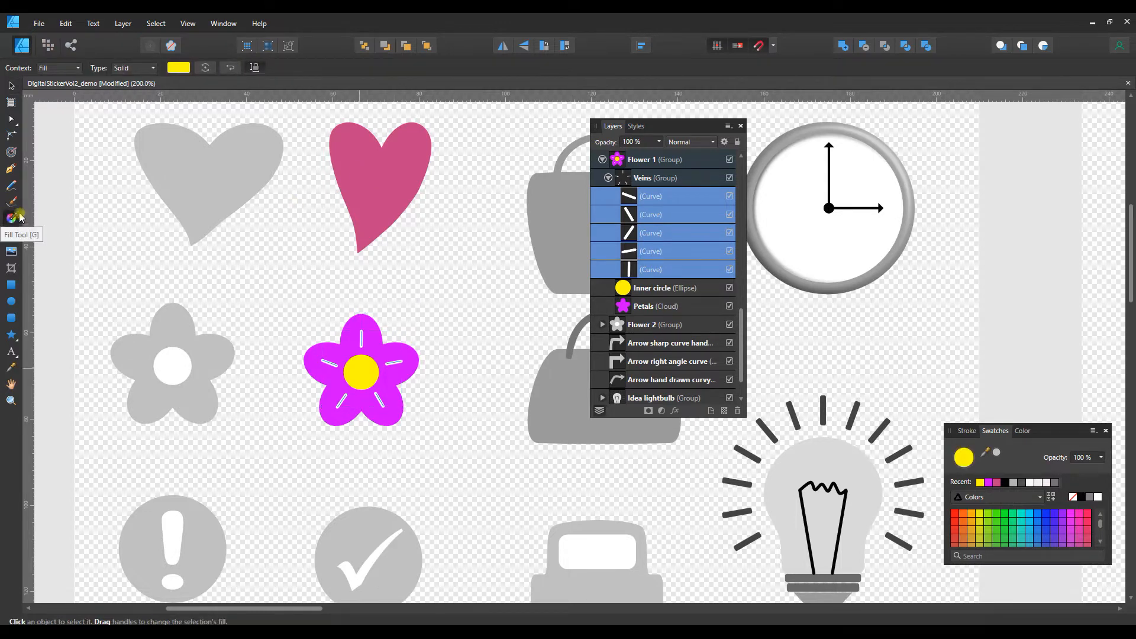
pyautogui.click(58, 68)
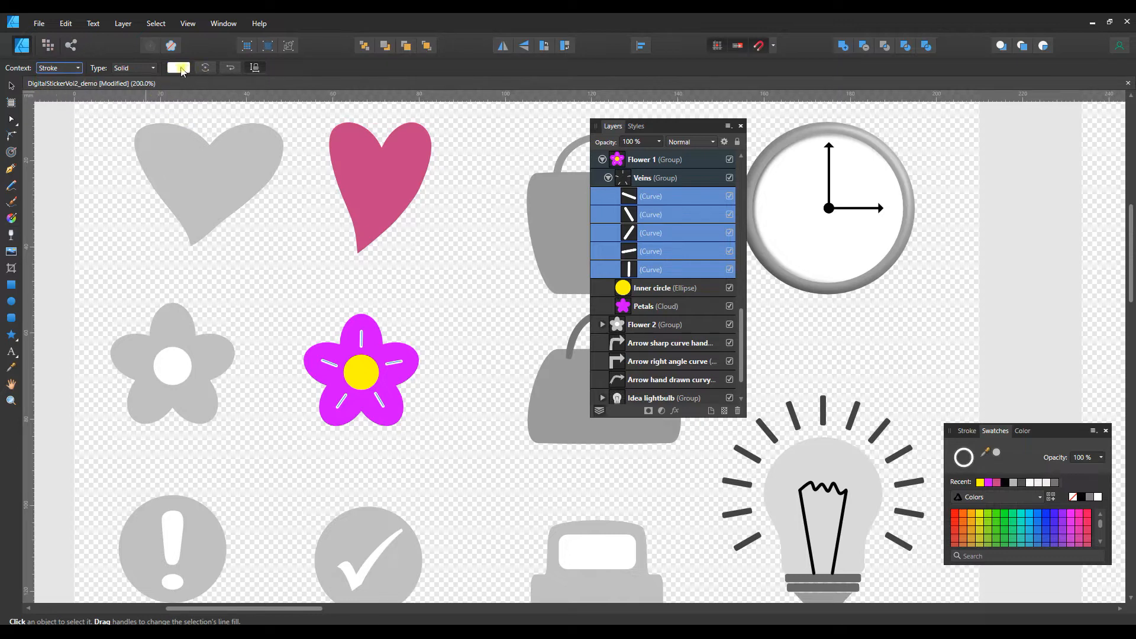
pyautogui.click(179, 66)
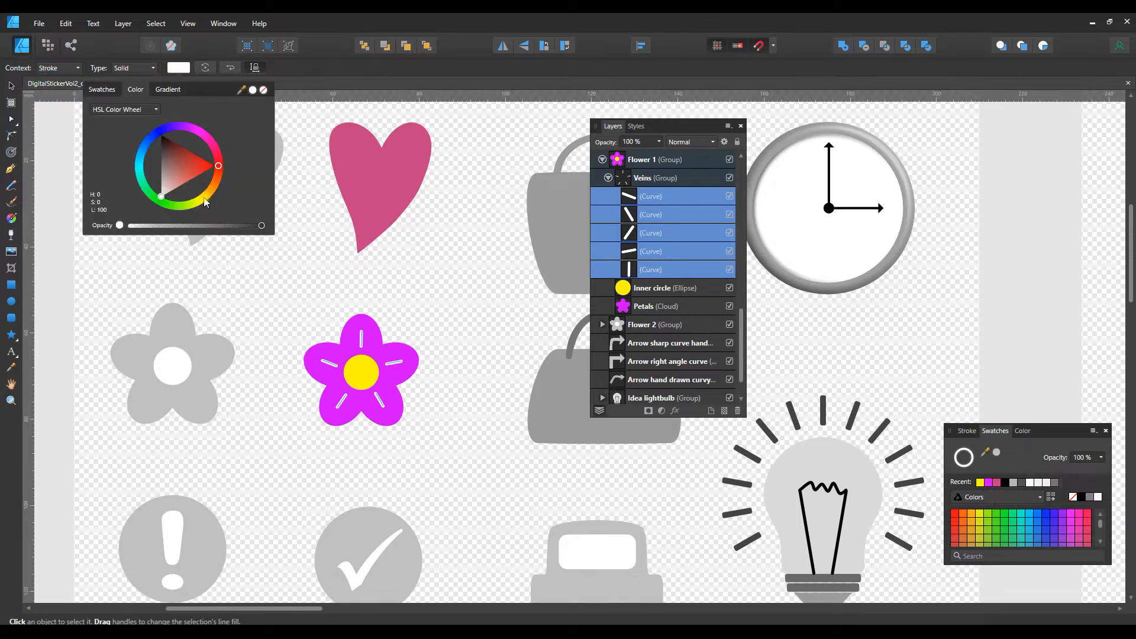
pyautogui.click(203, 192)
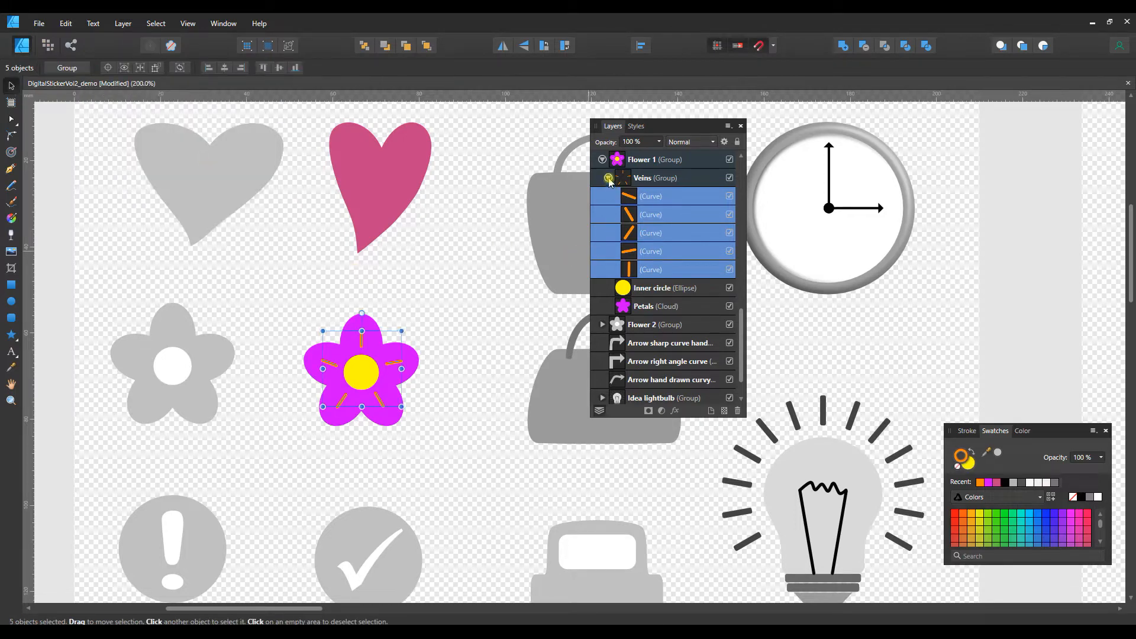
# Collapse Flower 1 and expand the Idea lightbulb group's parts list.
pyautogui.click(608, 178)
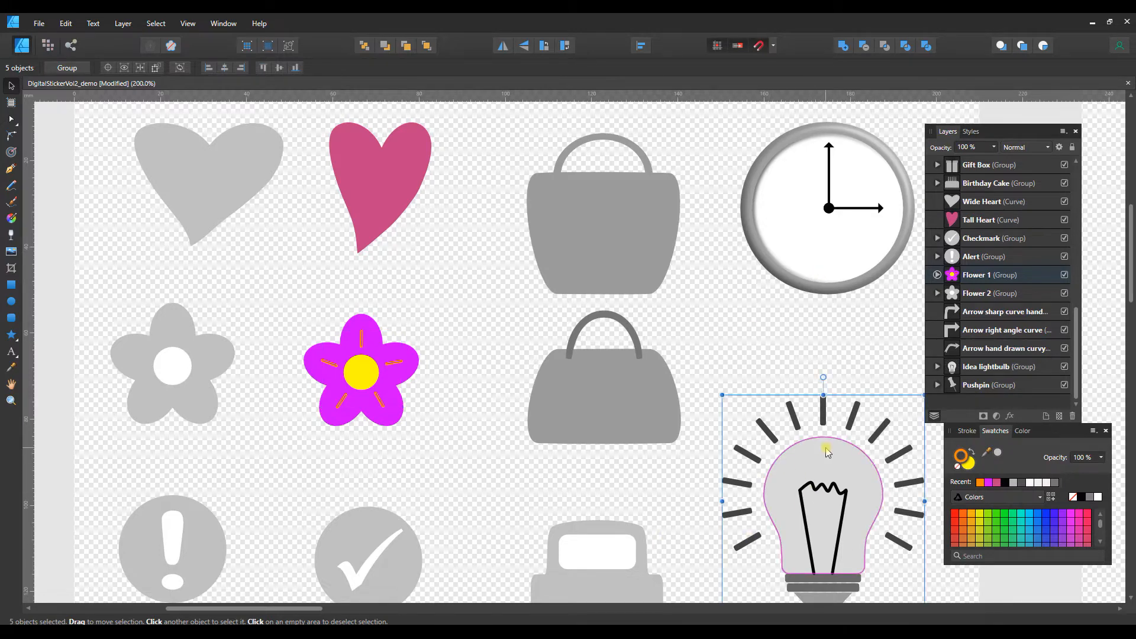
pyautogui.click(997, 366)
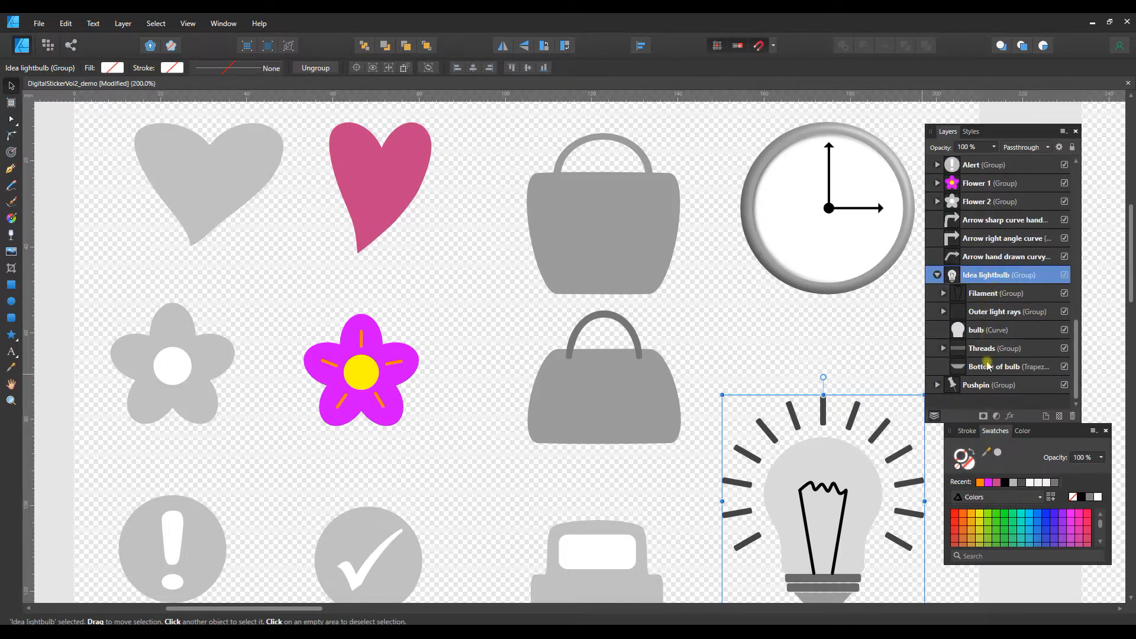
pyautogui.moveTo(999, 371)
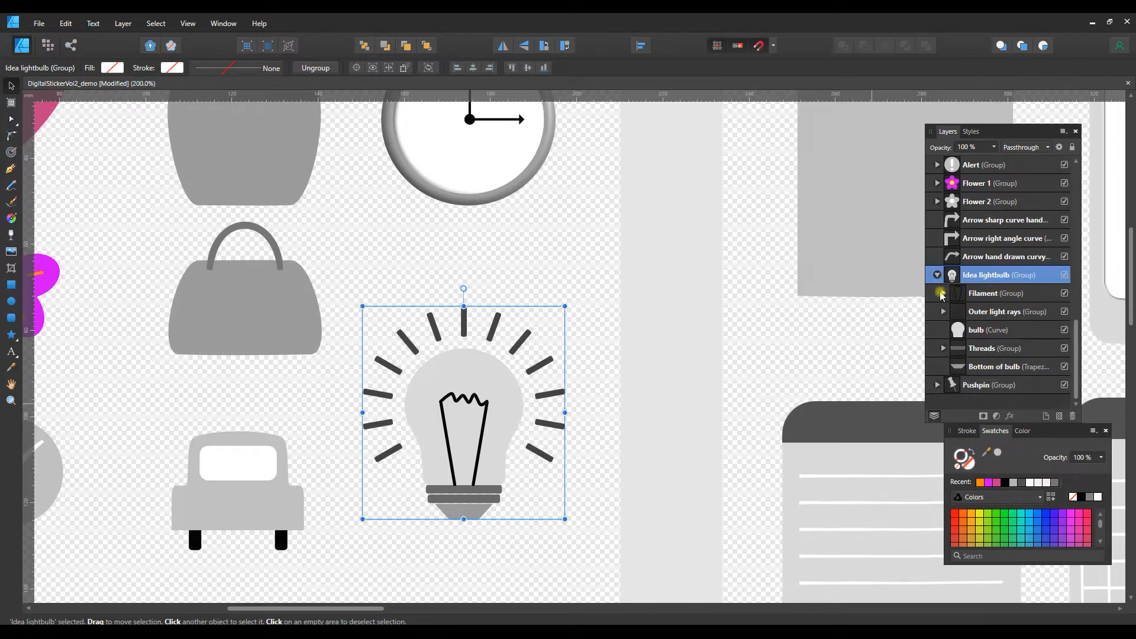
# Give the bulb's three filament curves a yellow stroke colour.
pyautogui.click(944, 292)
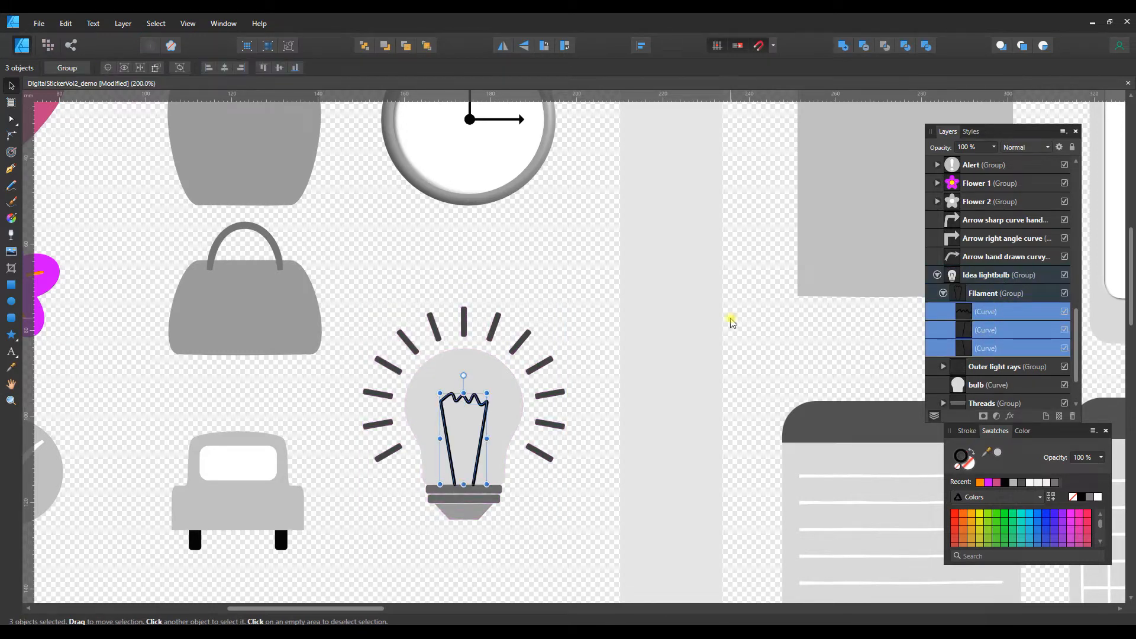
pyautogui.moveTo(869, 312)
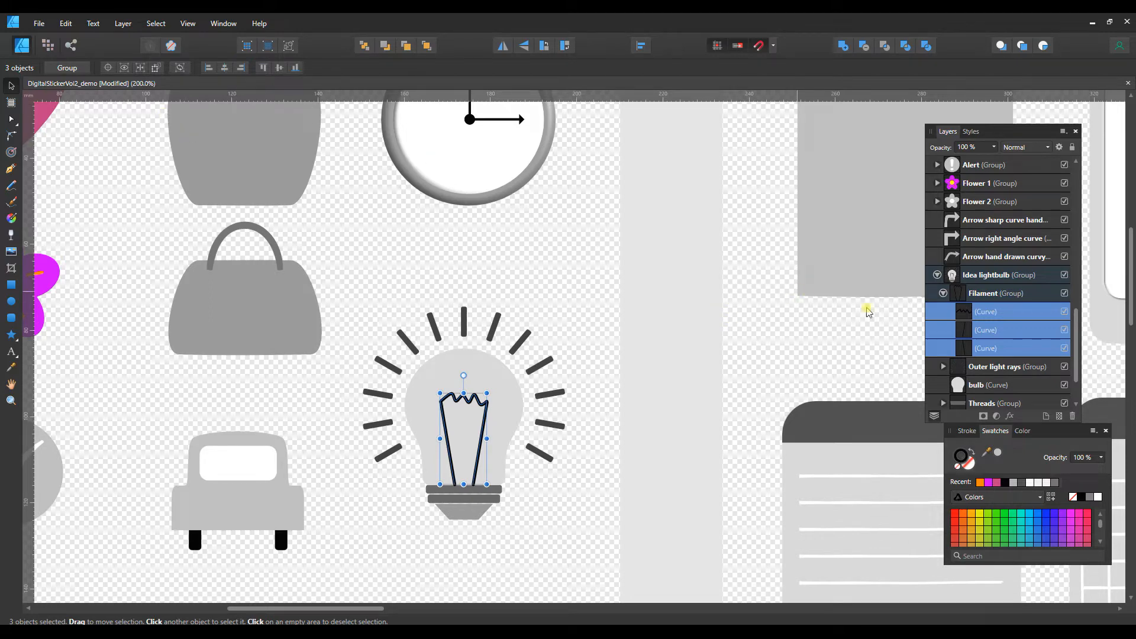
pyautogui.moveTo(806, 297)
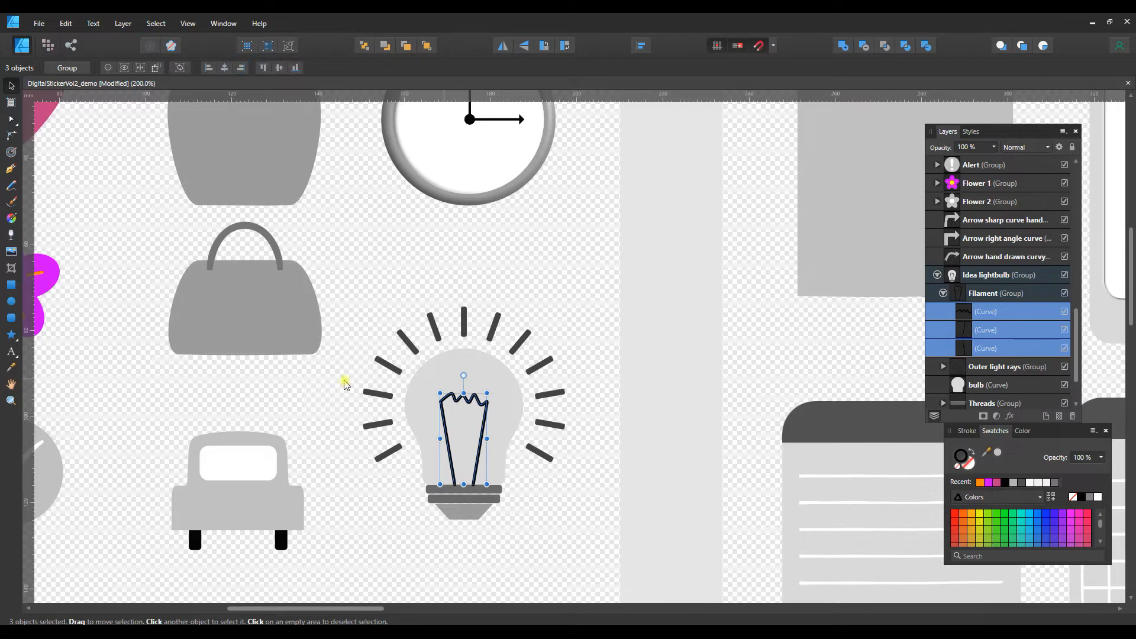
pyautogui.moveTo(75, 225)
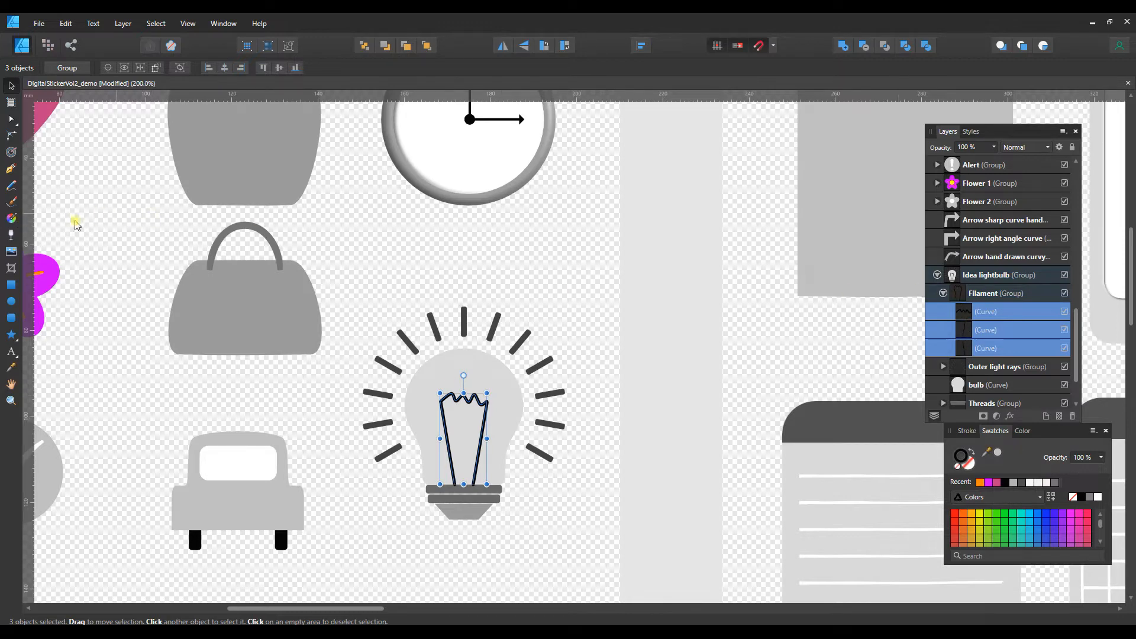
pyautogui.click(10, 218)
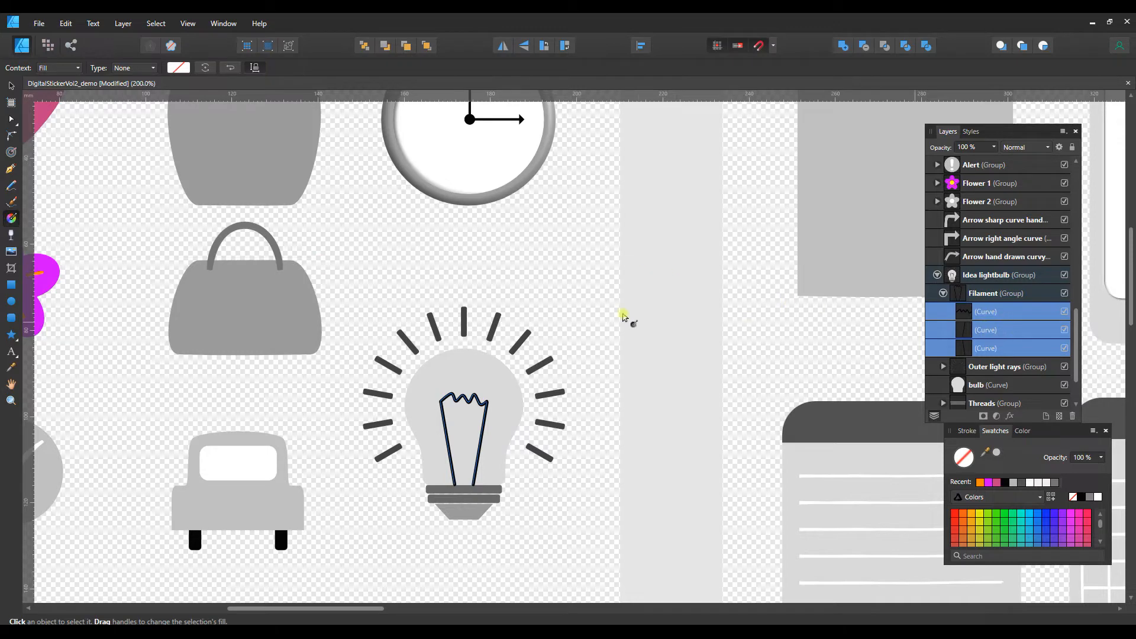
pyautogui.click(73, 68)
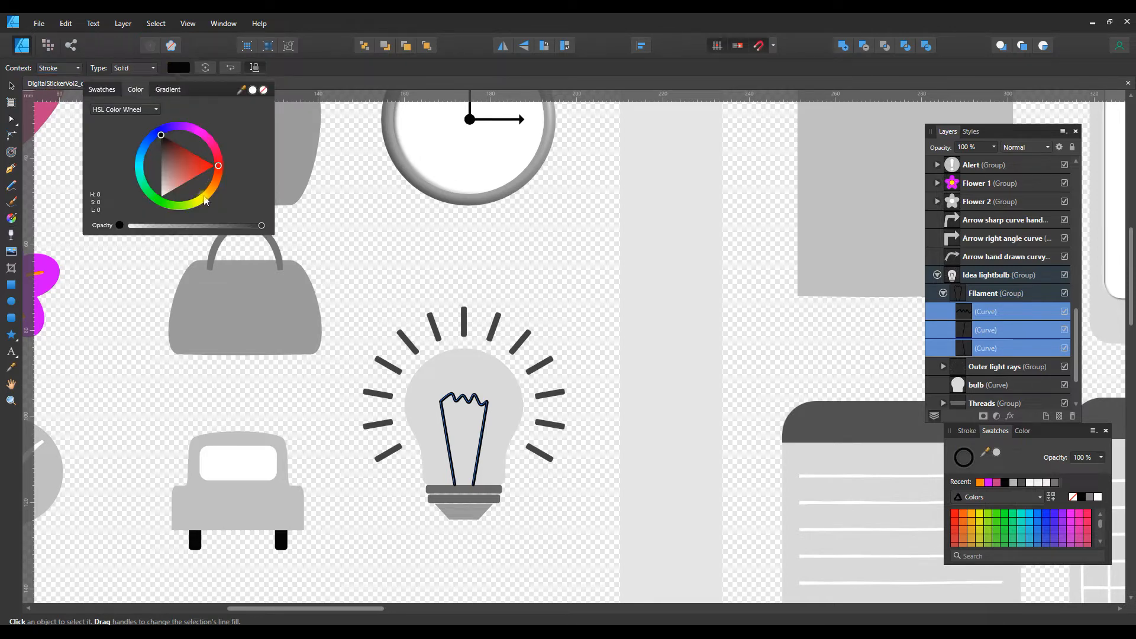
pyautogui.click(202, 192)
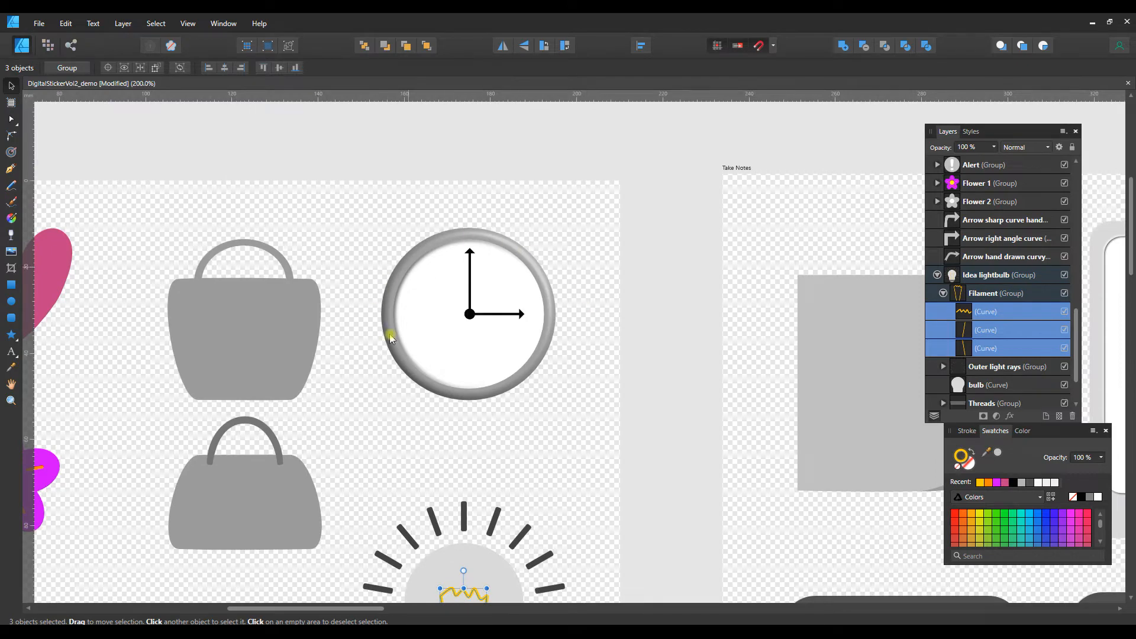
# Select the clock sticker and expand its group to list hands, face and outer ring.
pyautogui.click(468, 313)
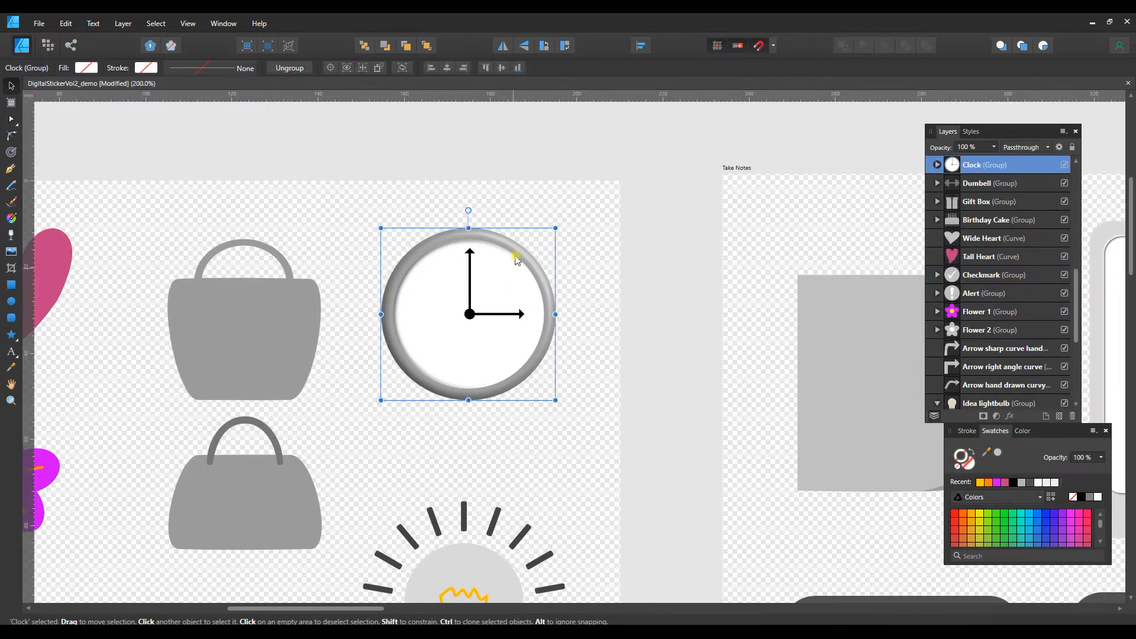
pyautogui.moveTo(558, 380)
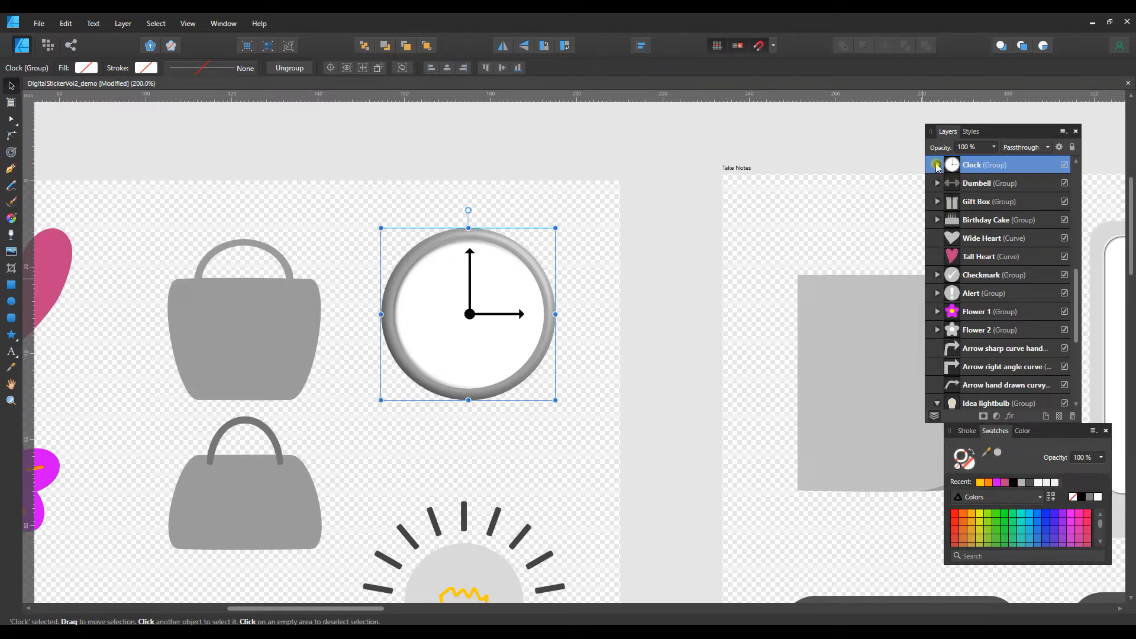
pyautogui.click(937, 165)
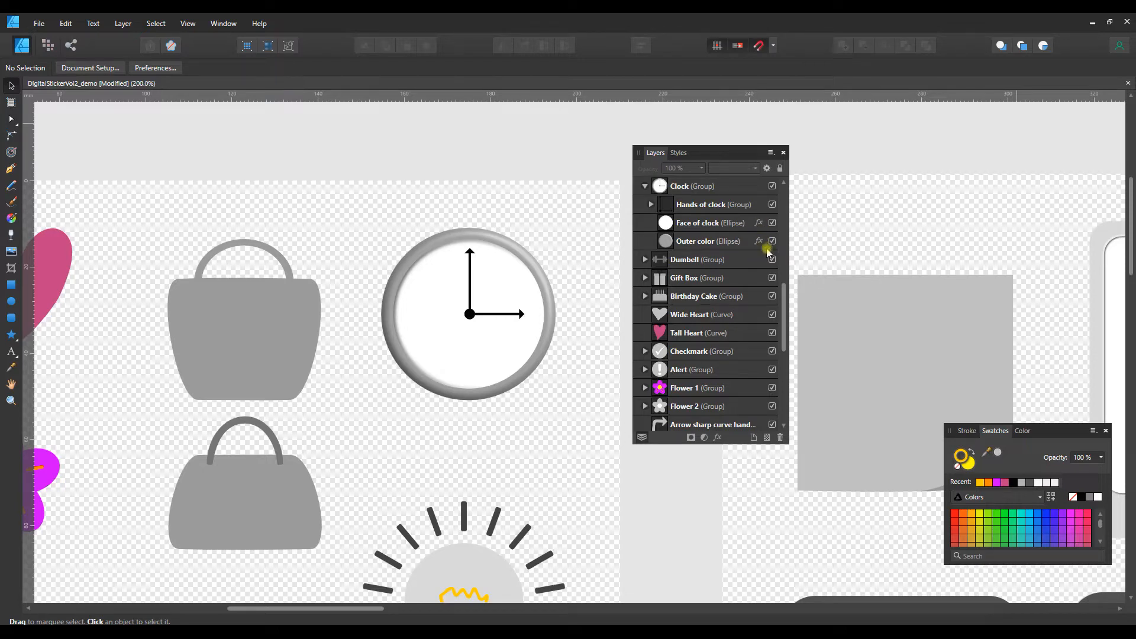
pyautogui.click(708, 241)
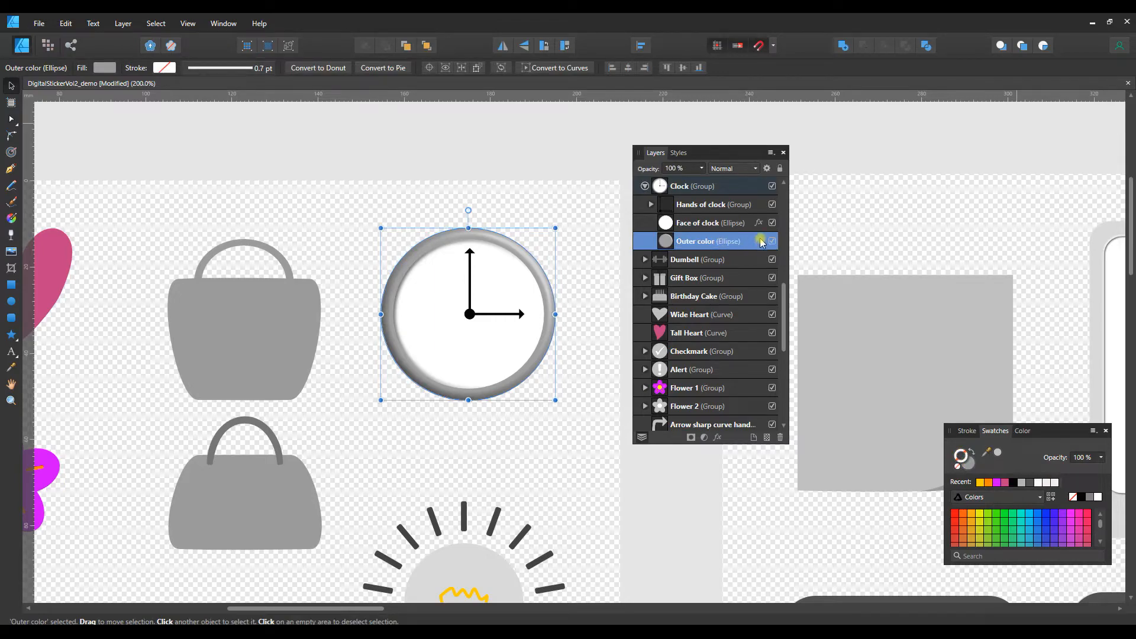
pyautogui.click(759, 224)
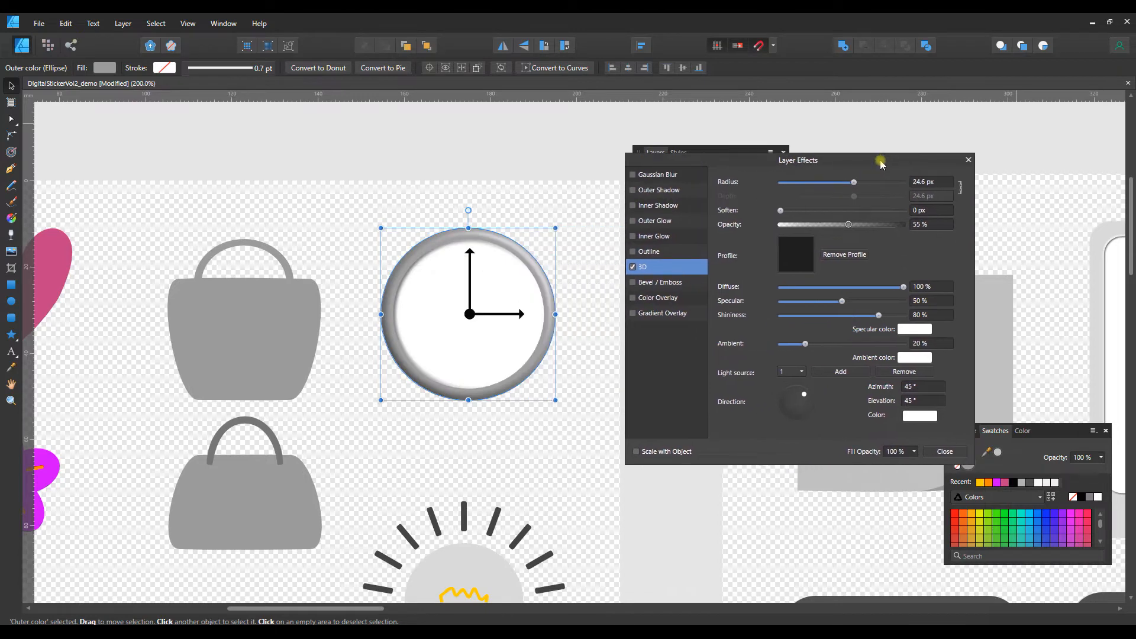
pyautogui.moveTo(682, 194)
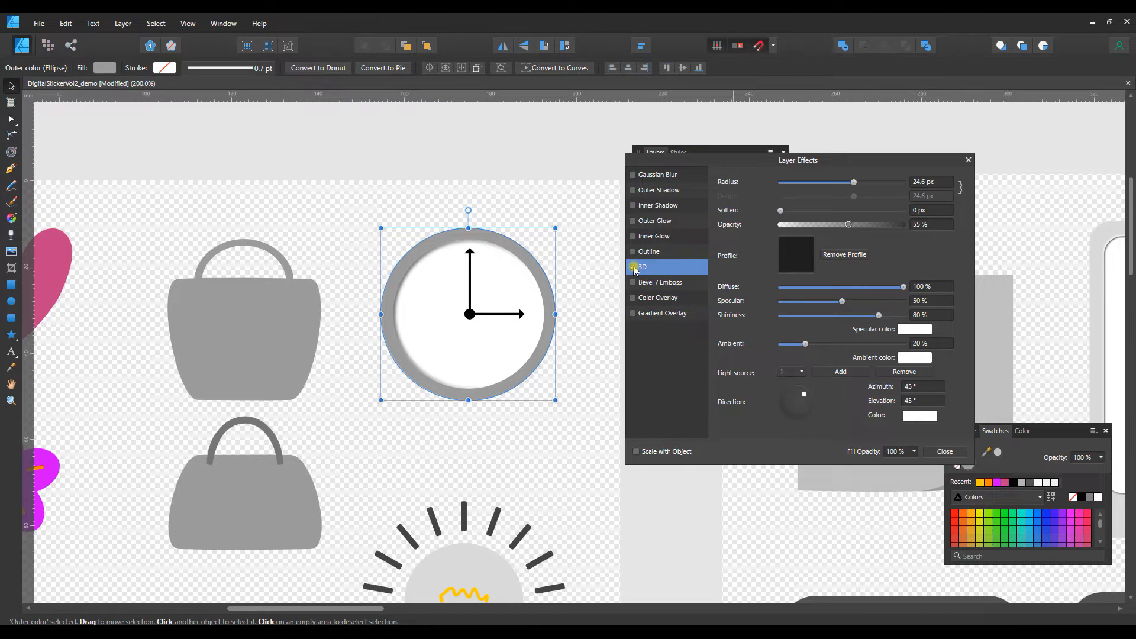
pyautogui.click(632, 266)
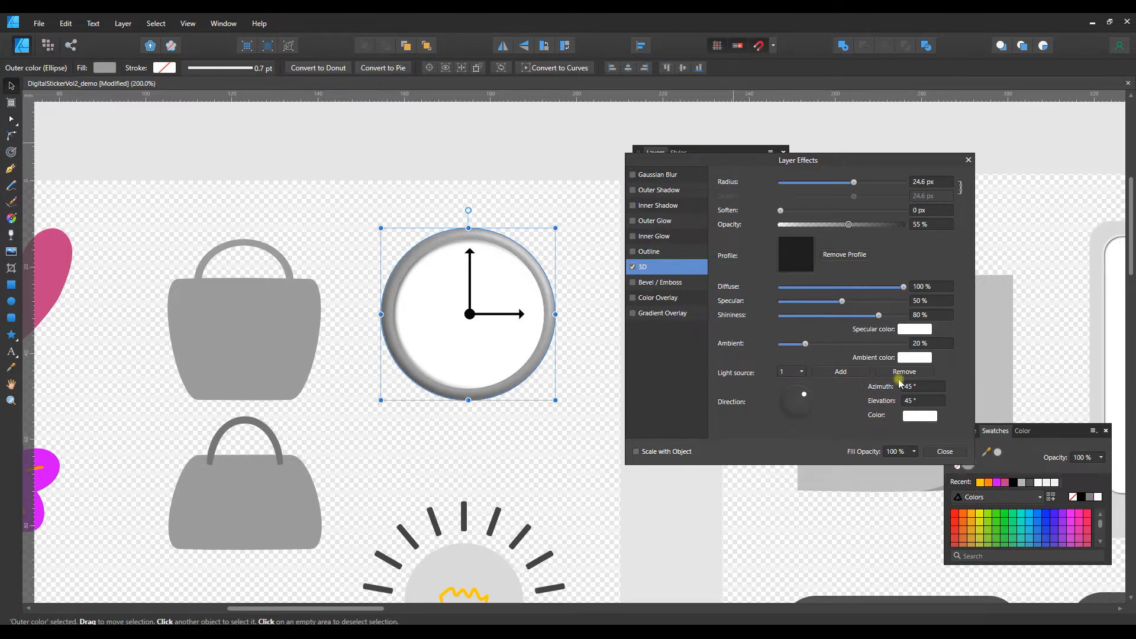
pyautogui.moveTo(895, 239)
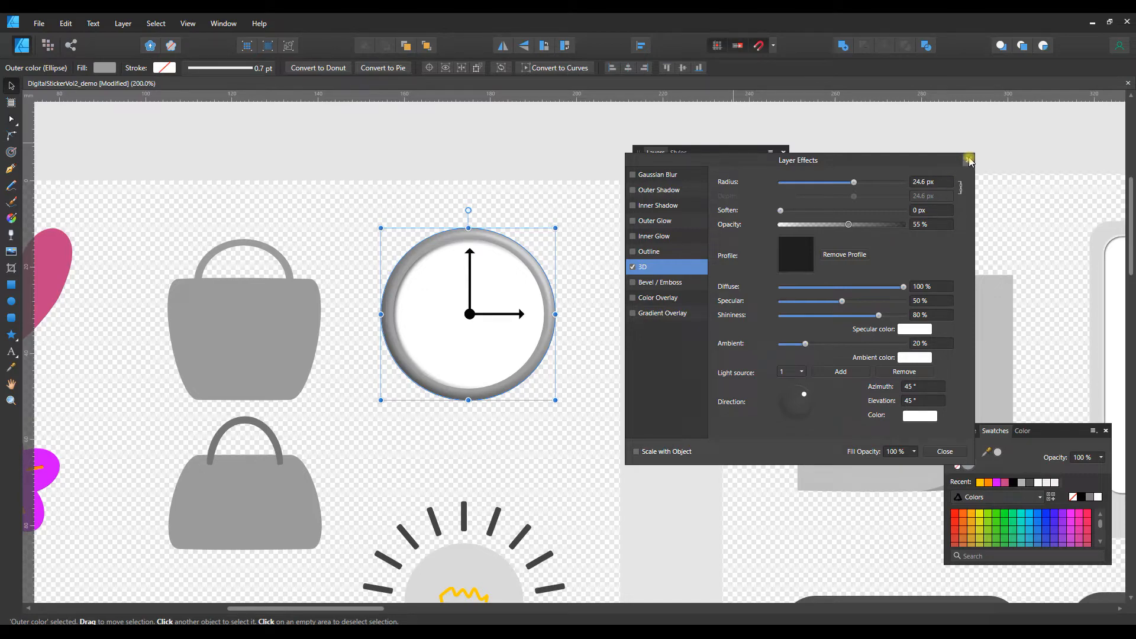
pyautogui.click(970, 160)
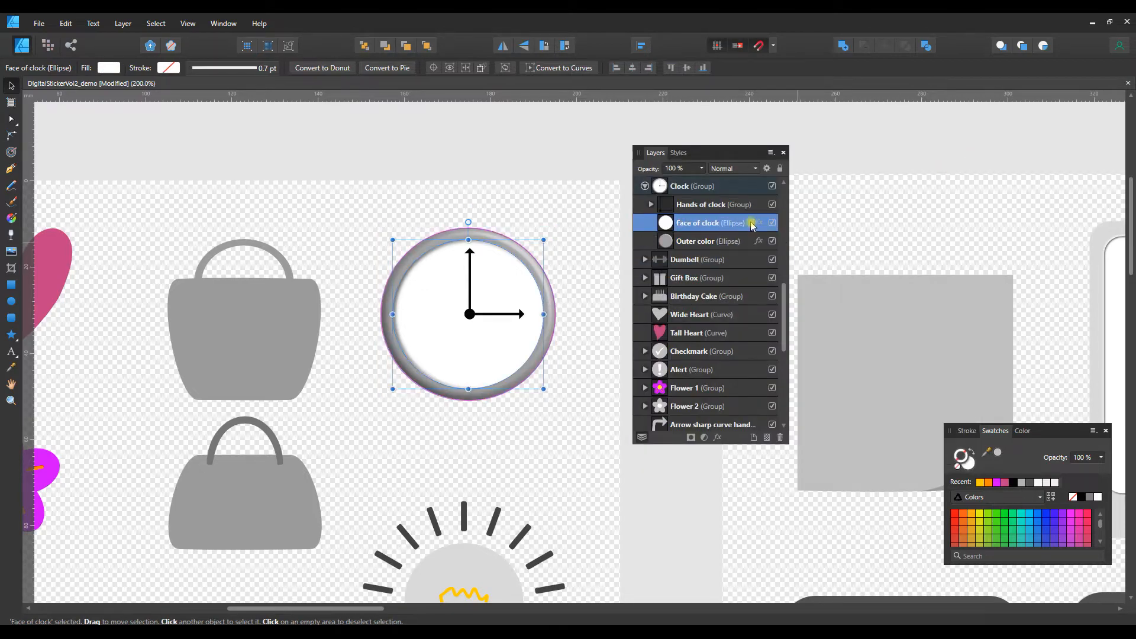
# Review the Bevel/Emboss effect settings on the clock face.
pyautogui.click(759, 223)
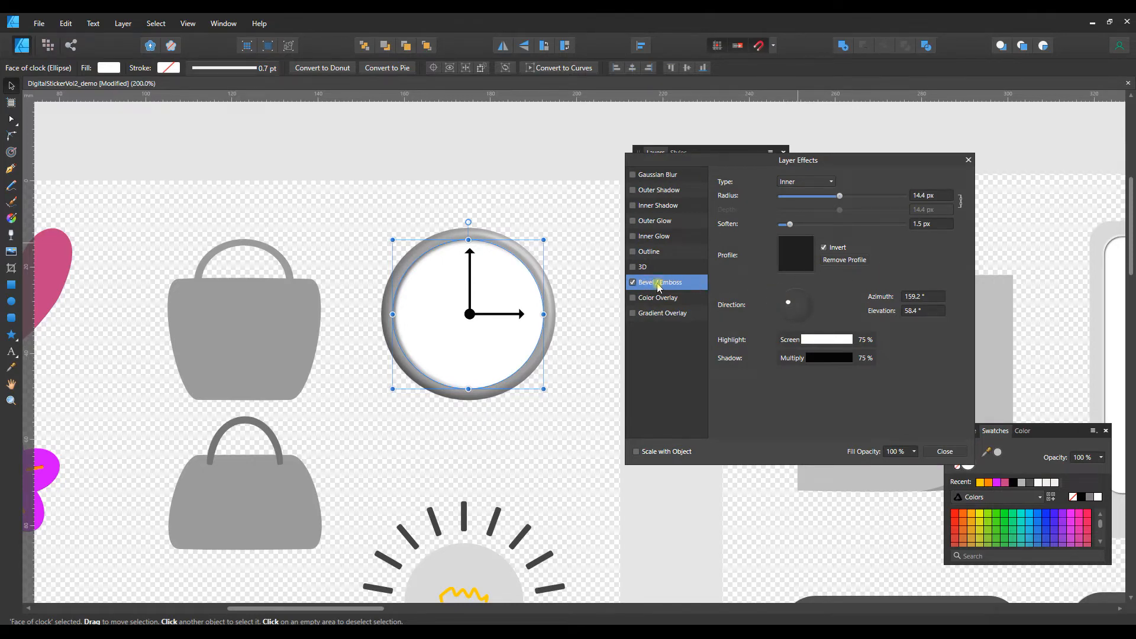
pyautogui.click(634, 281)
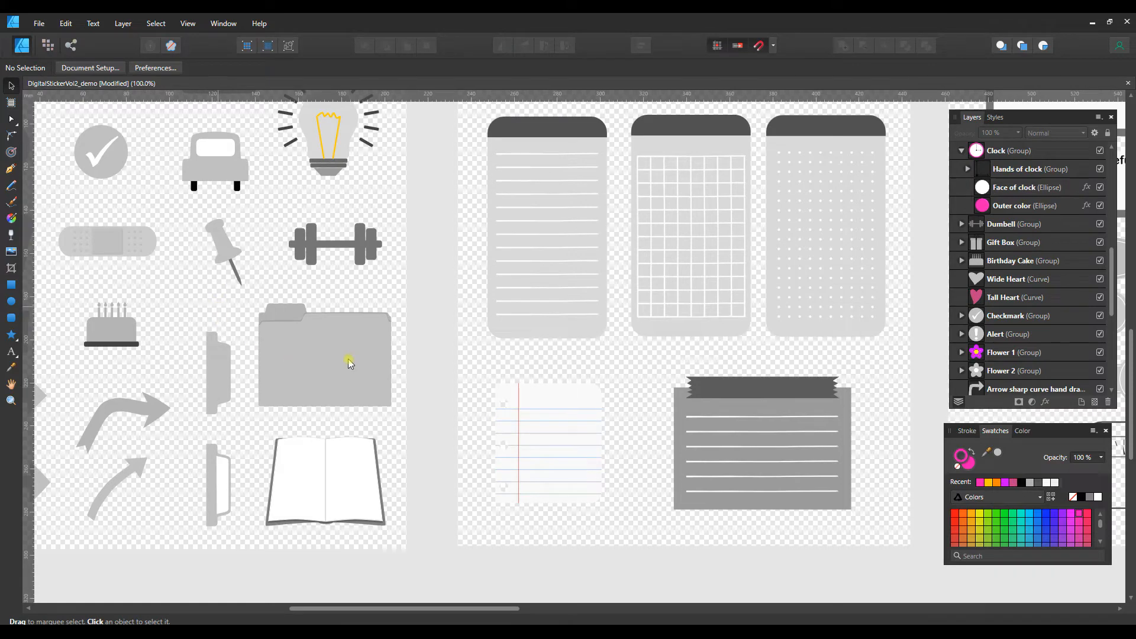
# Expand the File Folder group and fill Front of Folder vivid yellow.
pyautogui.click(324, 356)
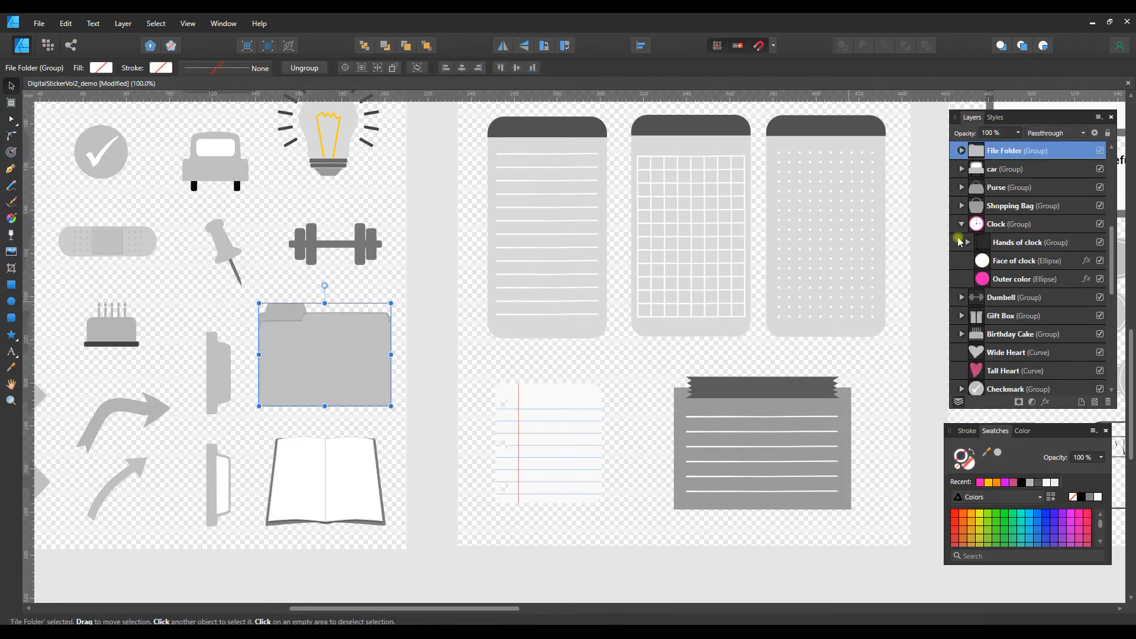
pyautogui.click(961, 150)
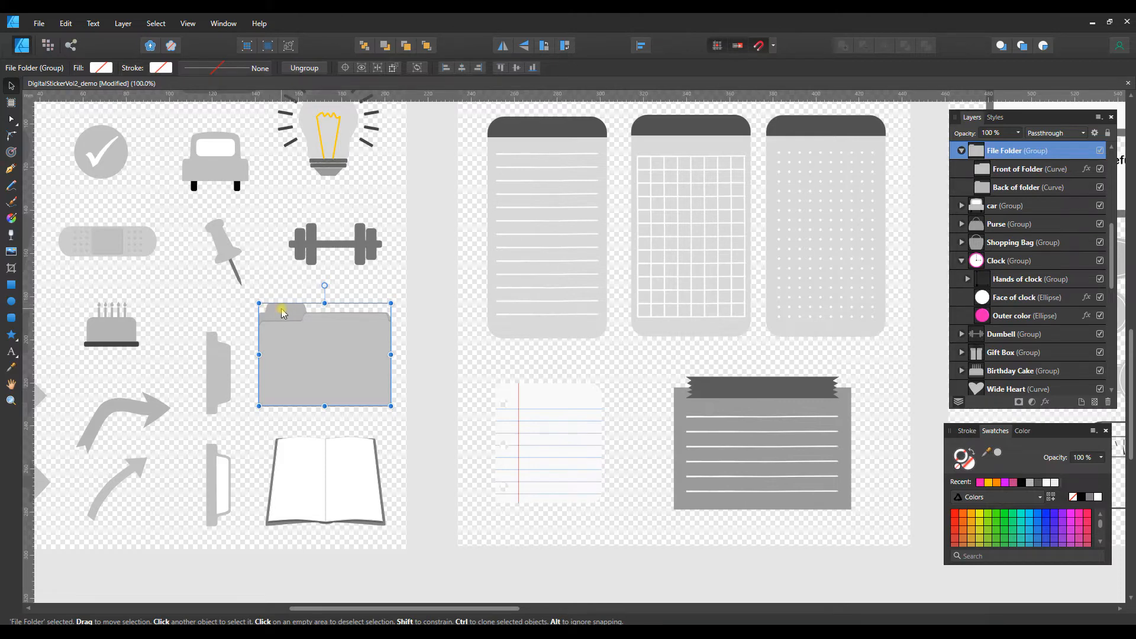
pyautogui.moveTo(295, 315)
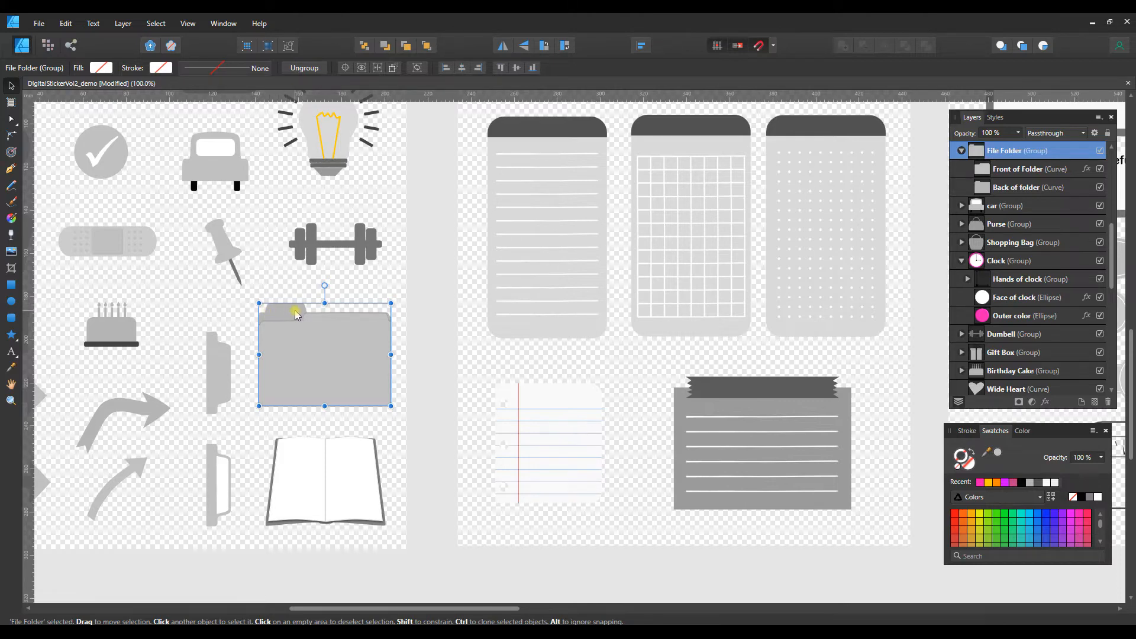
pyautogui.moveTo(331, 347)
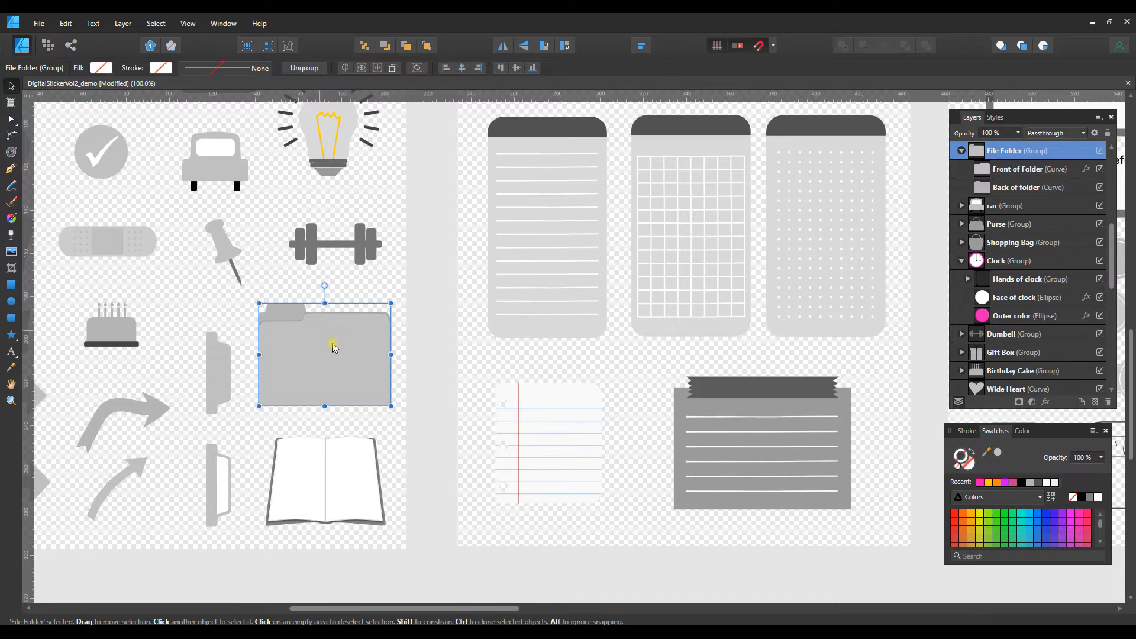
pyautogui.moveTo(335, 345)
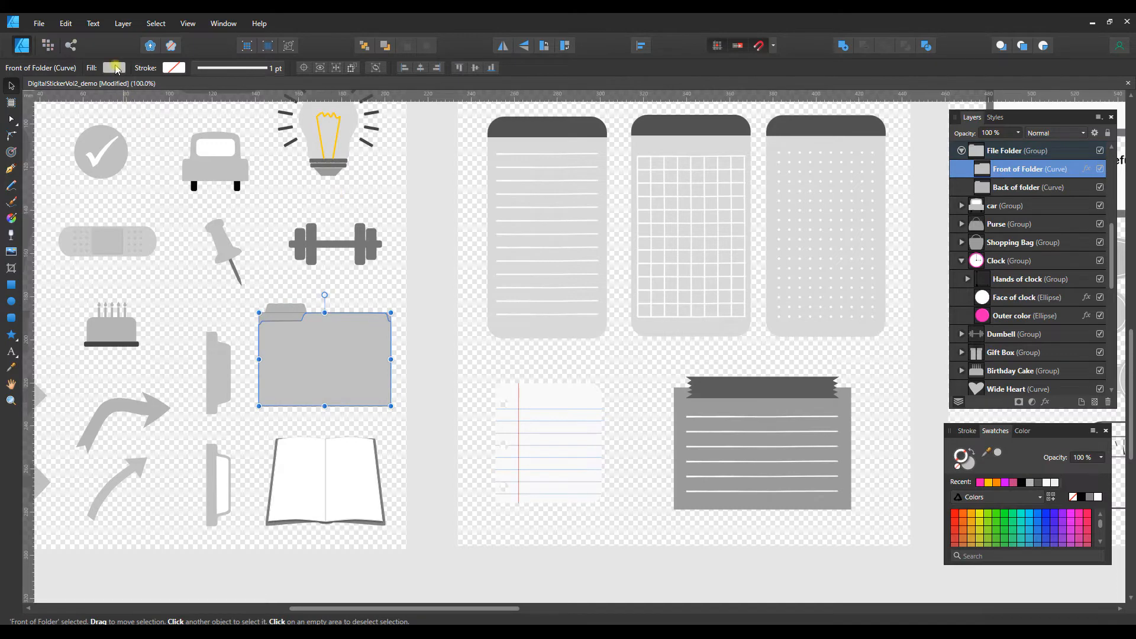
pyautogui.click(113, 67)
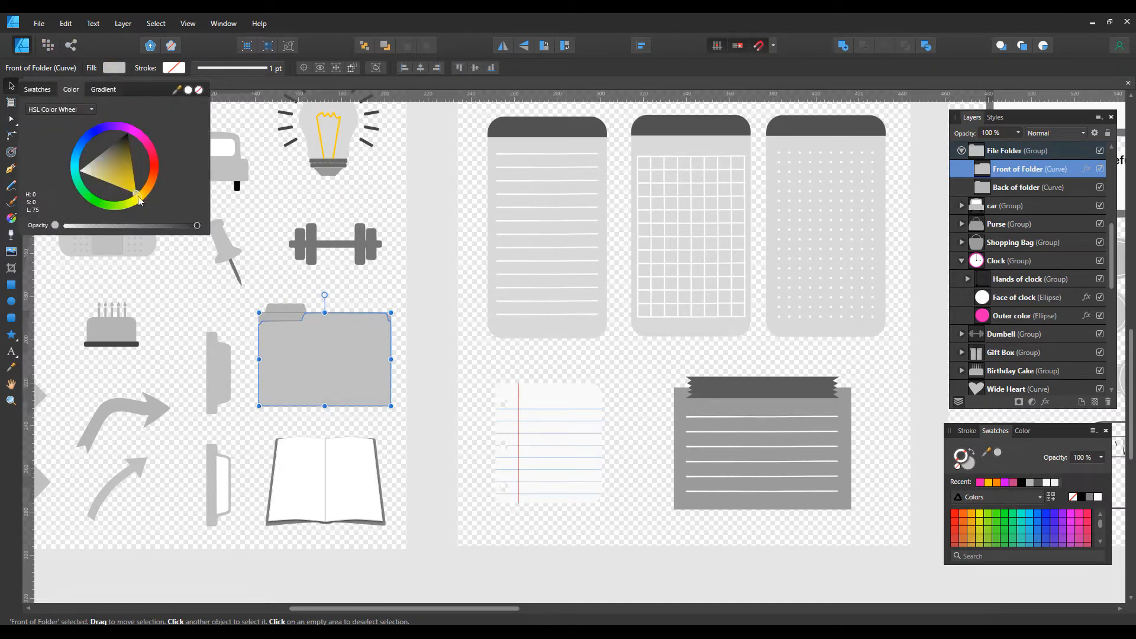
pyautogui.click(107, 168)
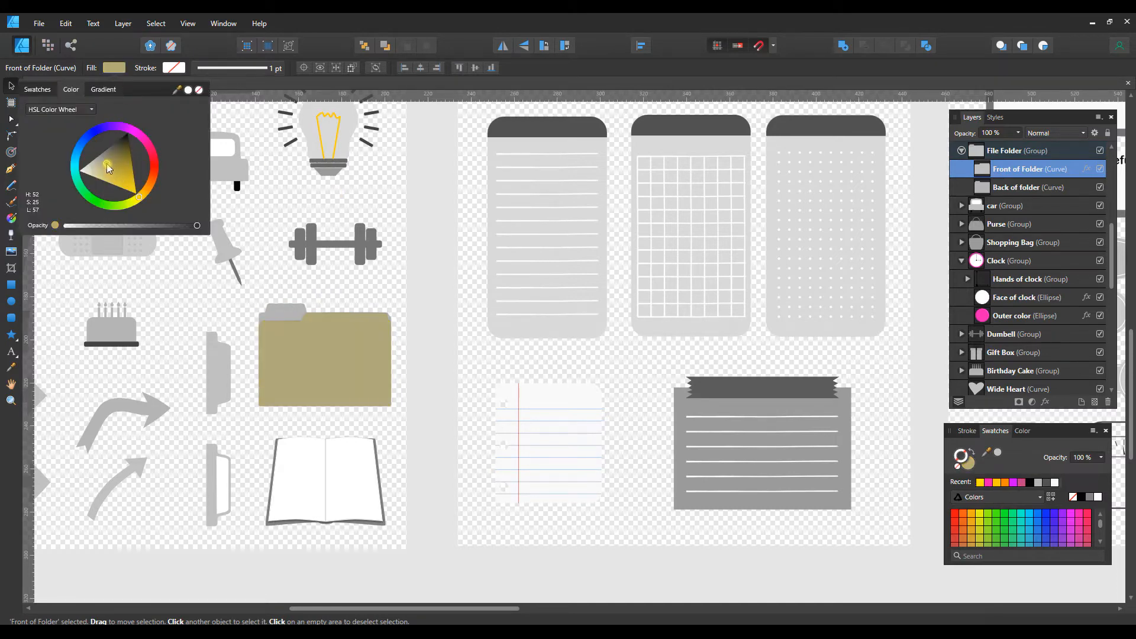
pyautogui.click(117, 184)
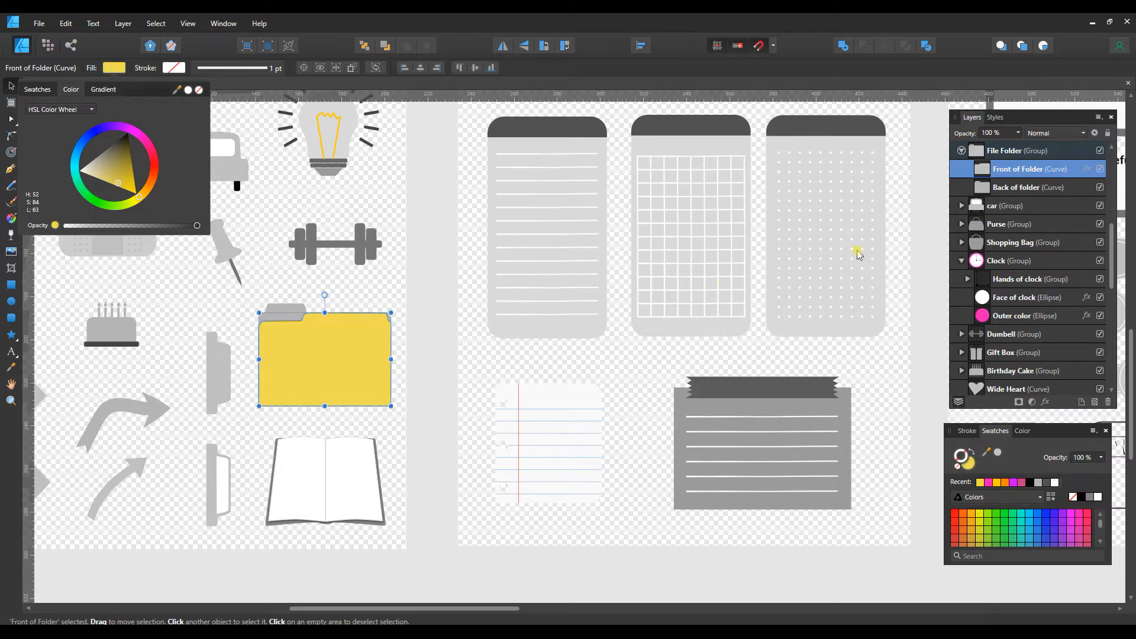
pyautogui.click(1021, 187)
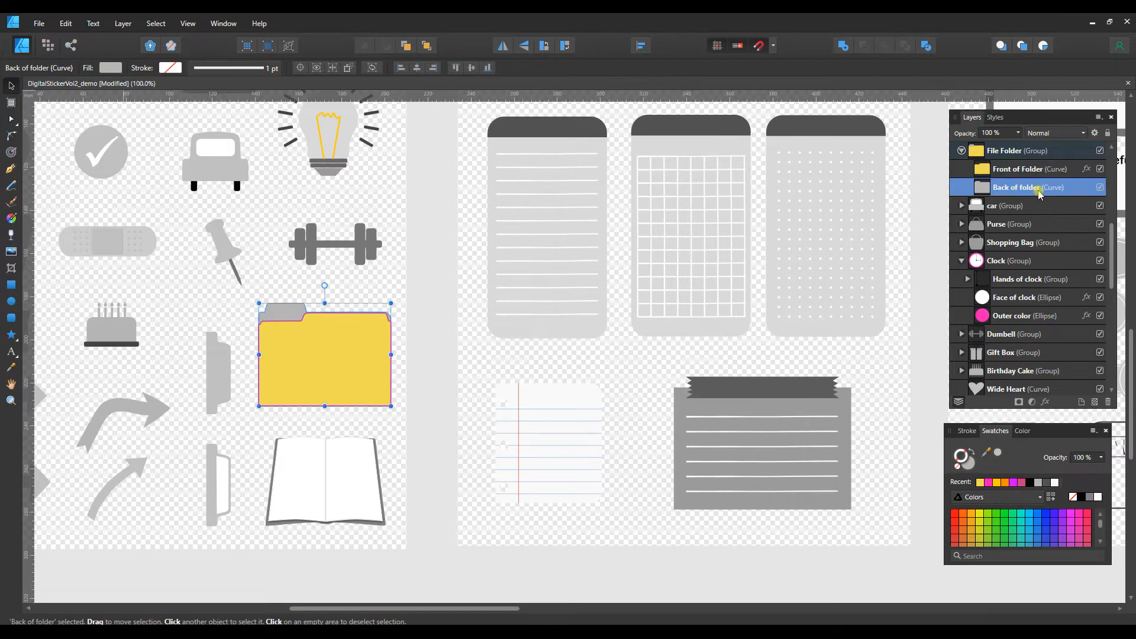
# Fill the folder's back panel with a yellow swatch, then darken it to golden-yellow on the HSL wheel.
pyautogui.click(110, 68)
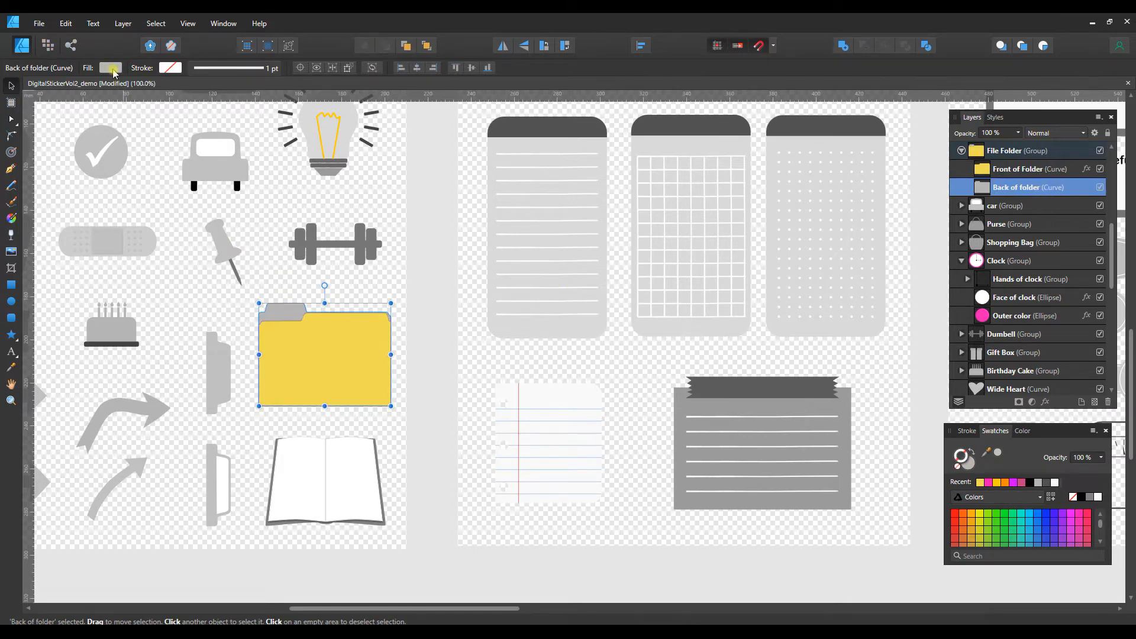
pyautogui.click(110, 67)
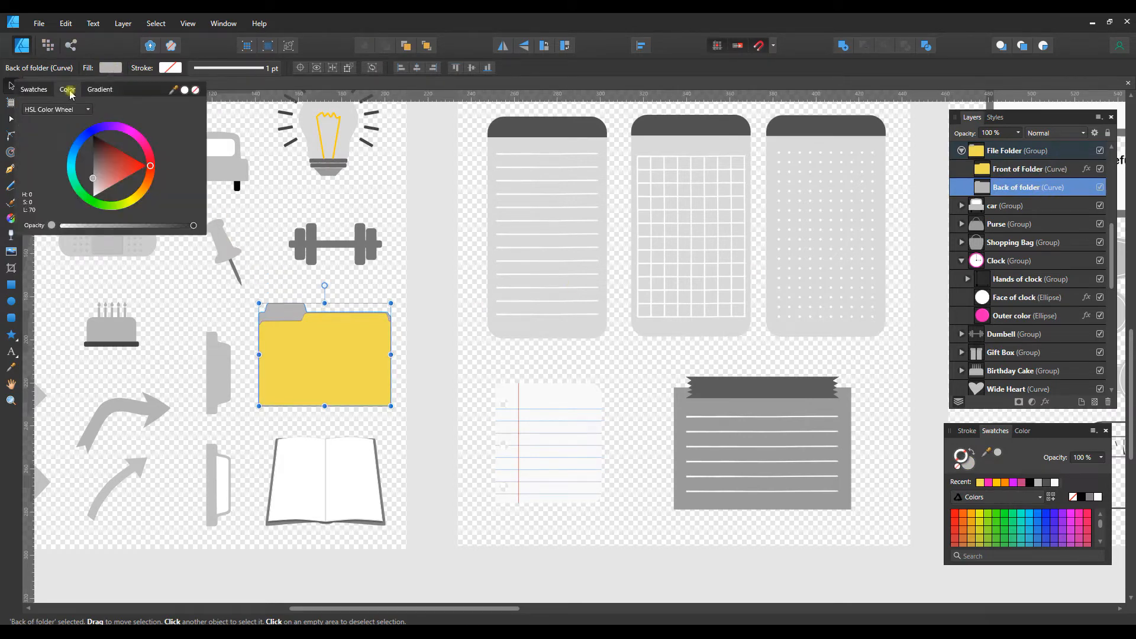
pyautogui.click(33, 89)
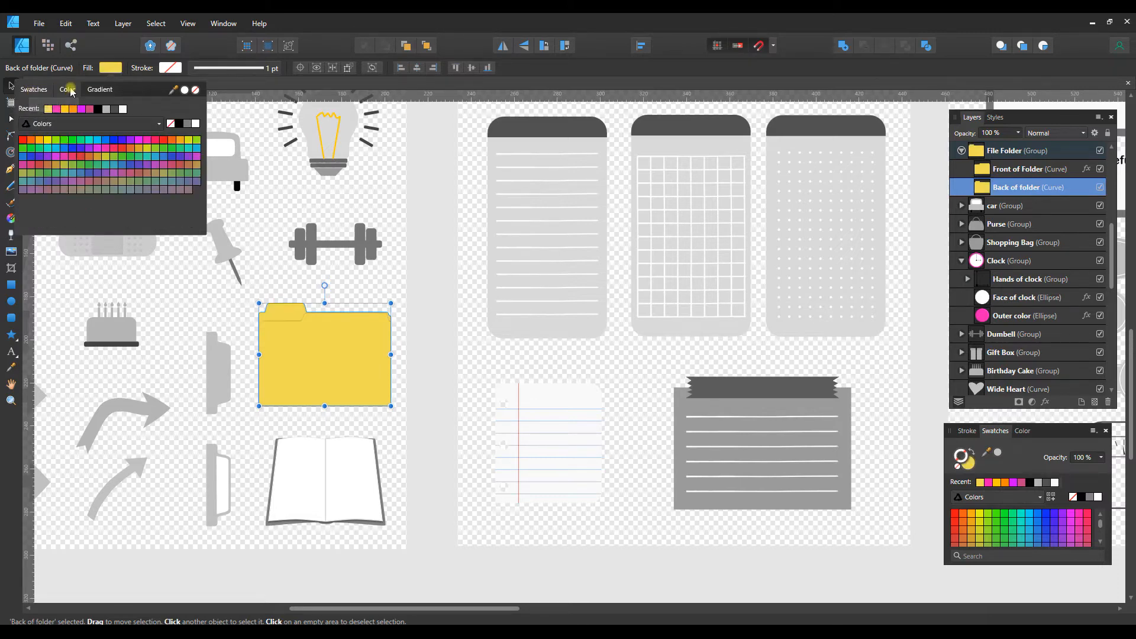
pyautogui.click(67, 88)
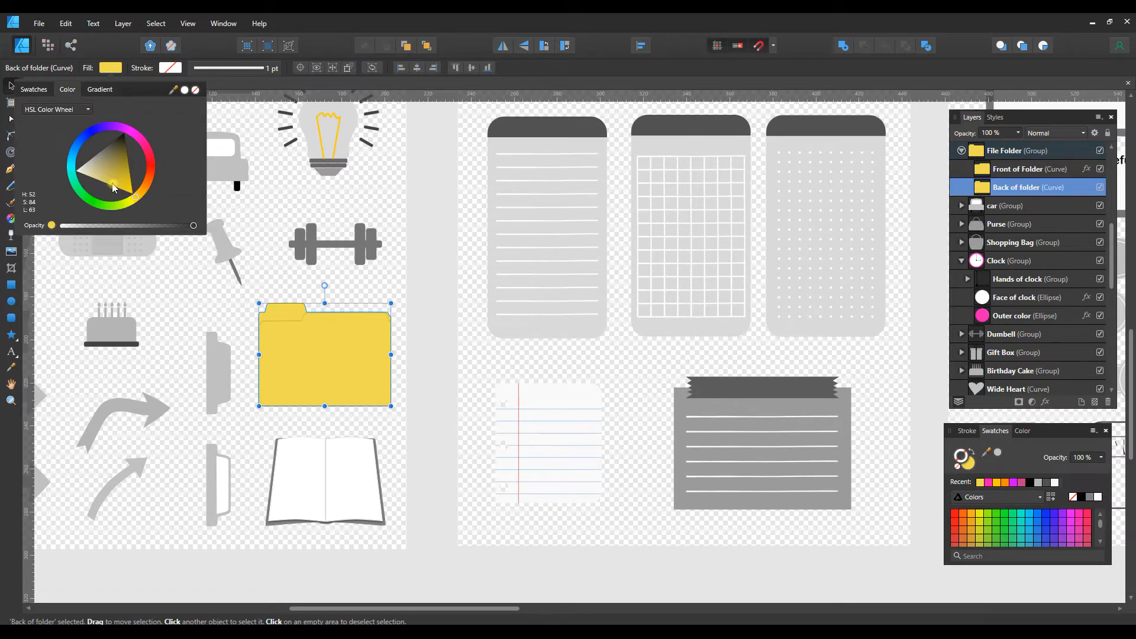
pyautogui.click(116, 179)
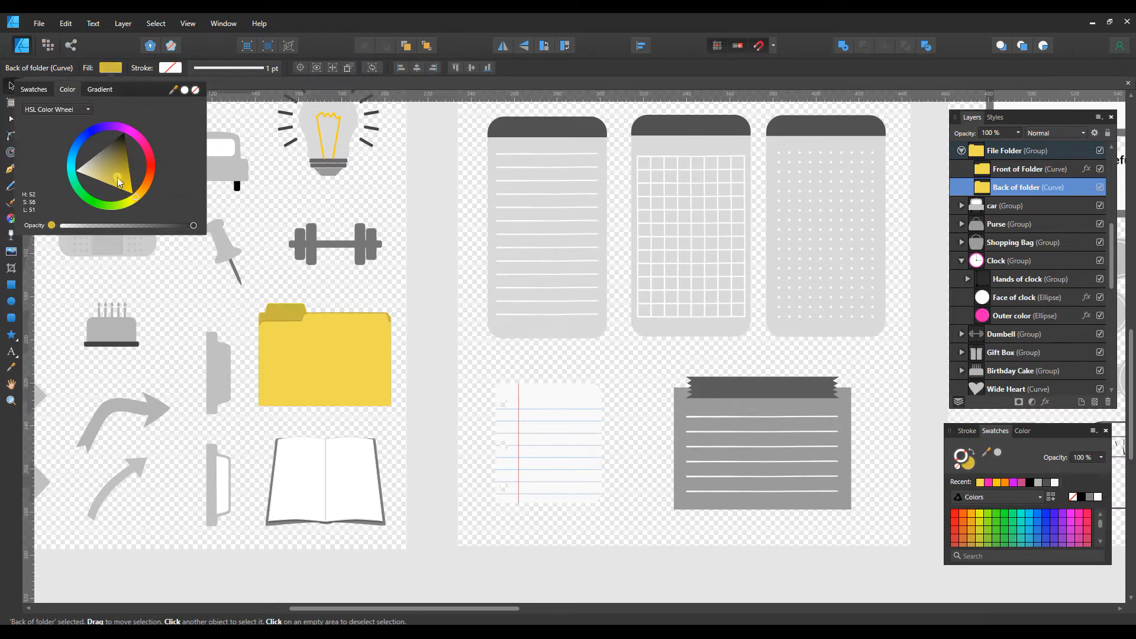
pyautogui.click(118, 180)
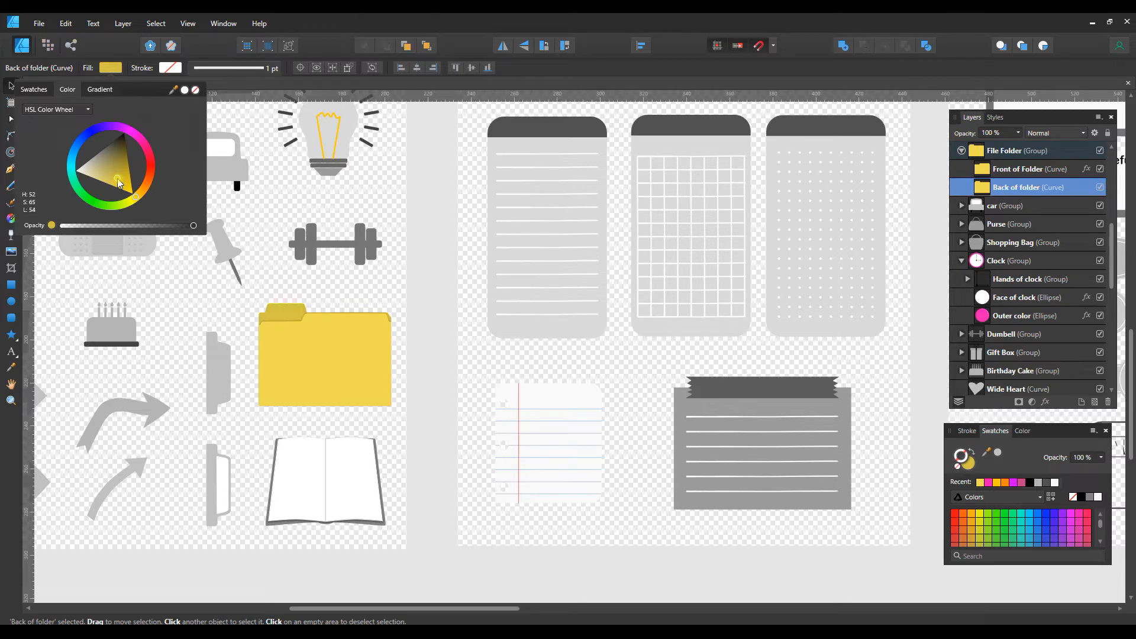
pyautogui.click(325, 355)
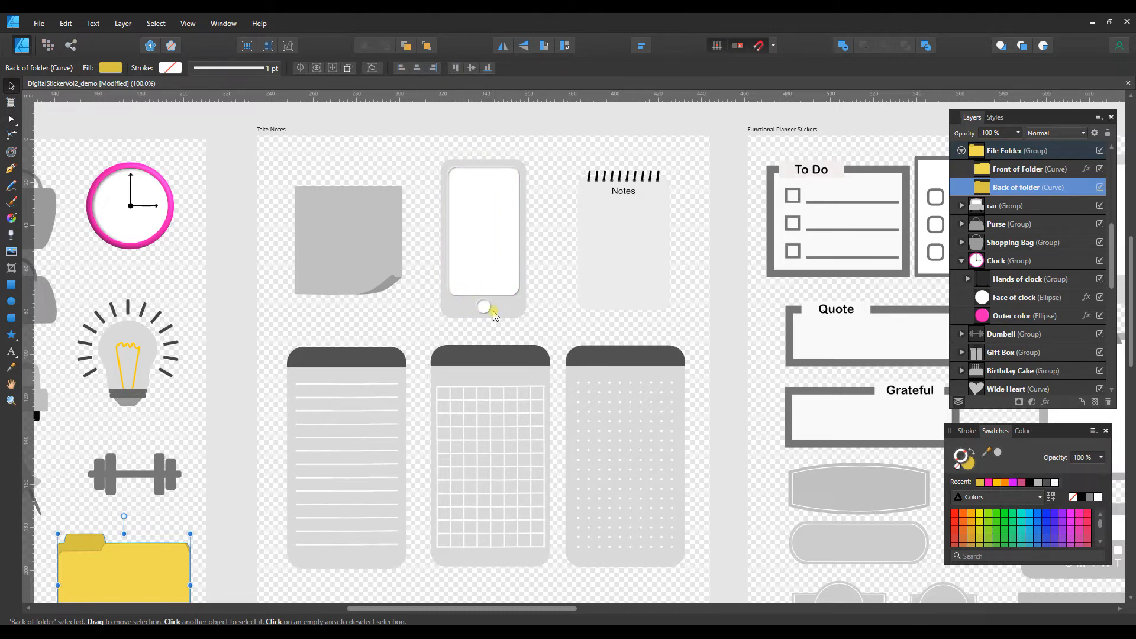
pyautogui.moveTo(464, 303)
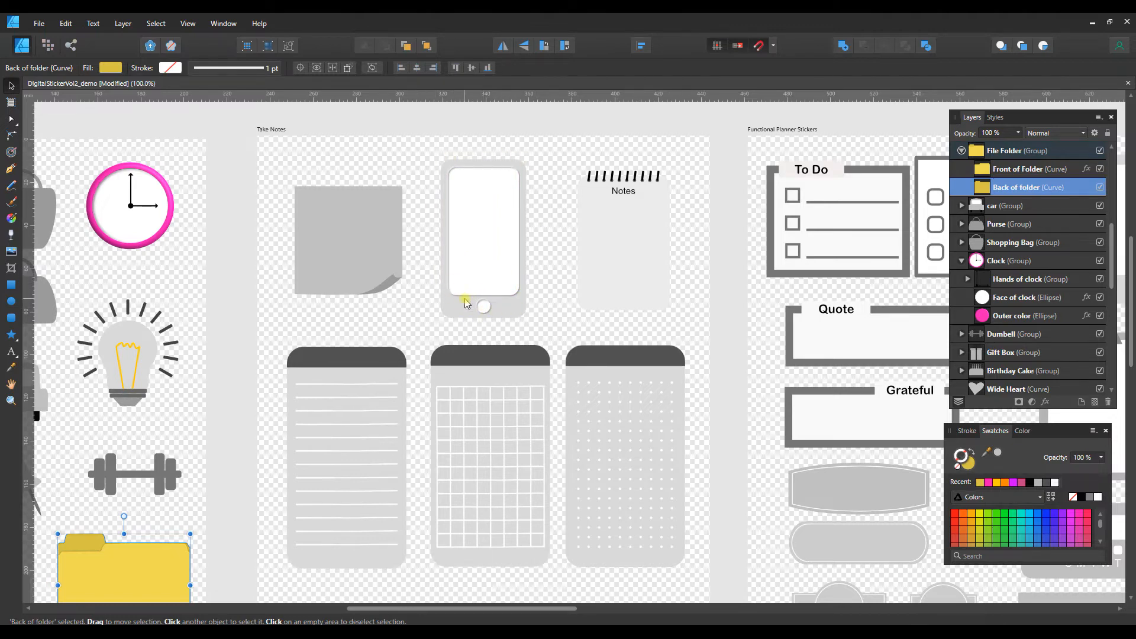
pyautogui.moveTo(390, 290)
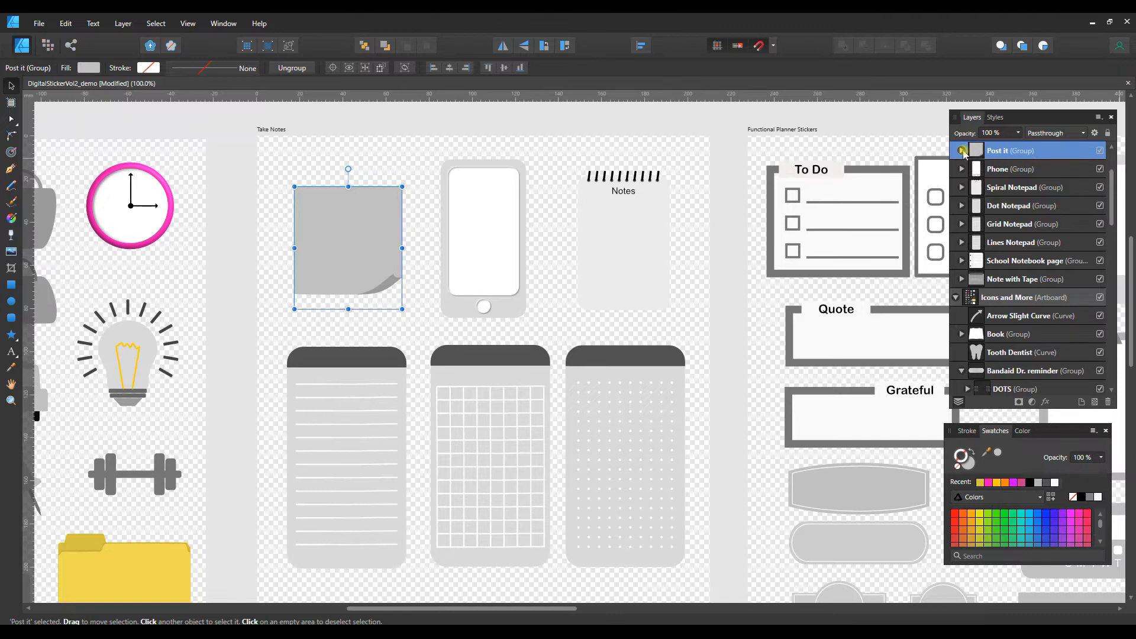
# Fill the post-it's Main note orange and its curled Shadow a darker orange.
pyautogui.click(961, 151)
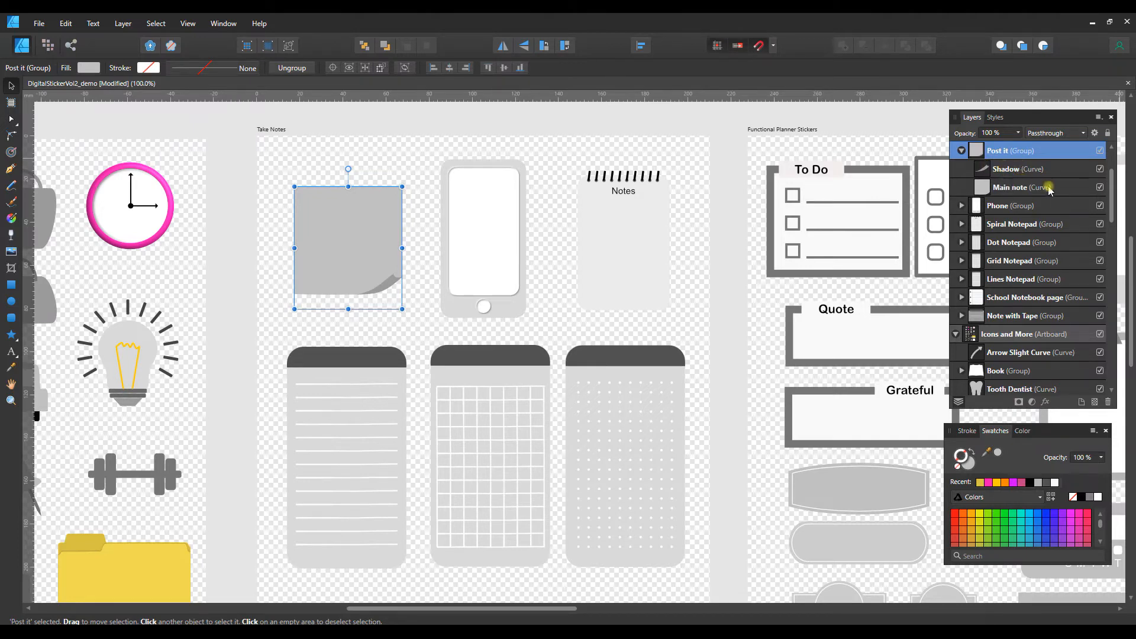
pyautogui.click(1022, 187)
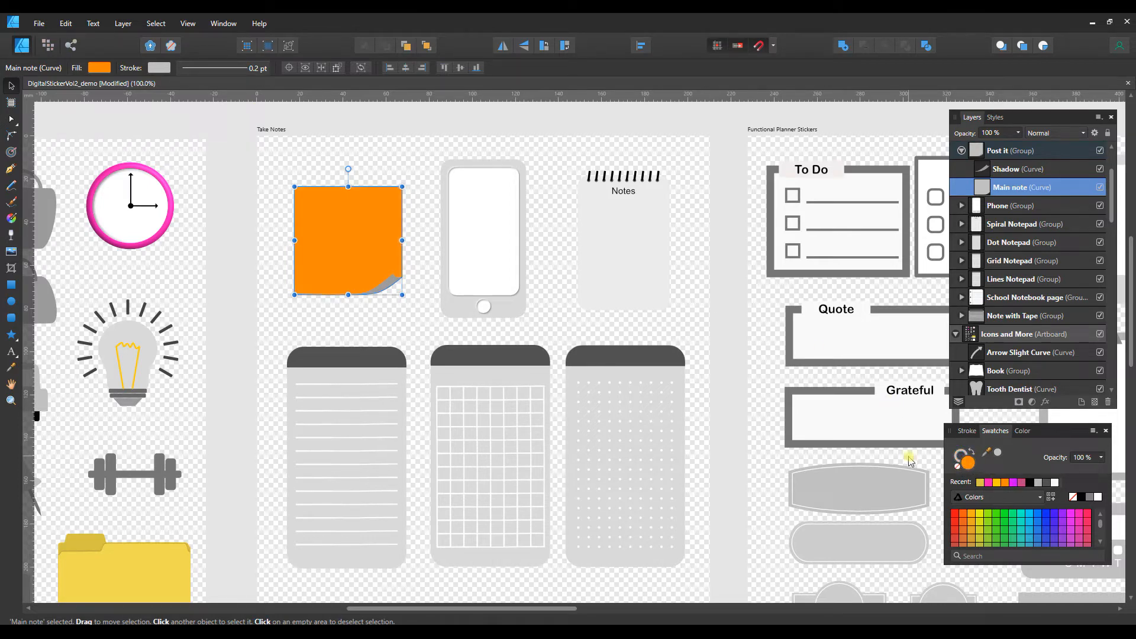
pyautogui.click(1019, 169)
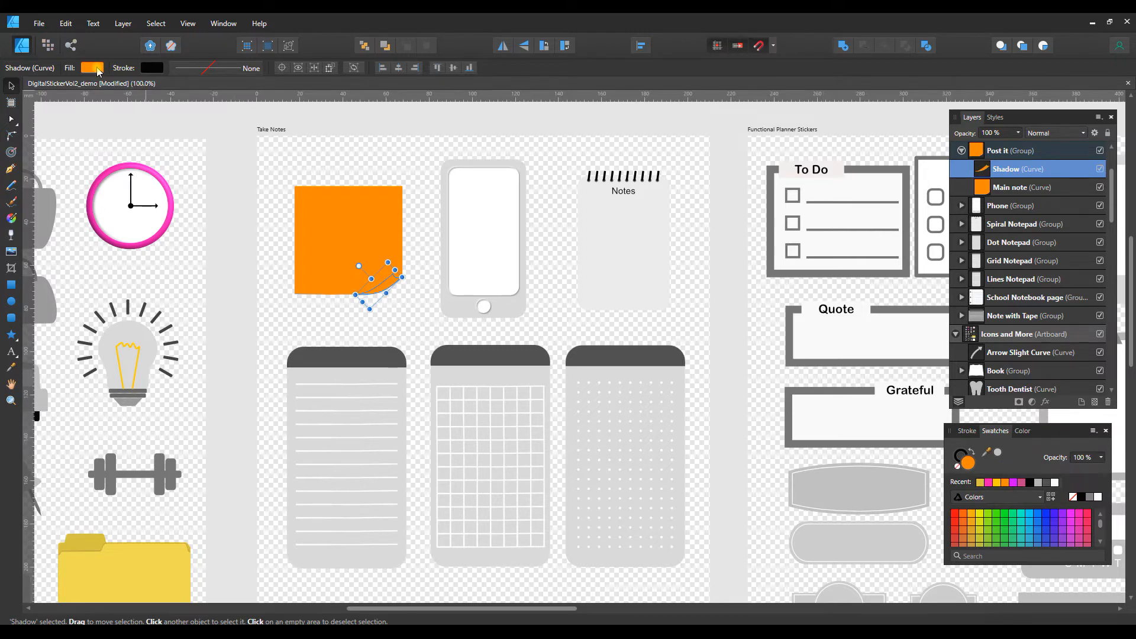
pyautogui.click(93, 67)
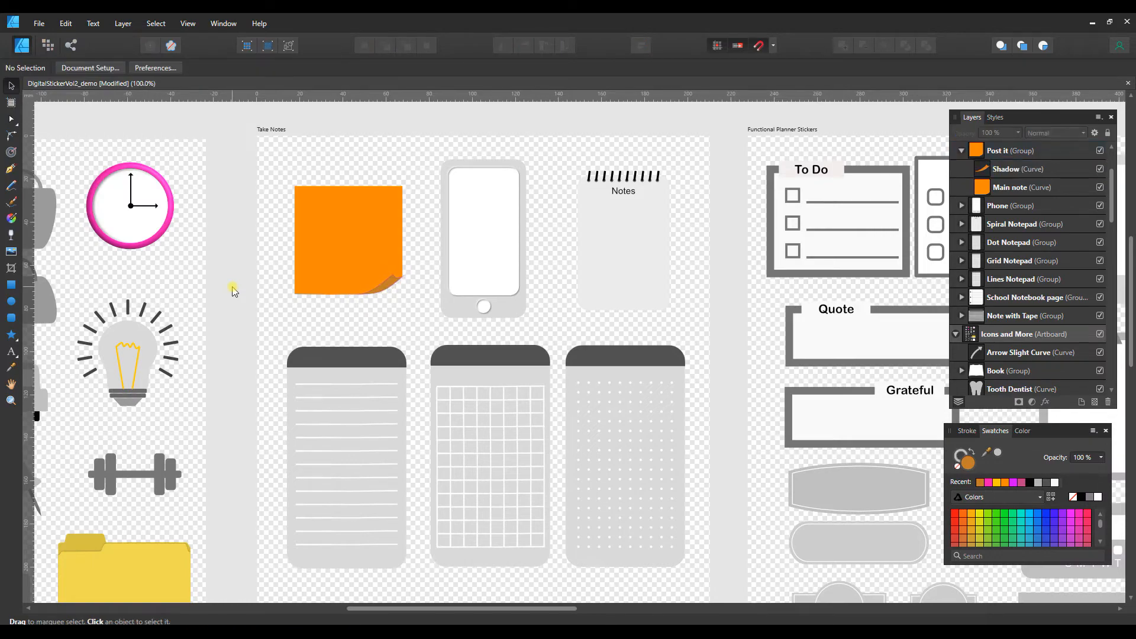
# Scroll to the notepads, select the Grid Notepad and pick its Grid layer.
pyautogui.scroll(-3)
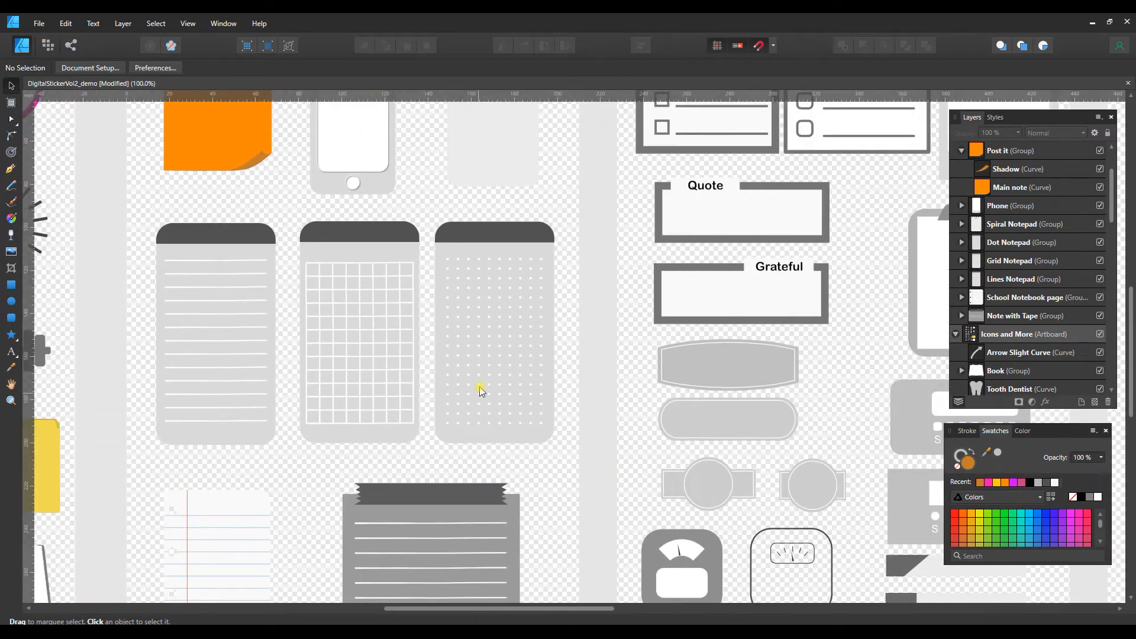
pyautogui.moveTo(386, 266); pyautogui.dragTo(386, 421)
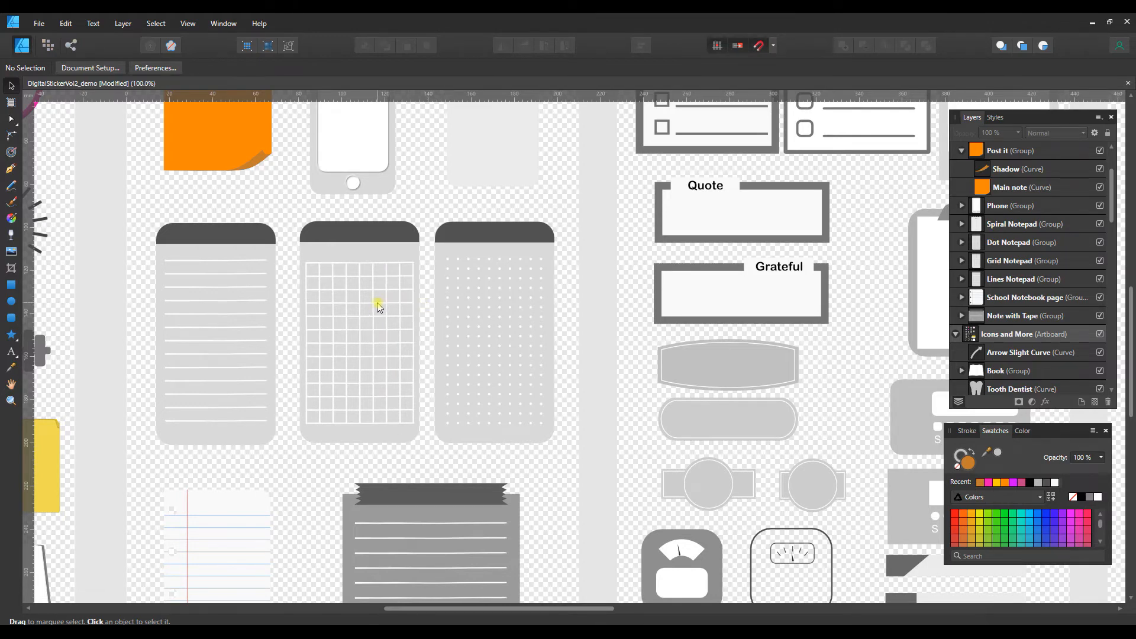
pyautogui.click(376, 306)
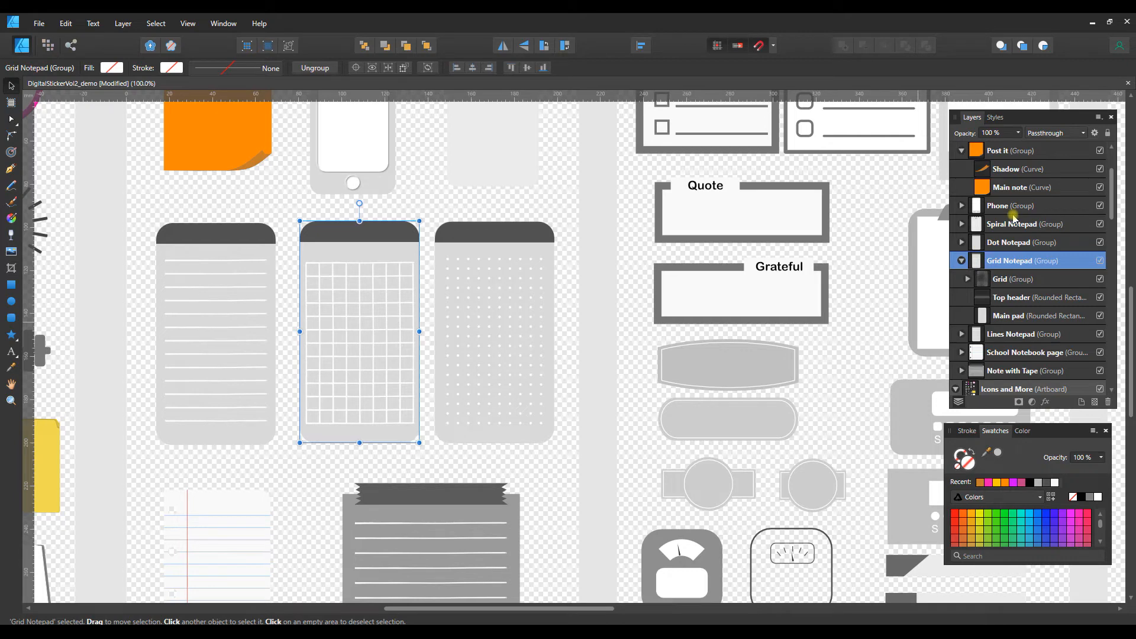
pyautogui.moveTo(971, 268)
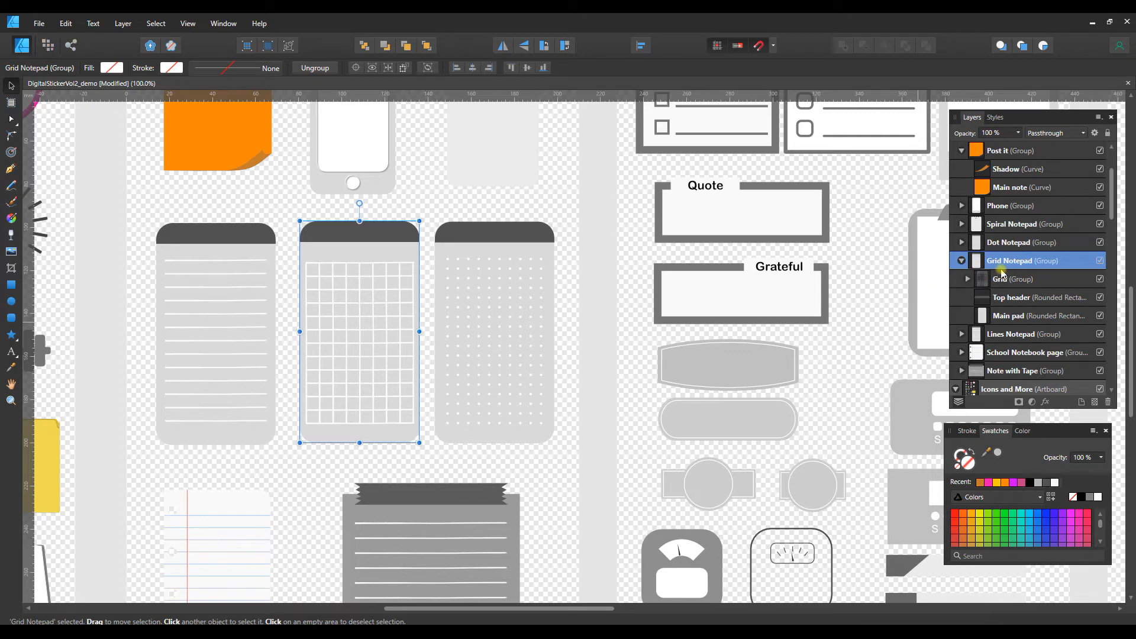
pyautogui.click(1002, 279)
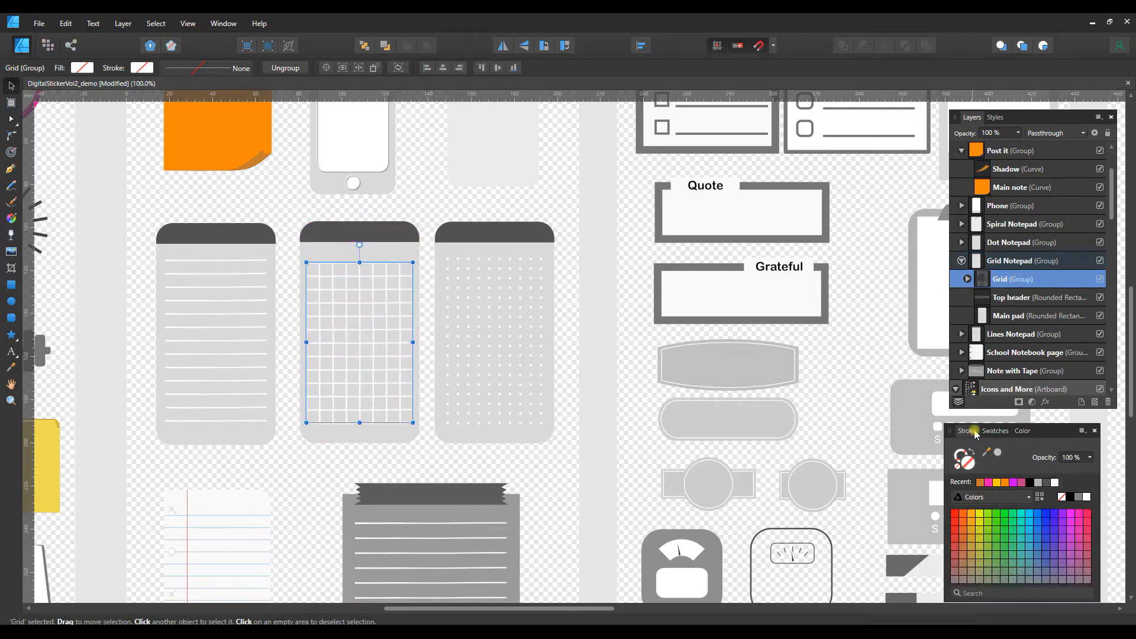
pyautogui.click(966, 431)
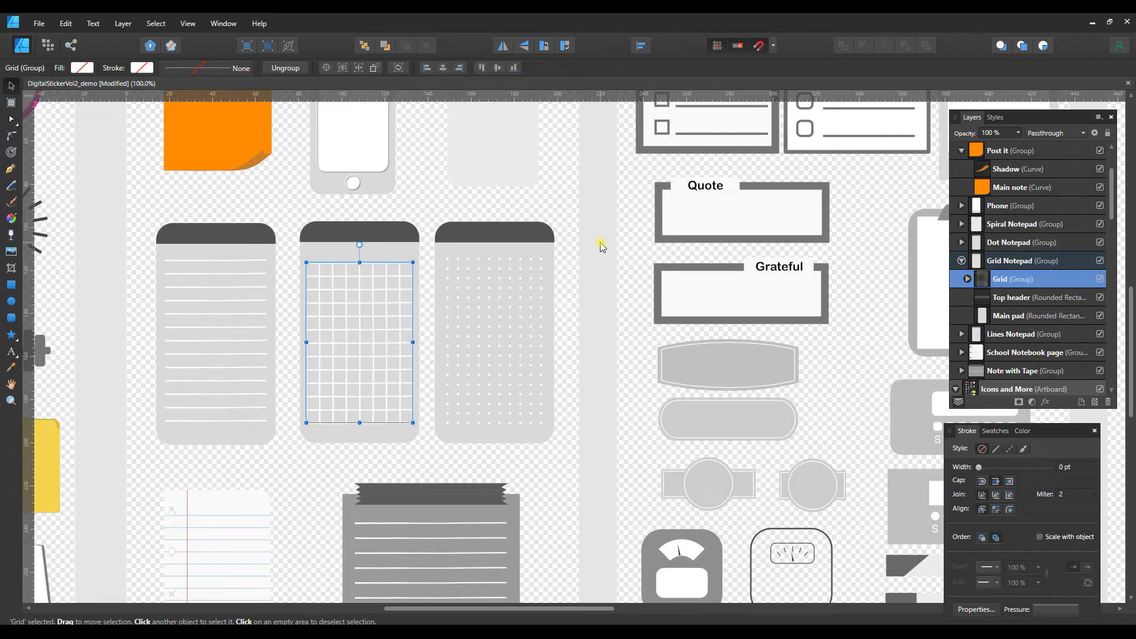
pyautogui.click(187, 23)
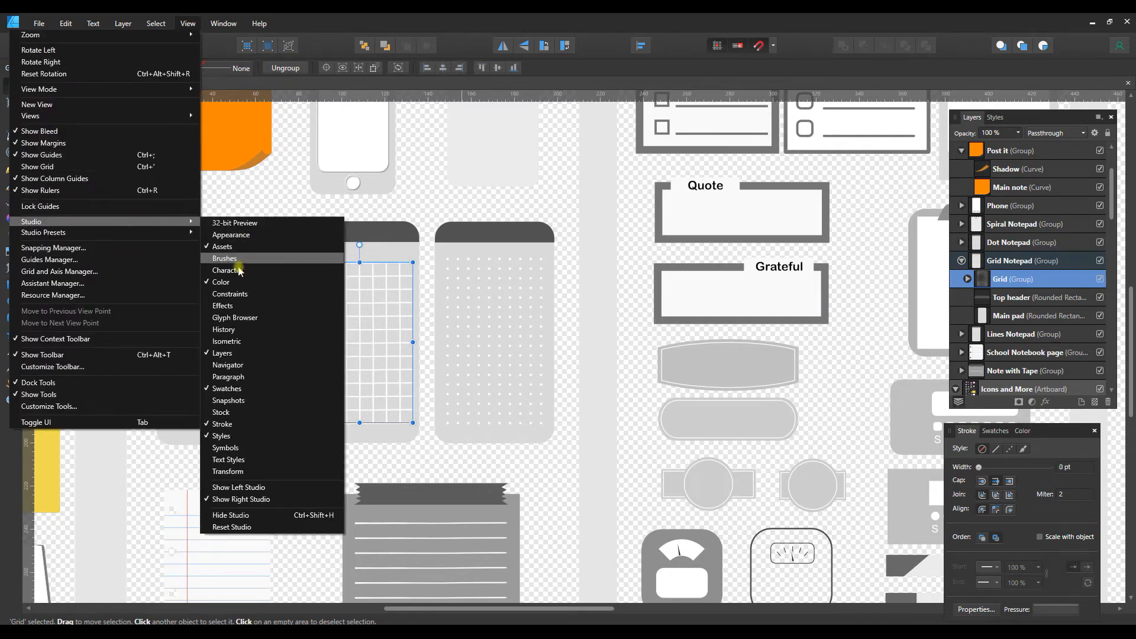
pyautogui.click(225, 258)
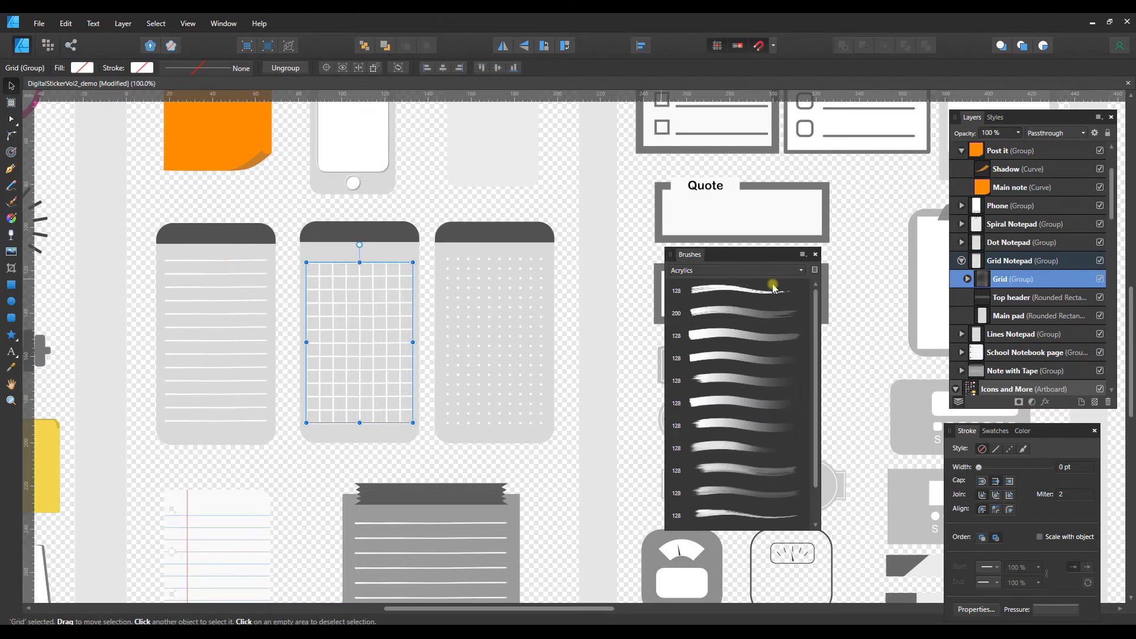
pyautogui.click(735, 290)
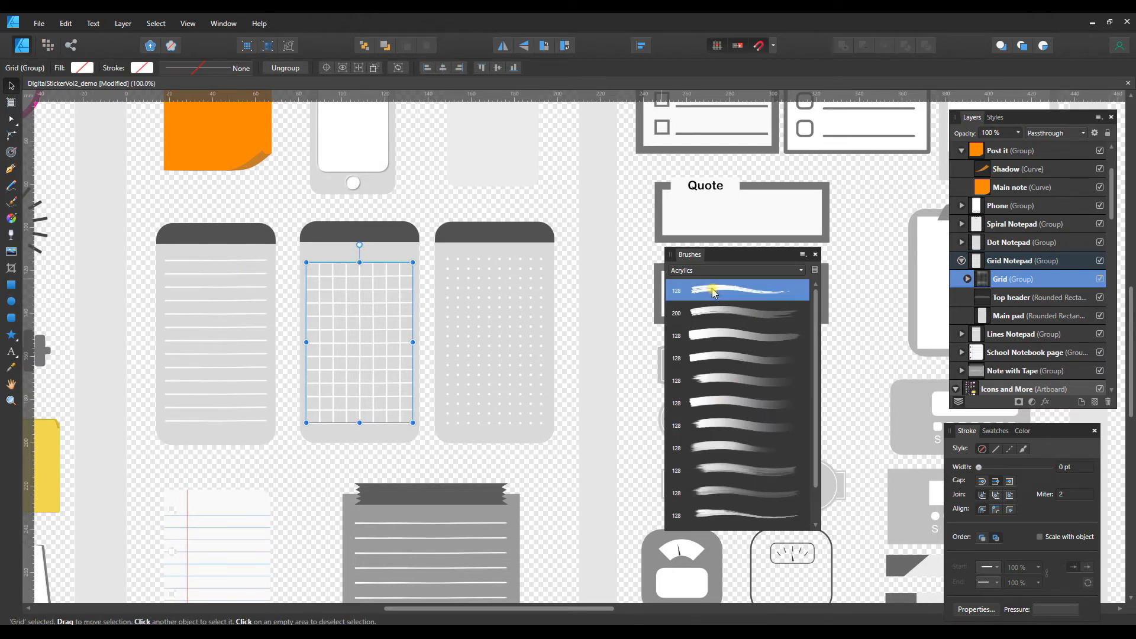
pyautogui.moveTo(979, 467); pyautogui.dragTo(1026, 467)
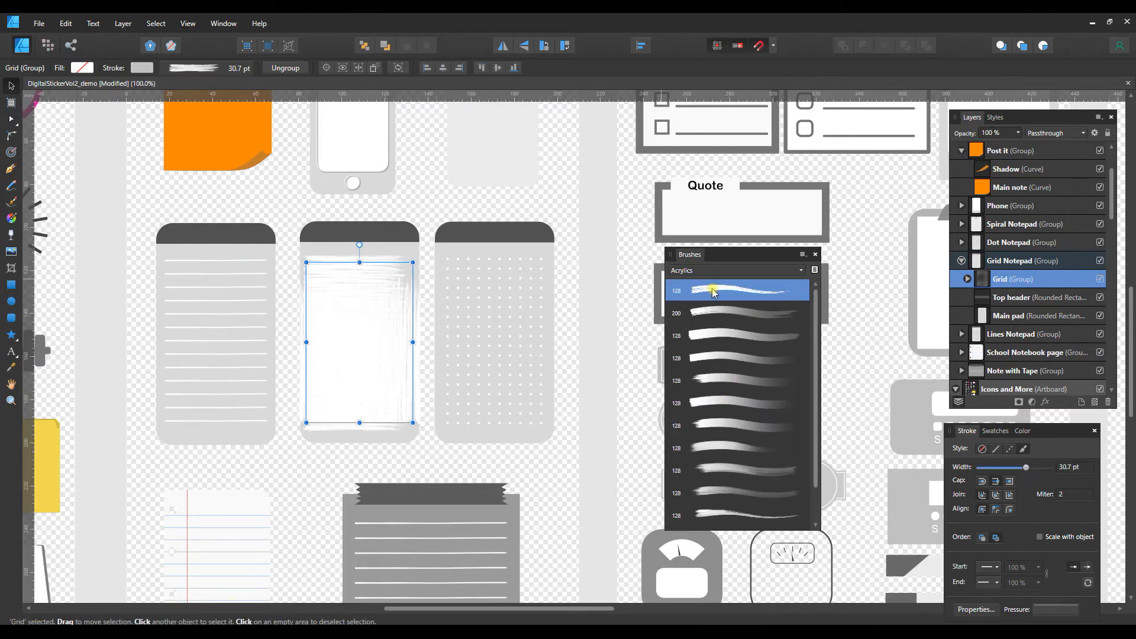
pyautogui.press('ctrl+z')
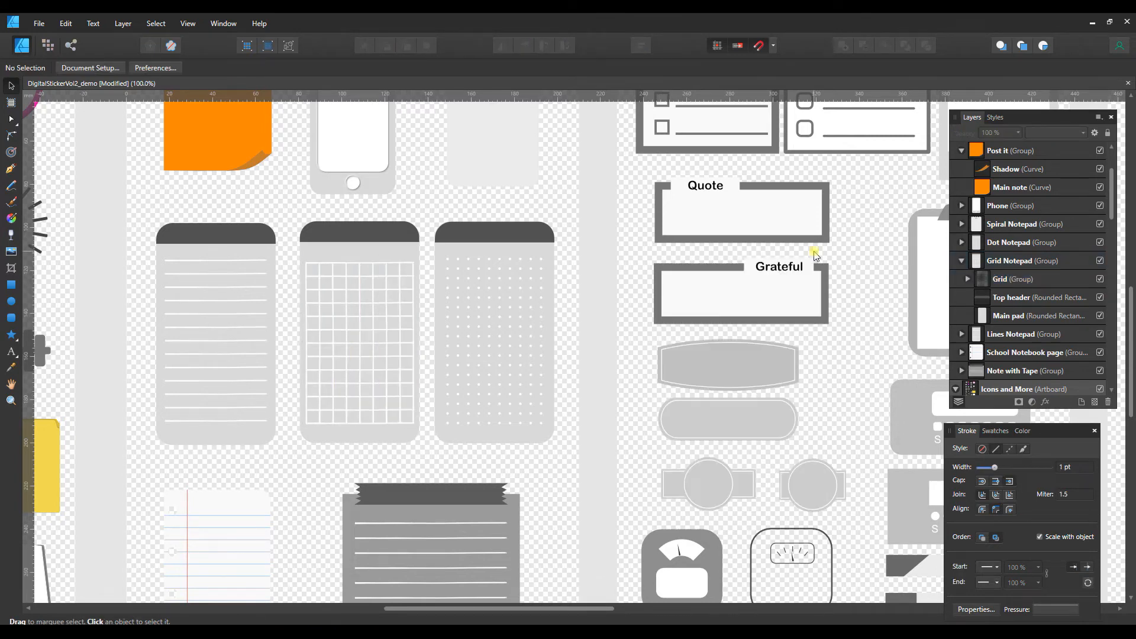
# Pan to the label stickers, select Outline sticker convex and its Background and Border layers.
pyautogui.hscroll(3)
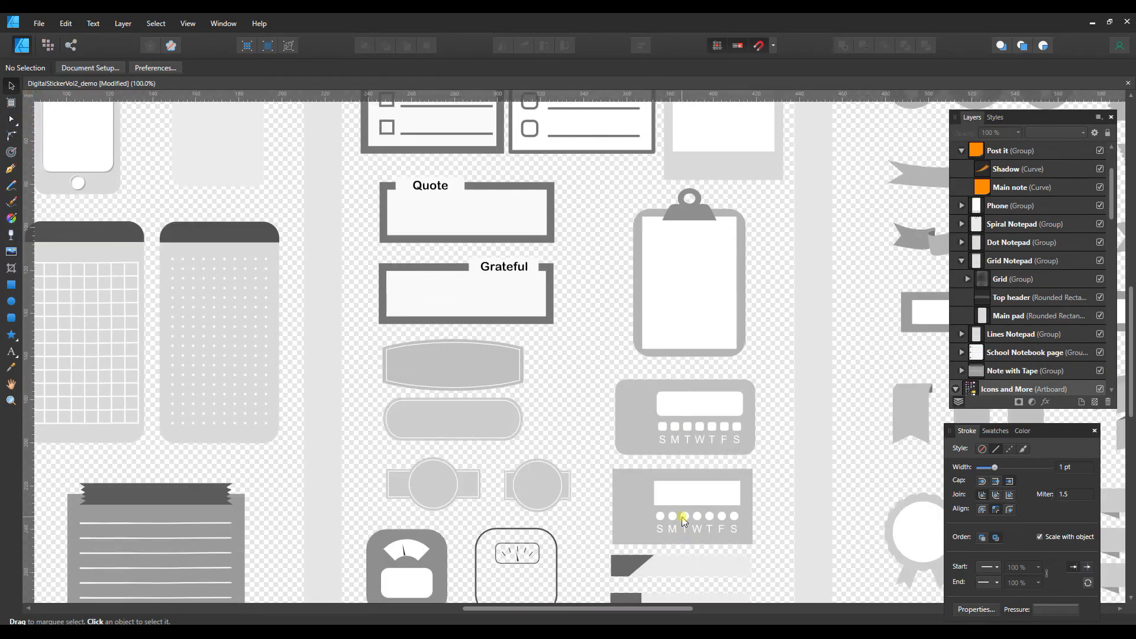
pyautogui.moveTo(683, 608); pyautogui.dragTo(608, 609)
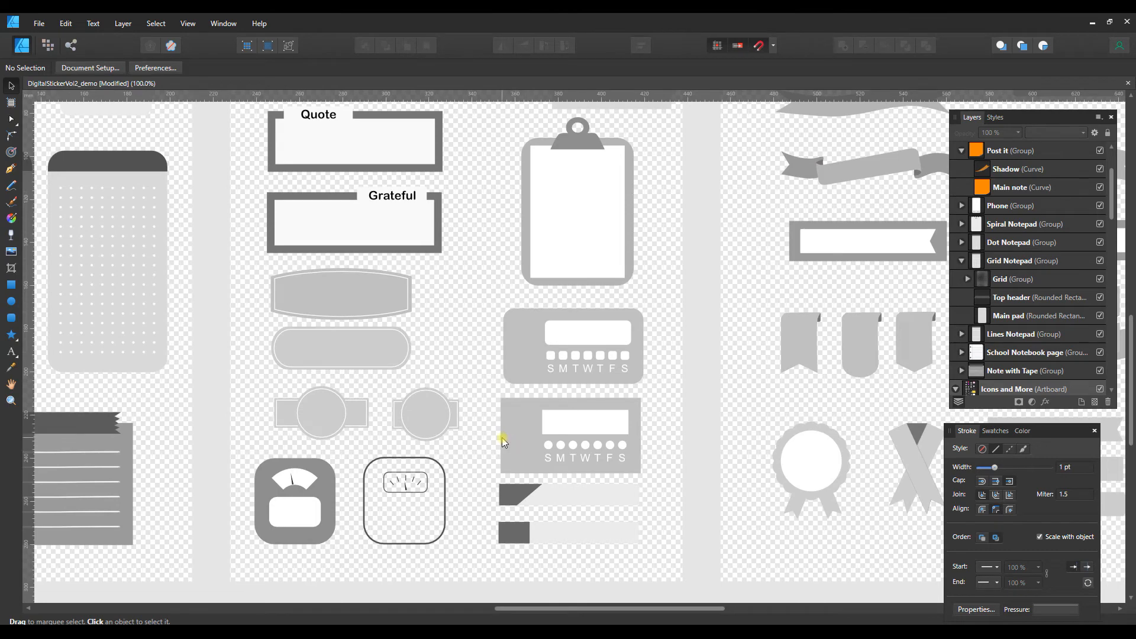
pyautogui.click(341, 294)
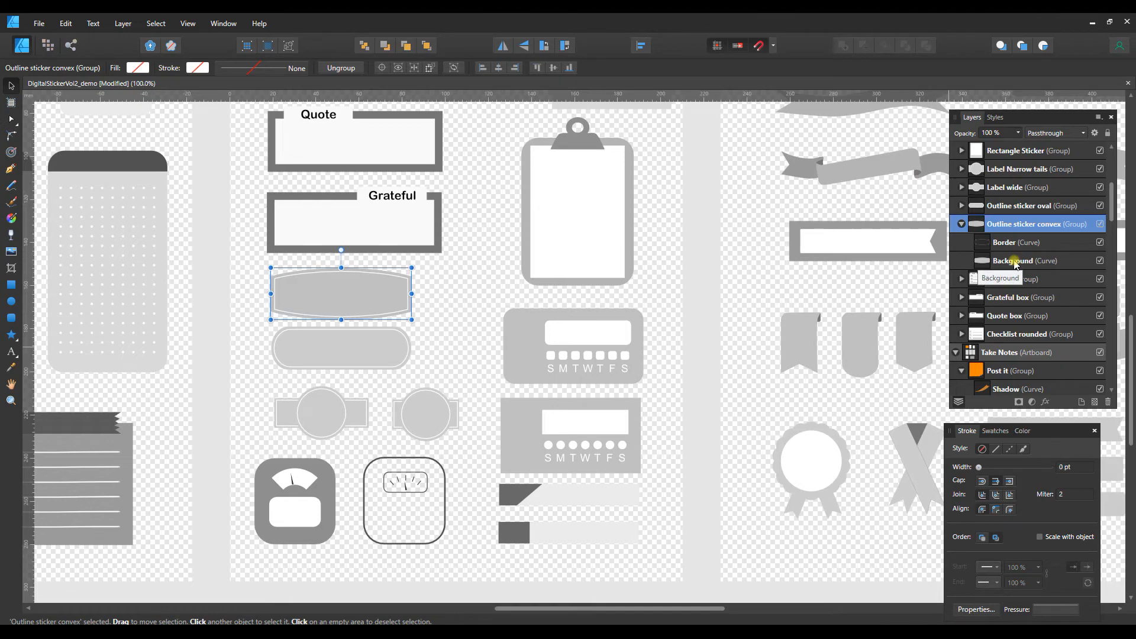
pyautogui.click(1018, 261)
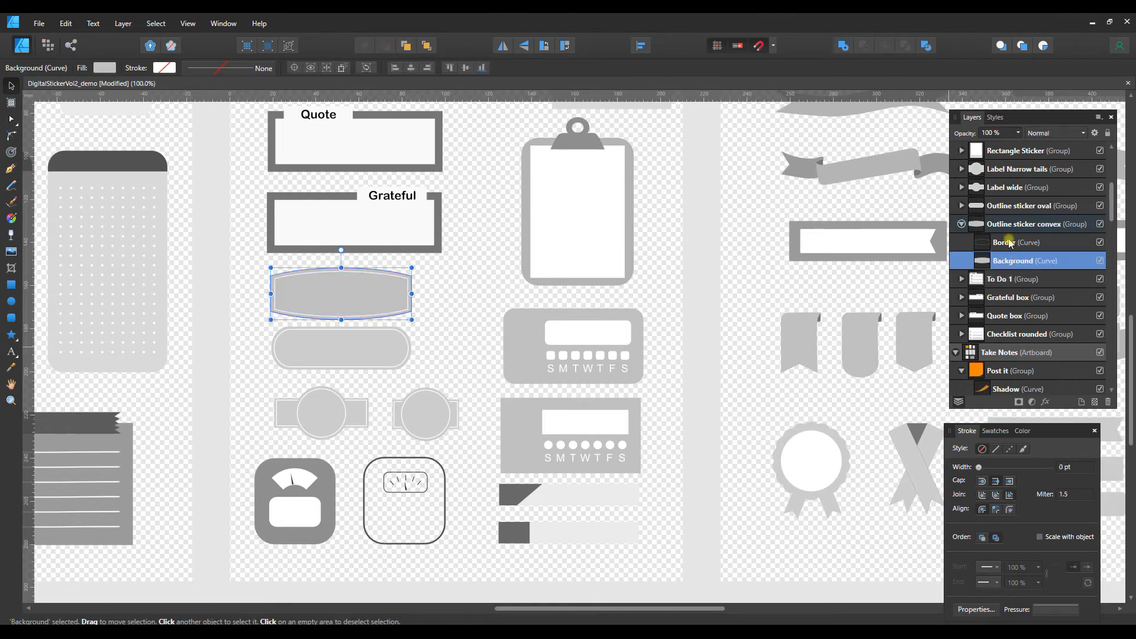
pyautogui.click(1018, 242)
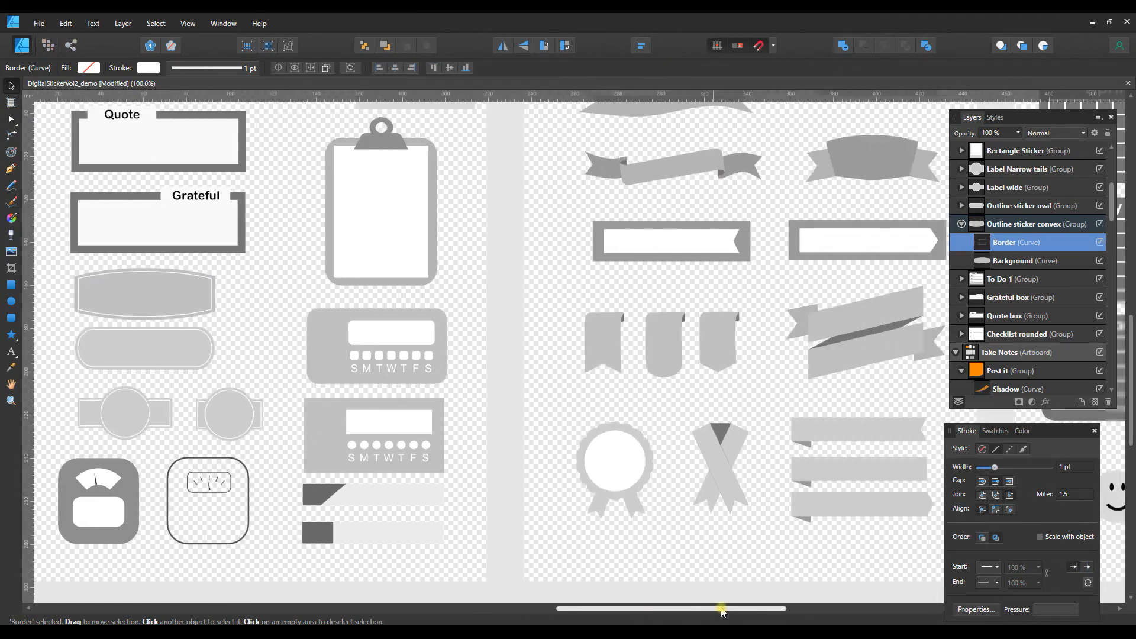
# Scroll down to the banner artboard and select the grey Curvy banner group.
pyautogui.moveTo(722, 608); pyautogui.dragTo(776, 597)
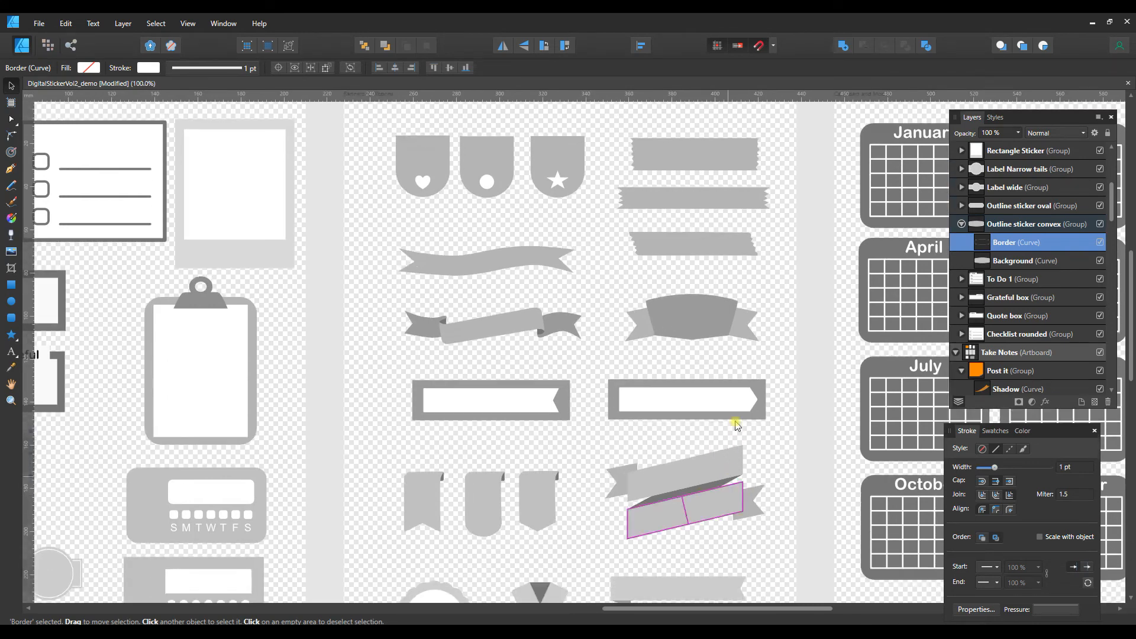
pyautogui.scroll(-3)
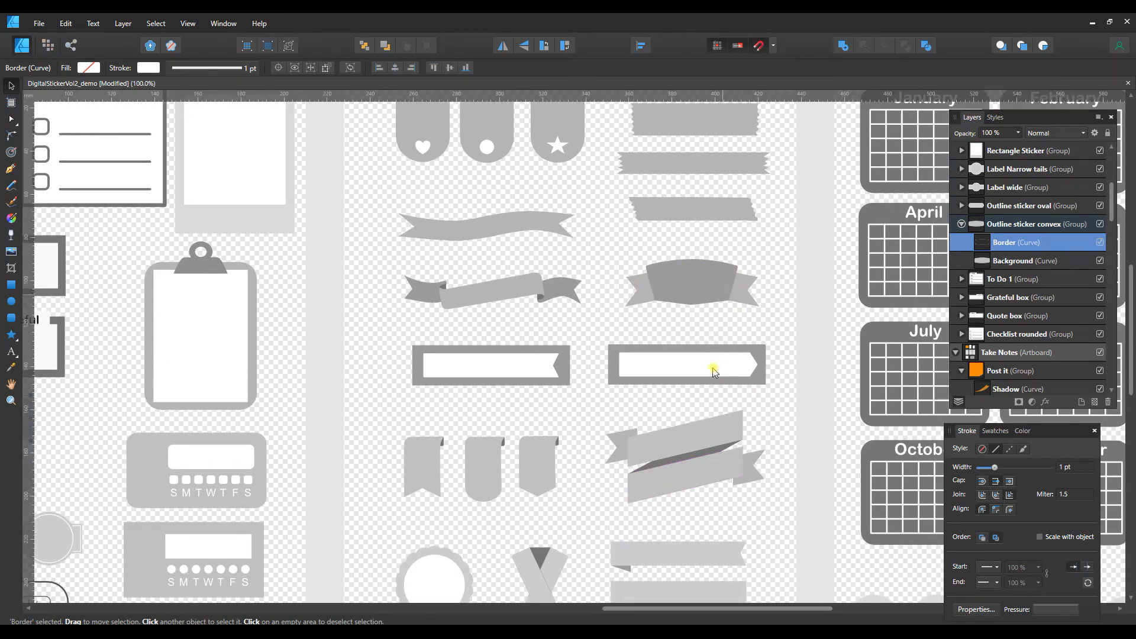
pyautogui.scroll(-3)
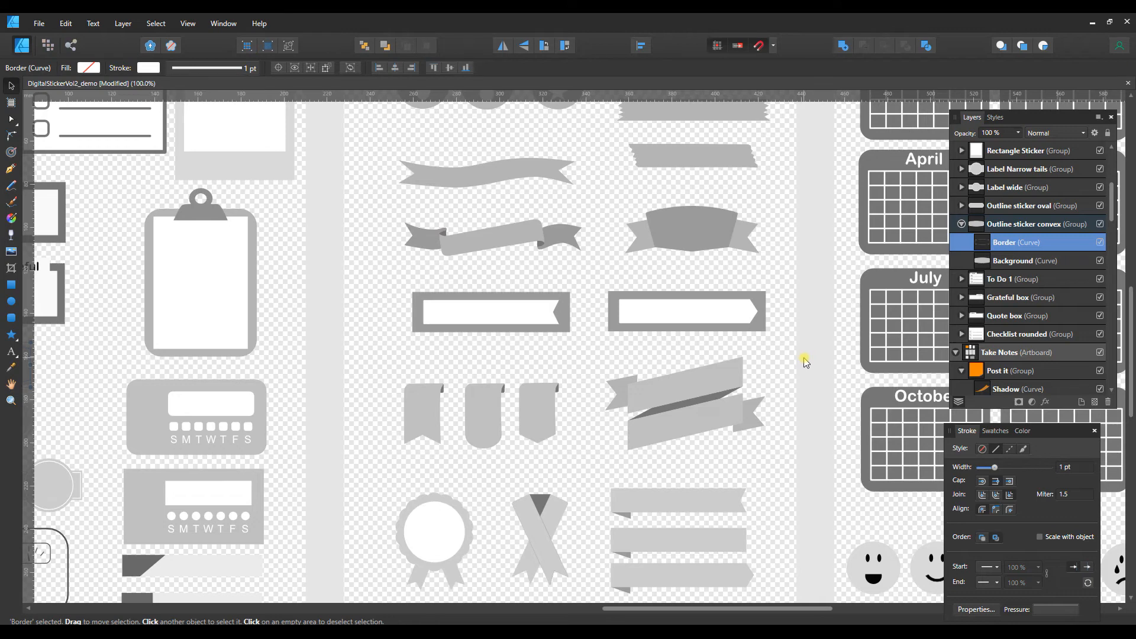
pyautogui.moveTo(554, 253)
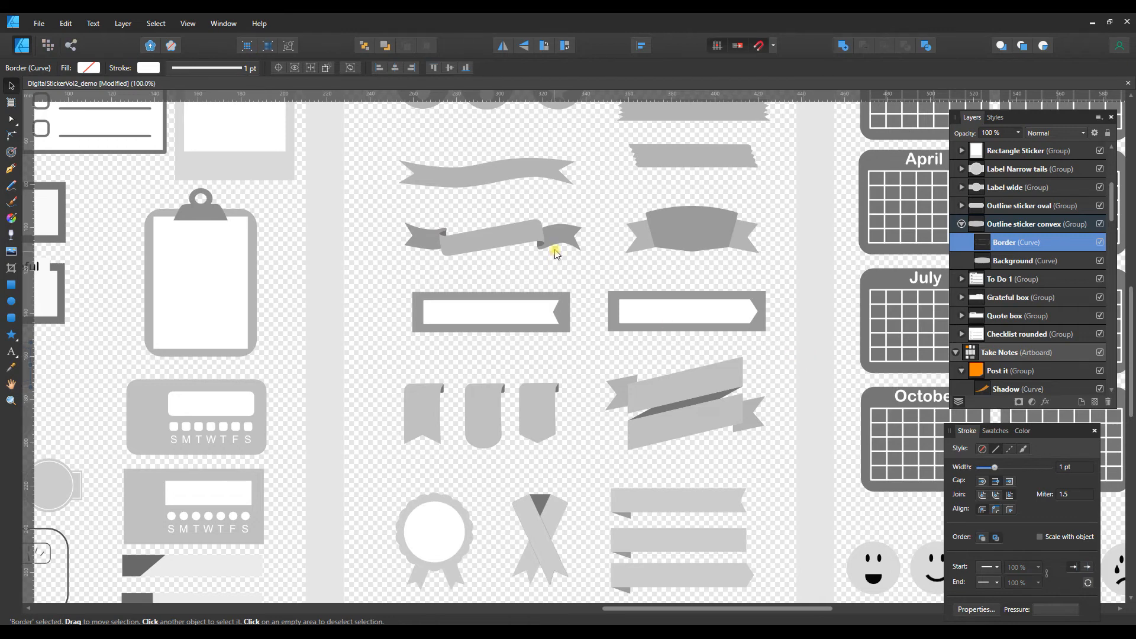
pyautogui.click(424, 235)
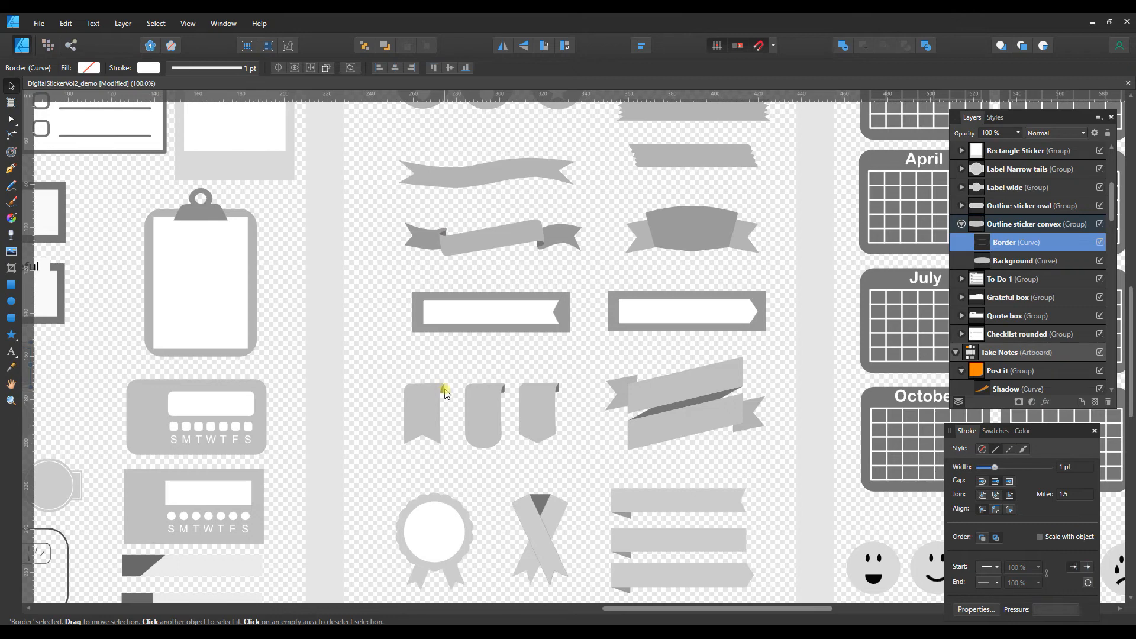
pyautogui.moveTo(545, 505)
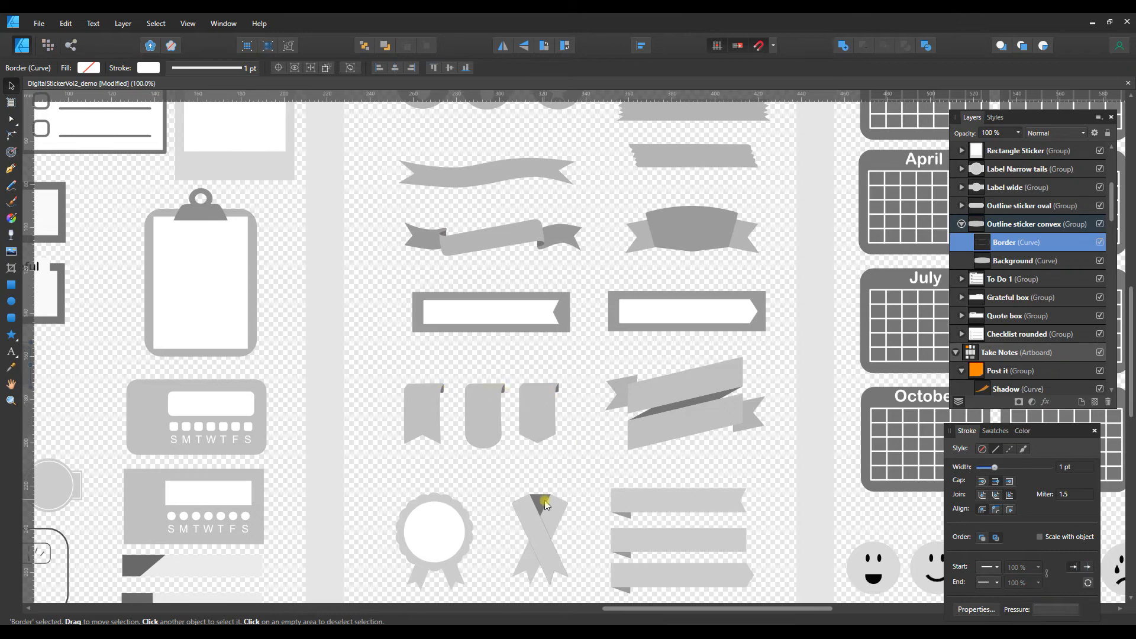
pyautogui.moveTo(638, 517)
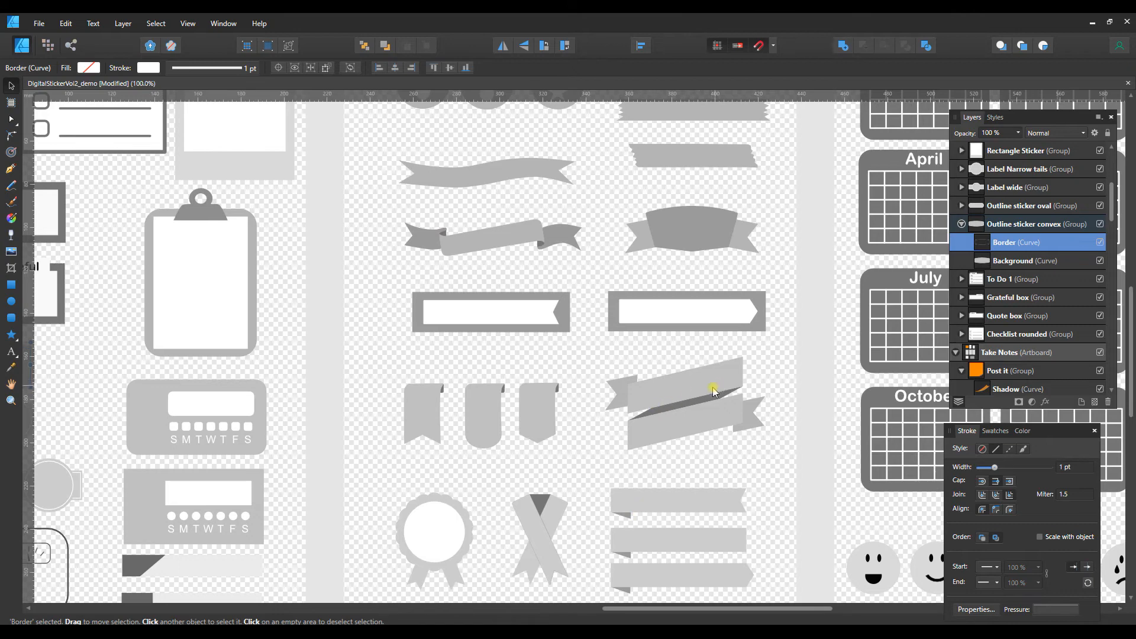
pyautogui.click(493, 174)
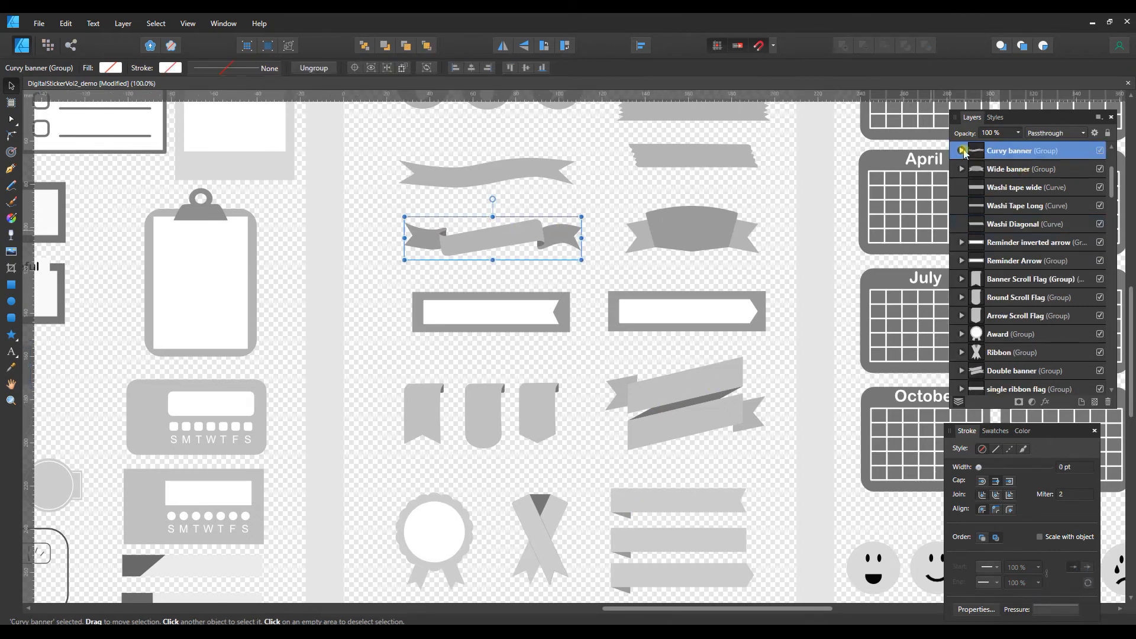
pyautogui.click(961, 150)
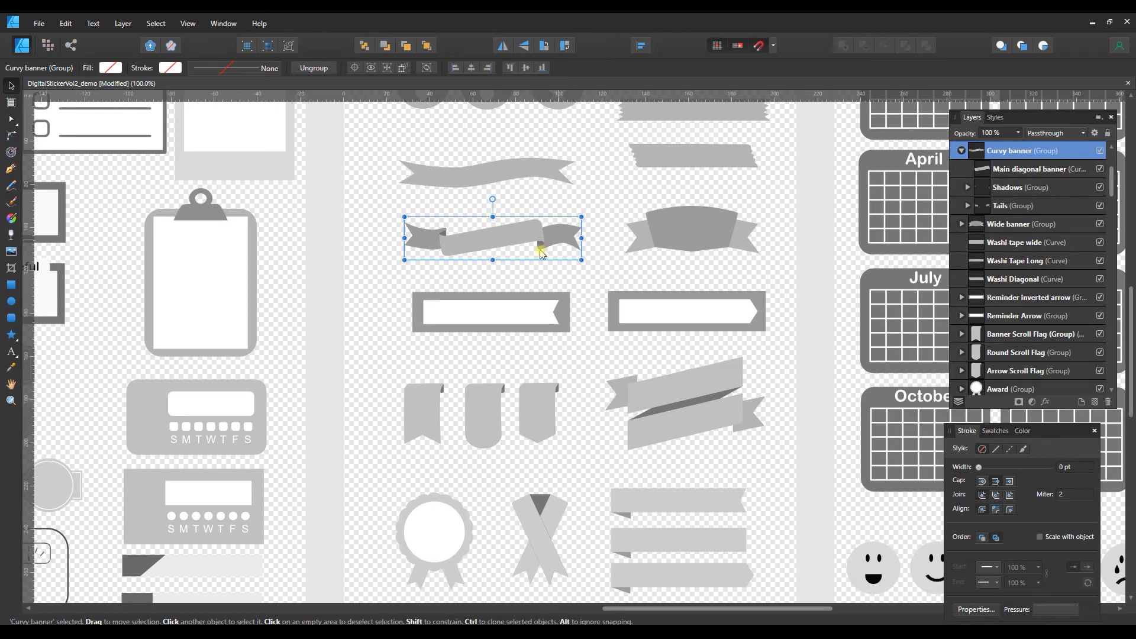
pyautogui.moveTo(447, 239)
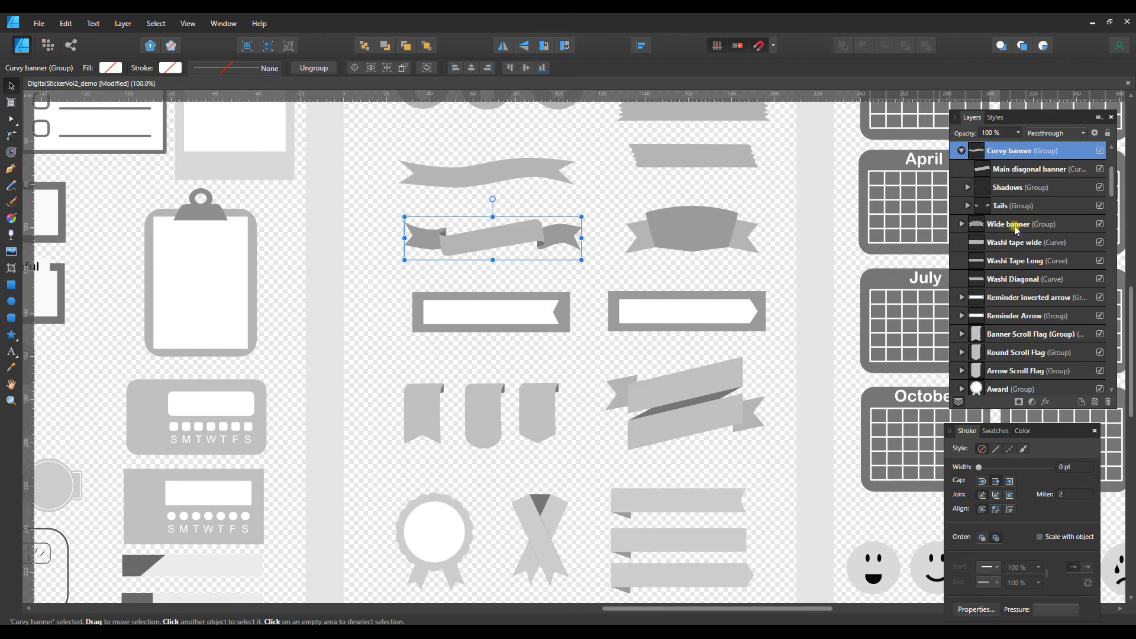
pyautogui.moveTo(1025, 179)
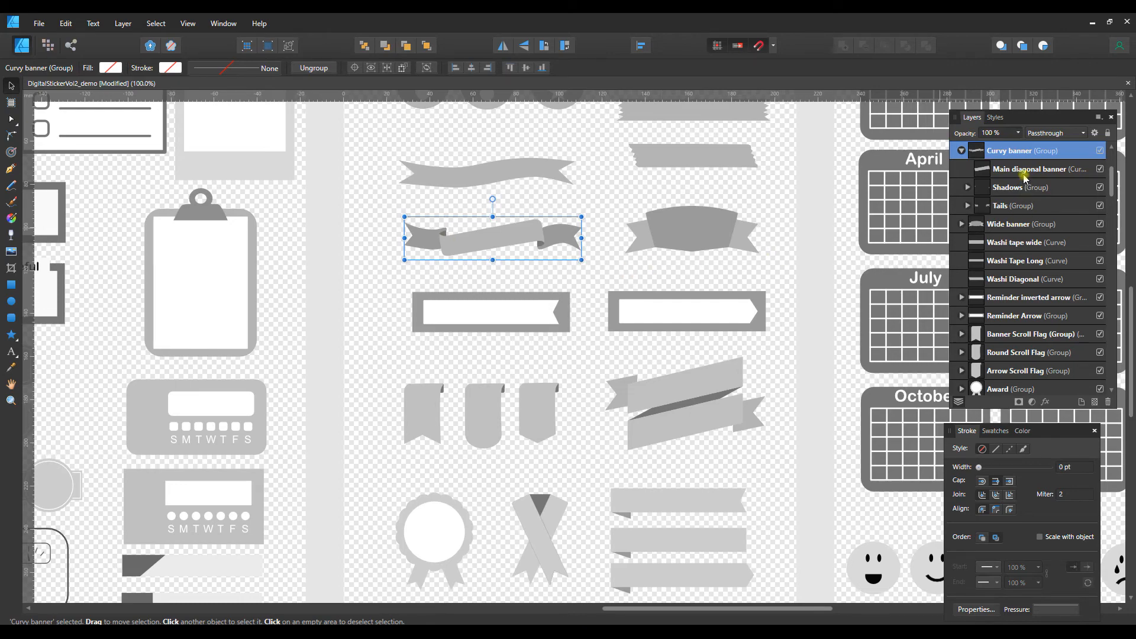
pyautogui.scroll(-3)
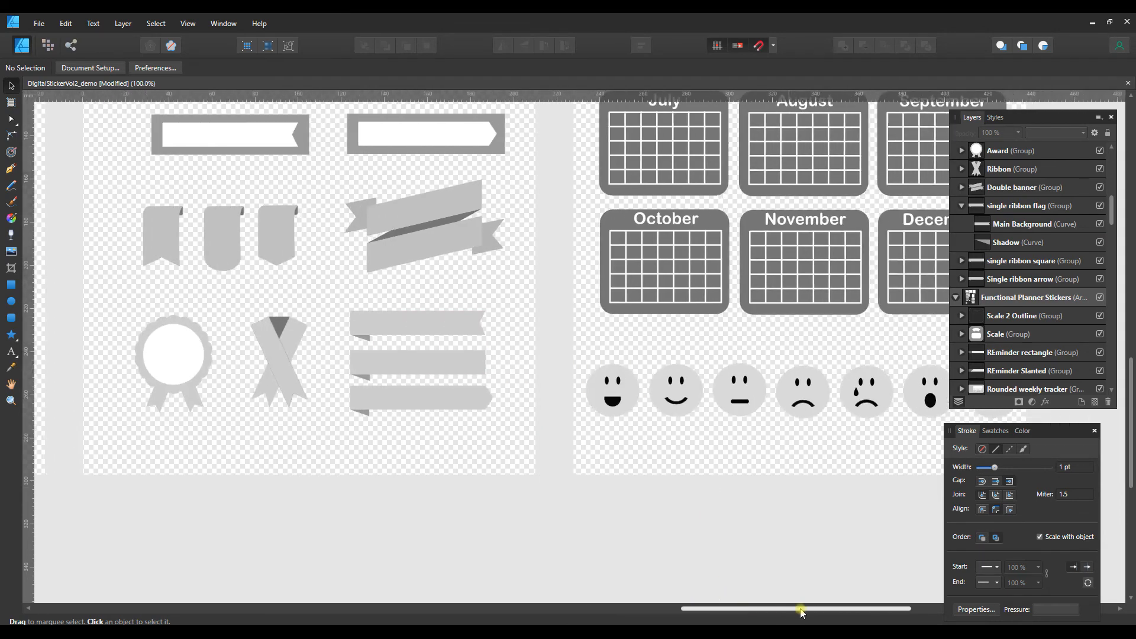
# Select both eye ellipses and the Mouth of the Neutral face and fill them blue from Swatches.
pyautogui.scroll(-3)
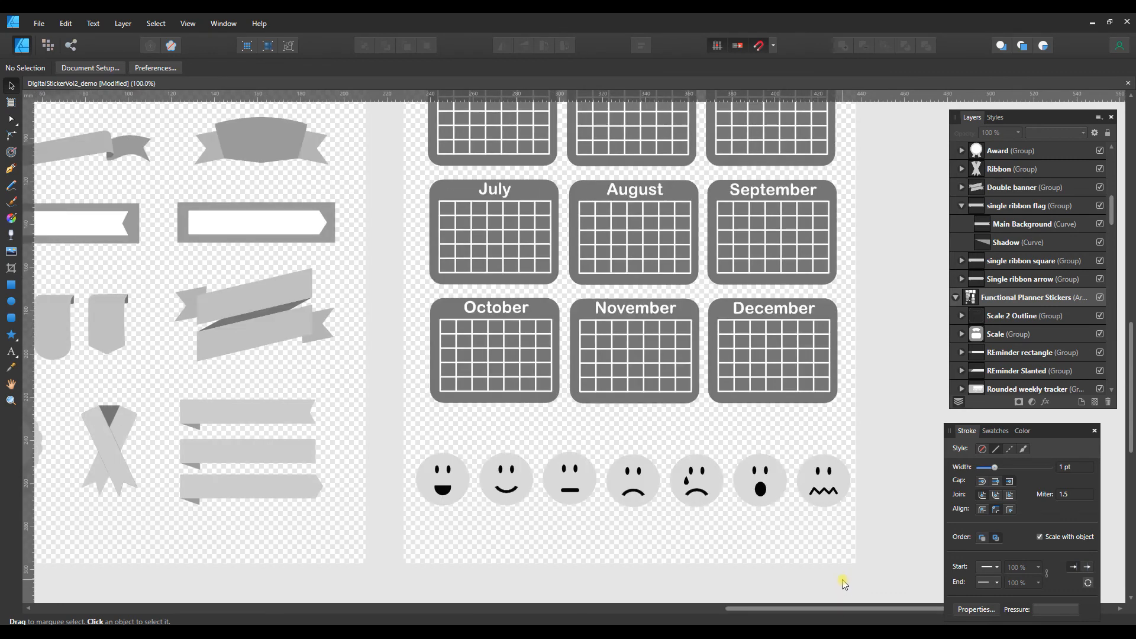
pyautogui.scroll(-3)
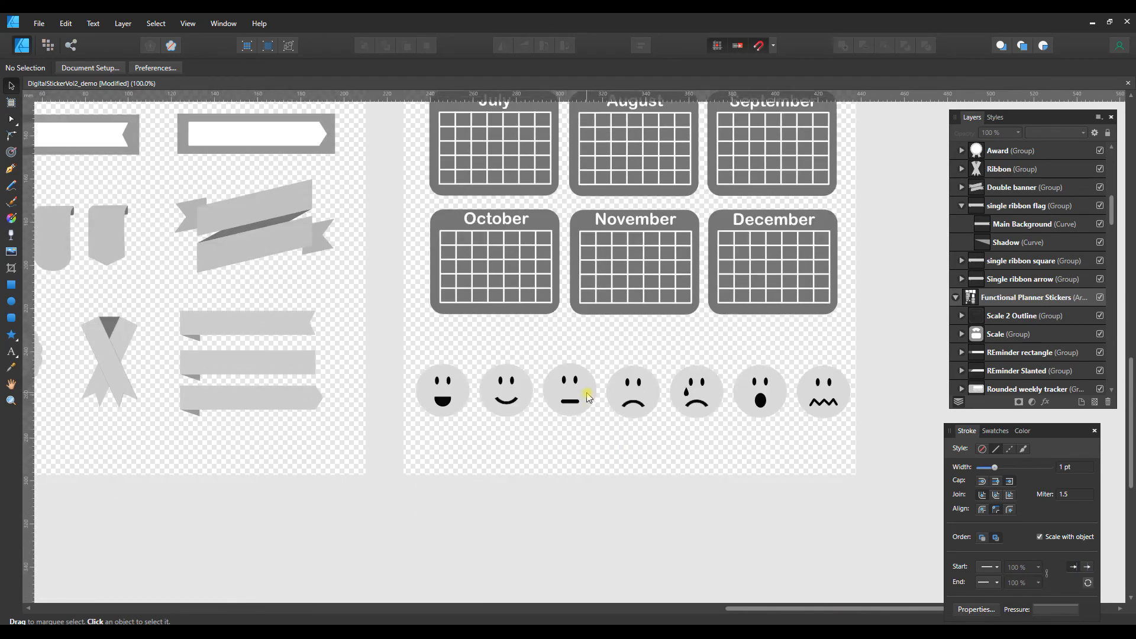
pyautogui.click(569, 389)
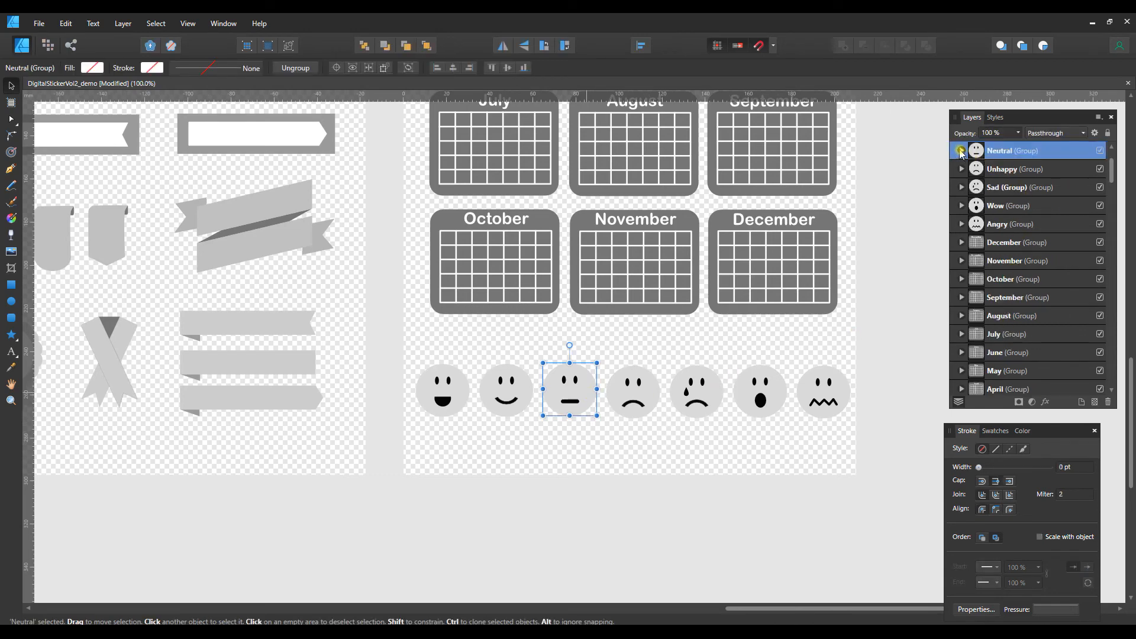
pyautogui.click(961, 151)
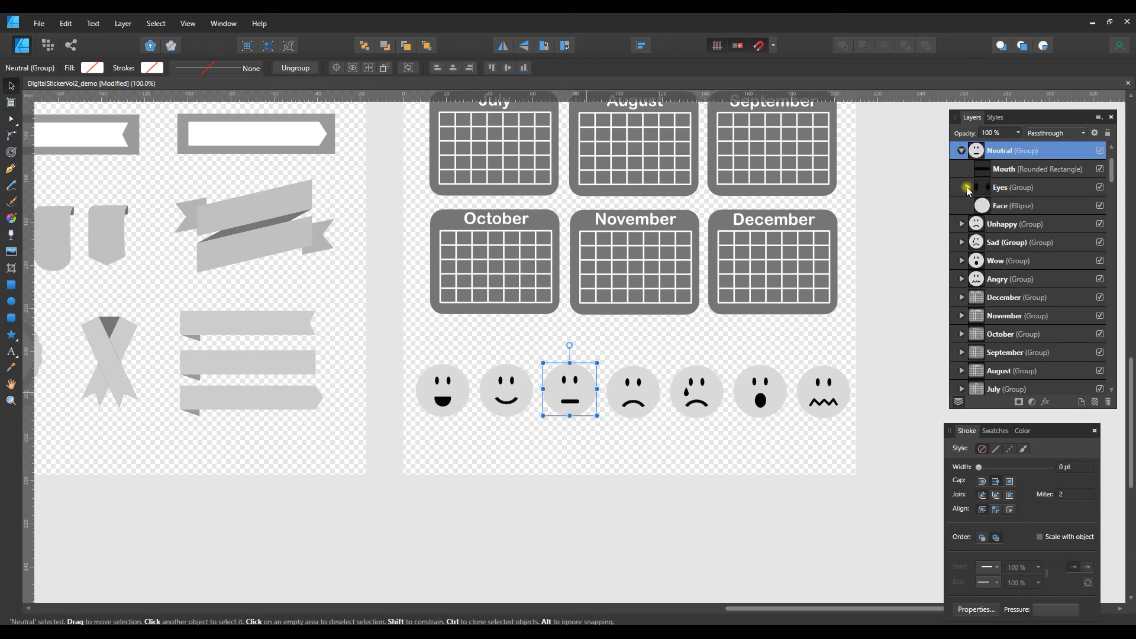
pyautogui.click(963, 187)
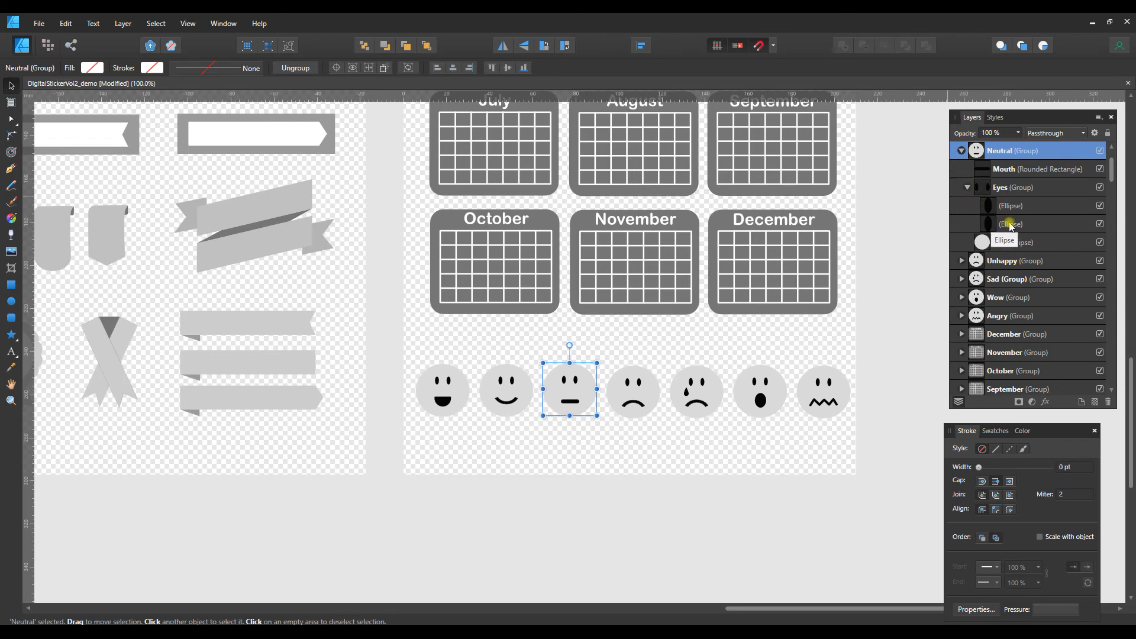
pyautogui.click(1014, 223)
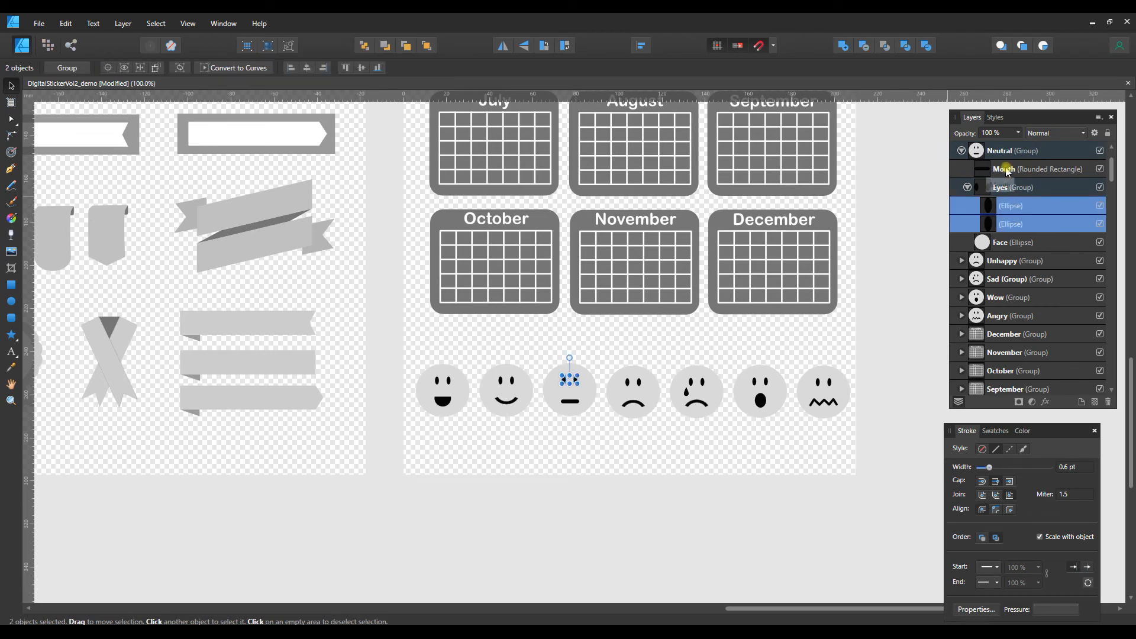
pyautogui.click(1006, 169)
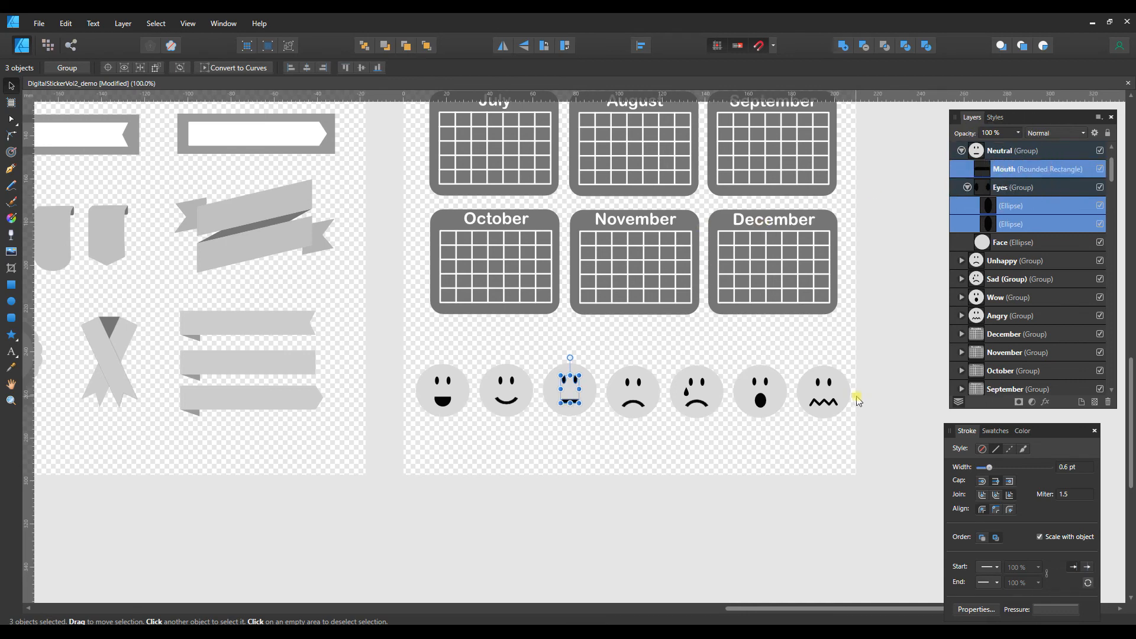
pyautogui.click(995, 431)
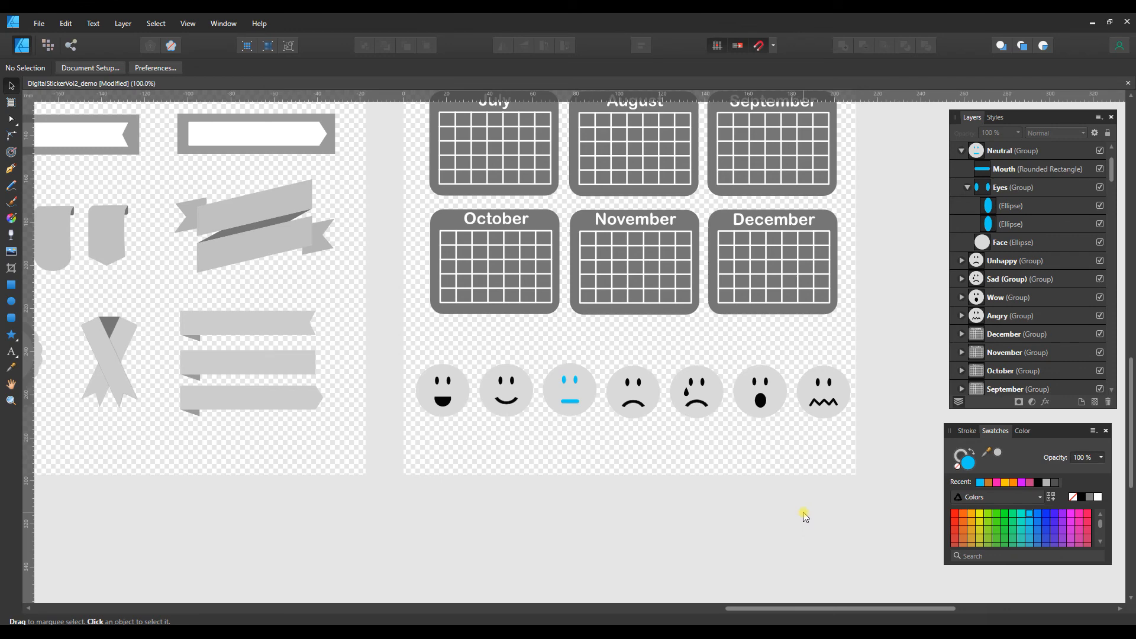
pyautogui.moveTo(803, 509)
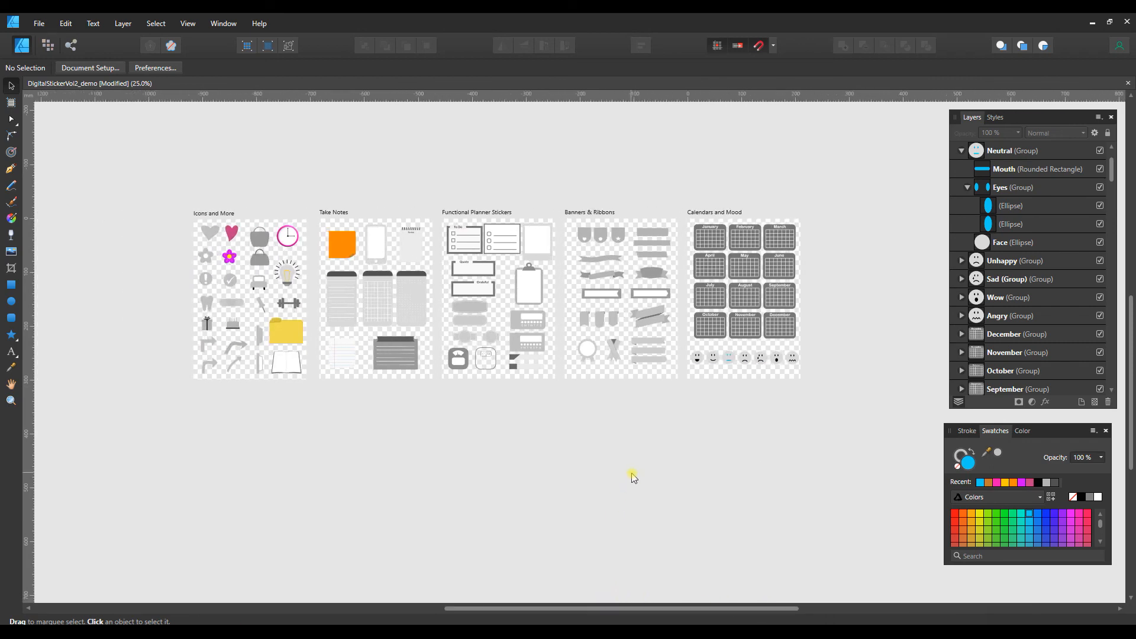
pyautogui.moveTo(432, 295)
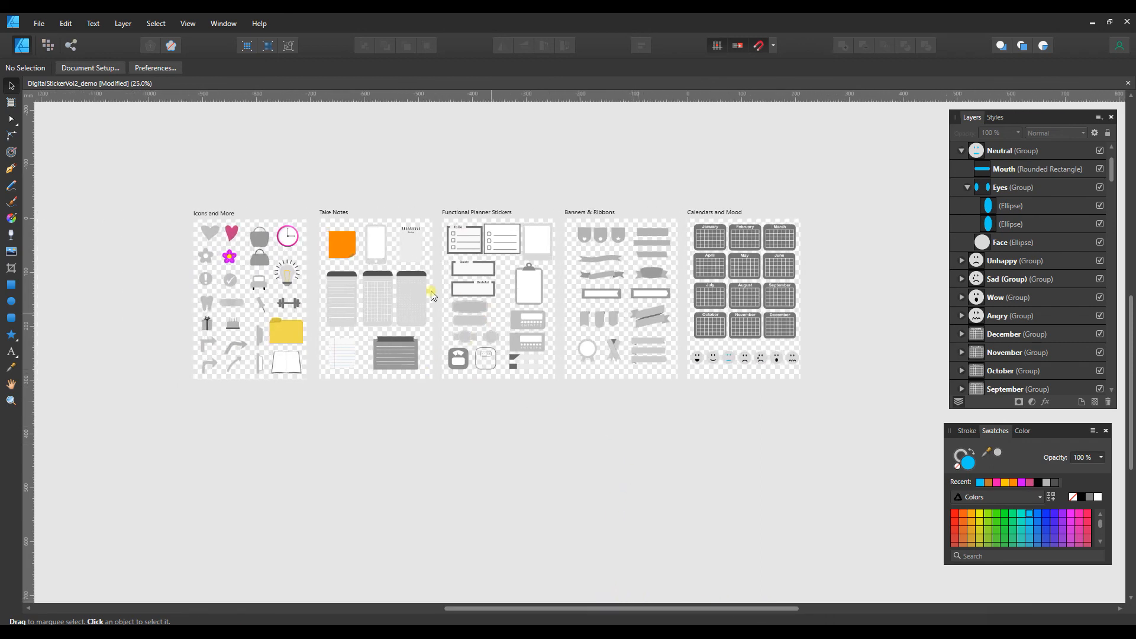
pyautogui.moveTo(337, 226)
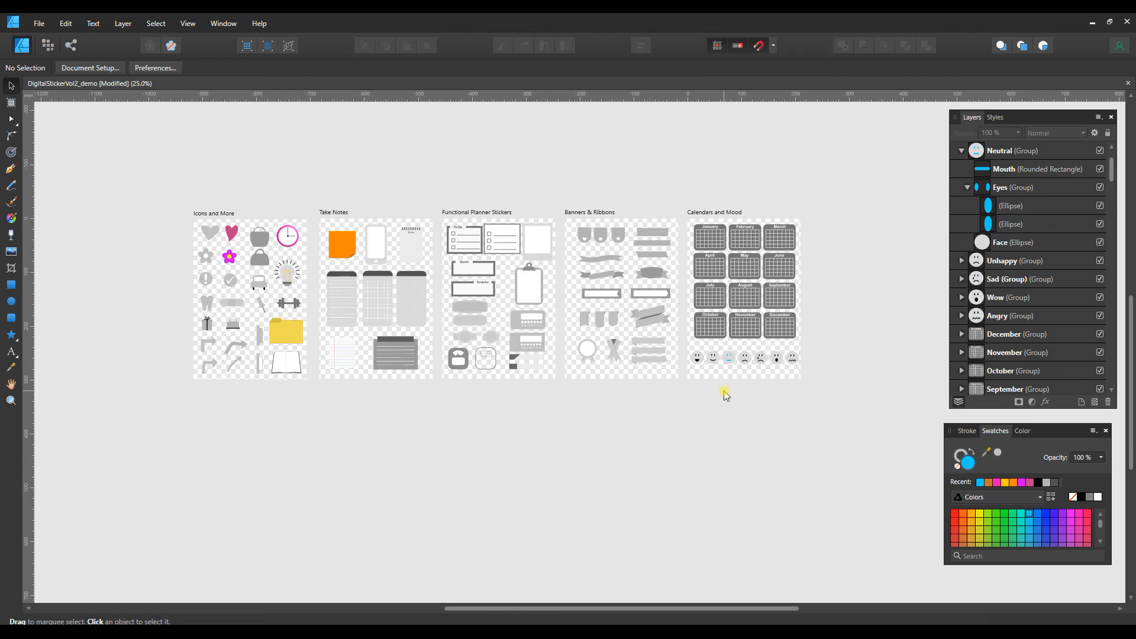
pyautogui.moveTo(811, 403)
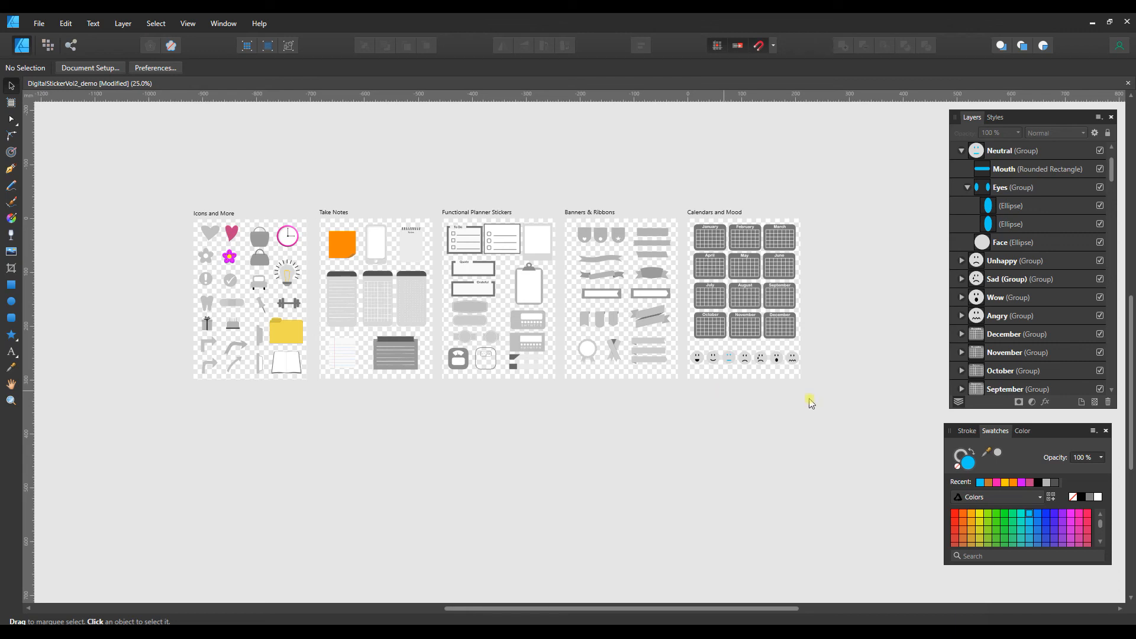
pyautogui.moveTo(805, 398)
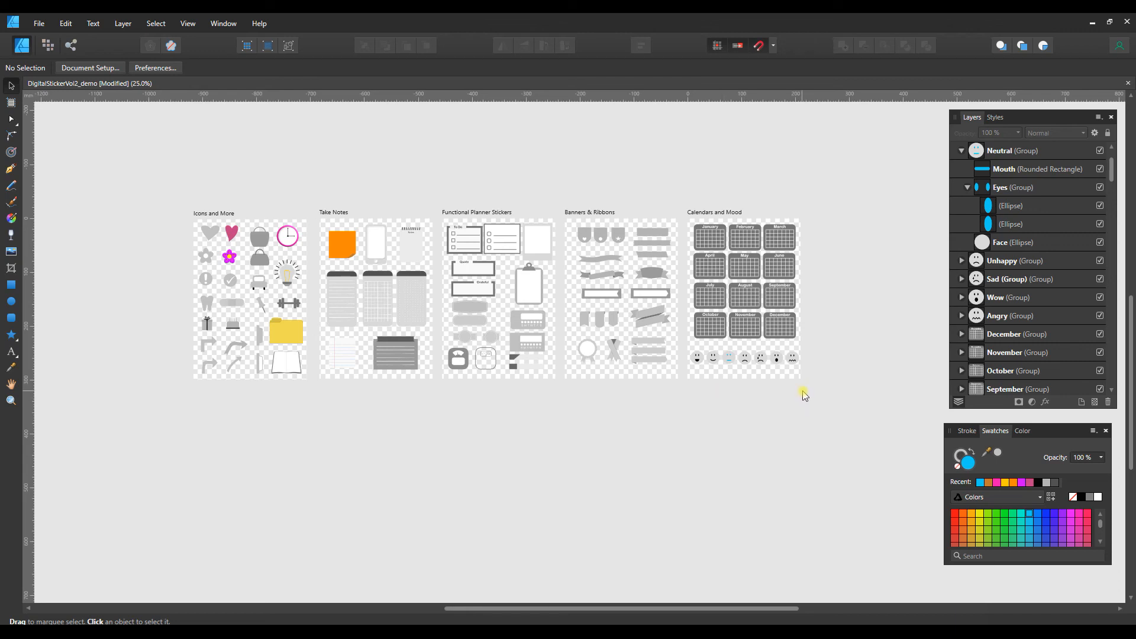